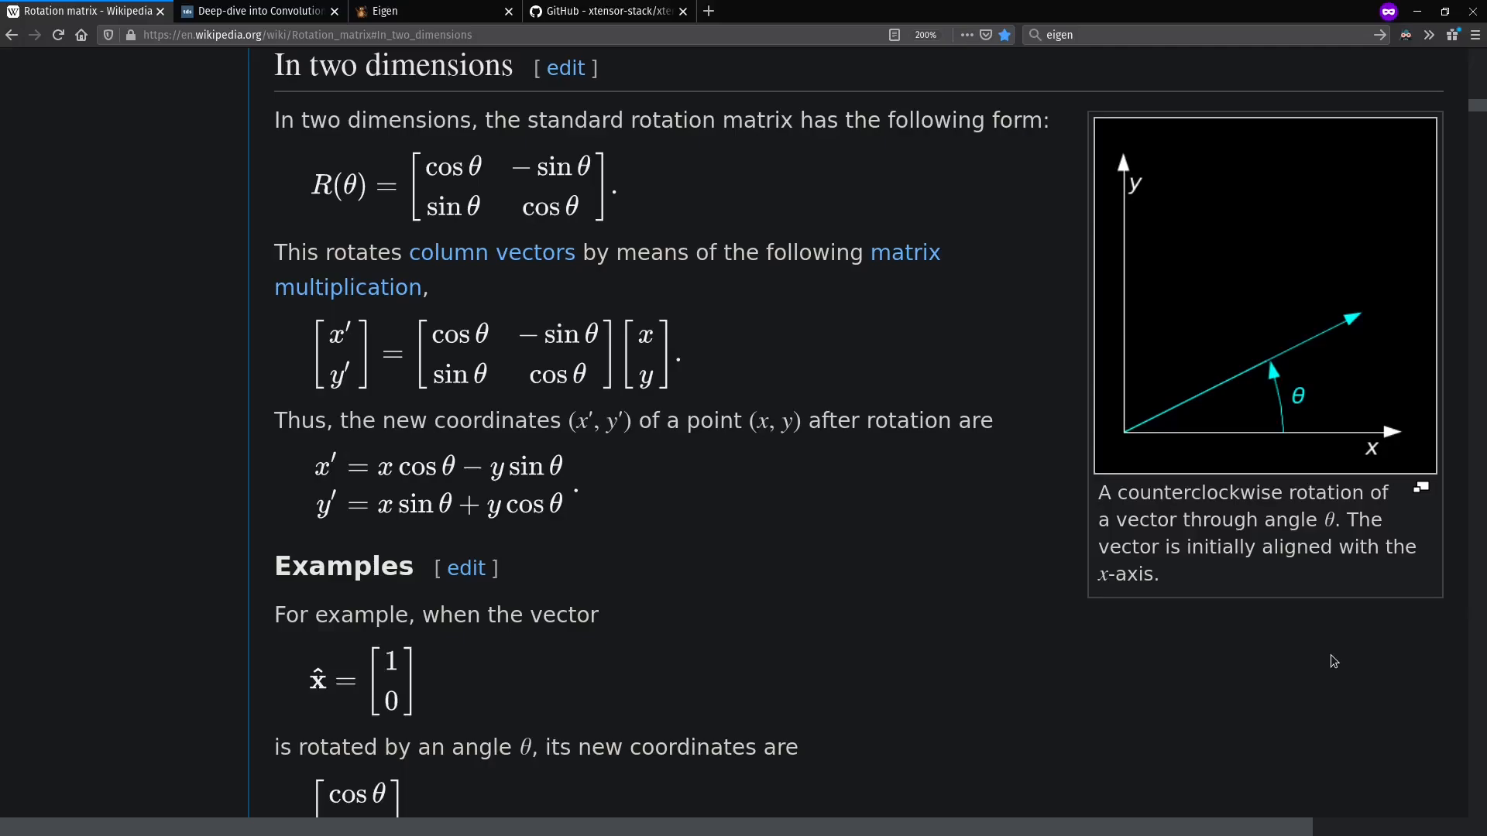
pyautogui.moveTo(1193, 649)
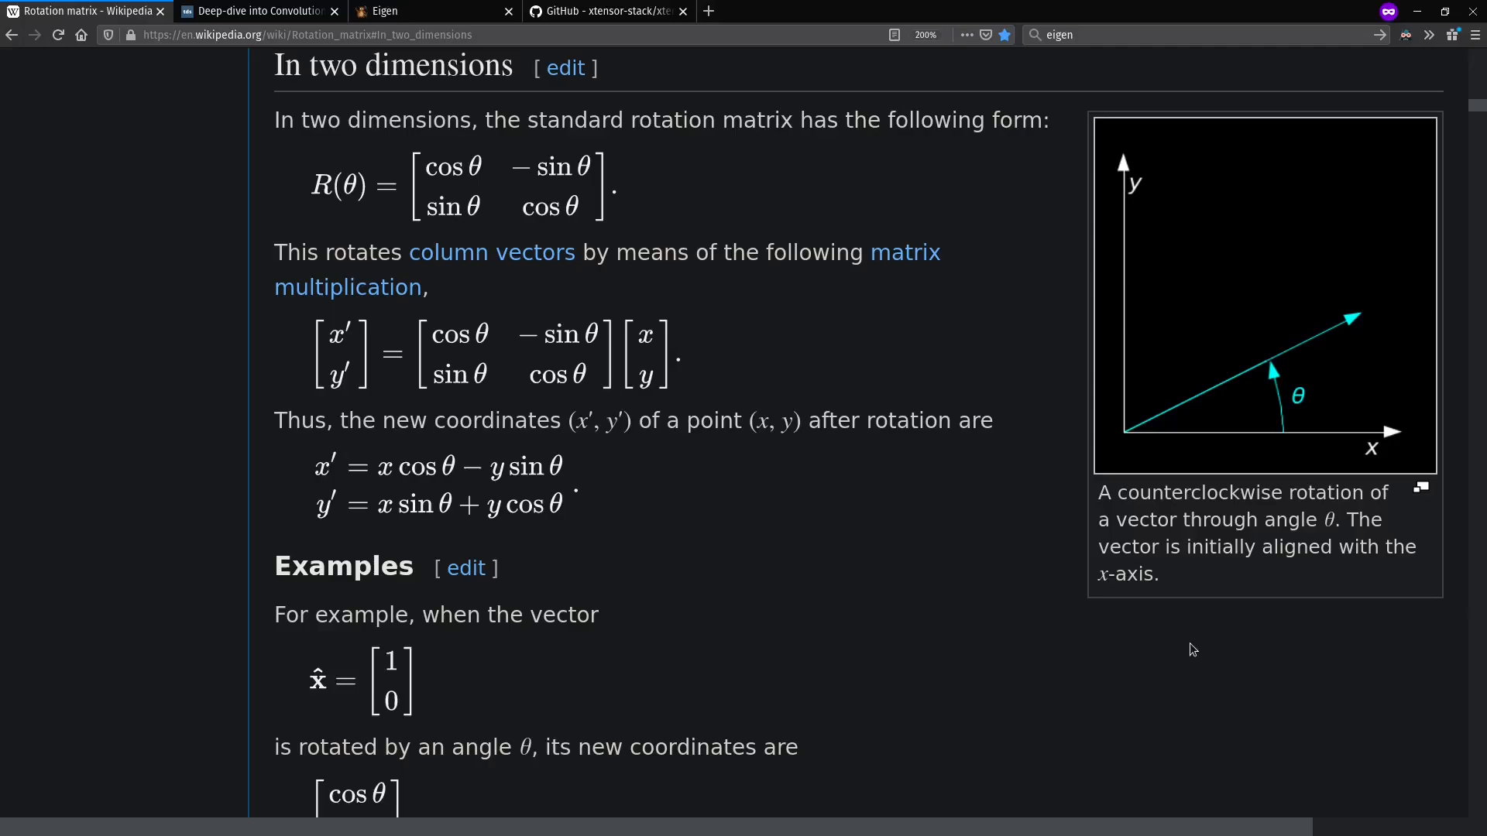
pyautogui.moveTo(466, 240)
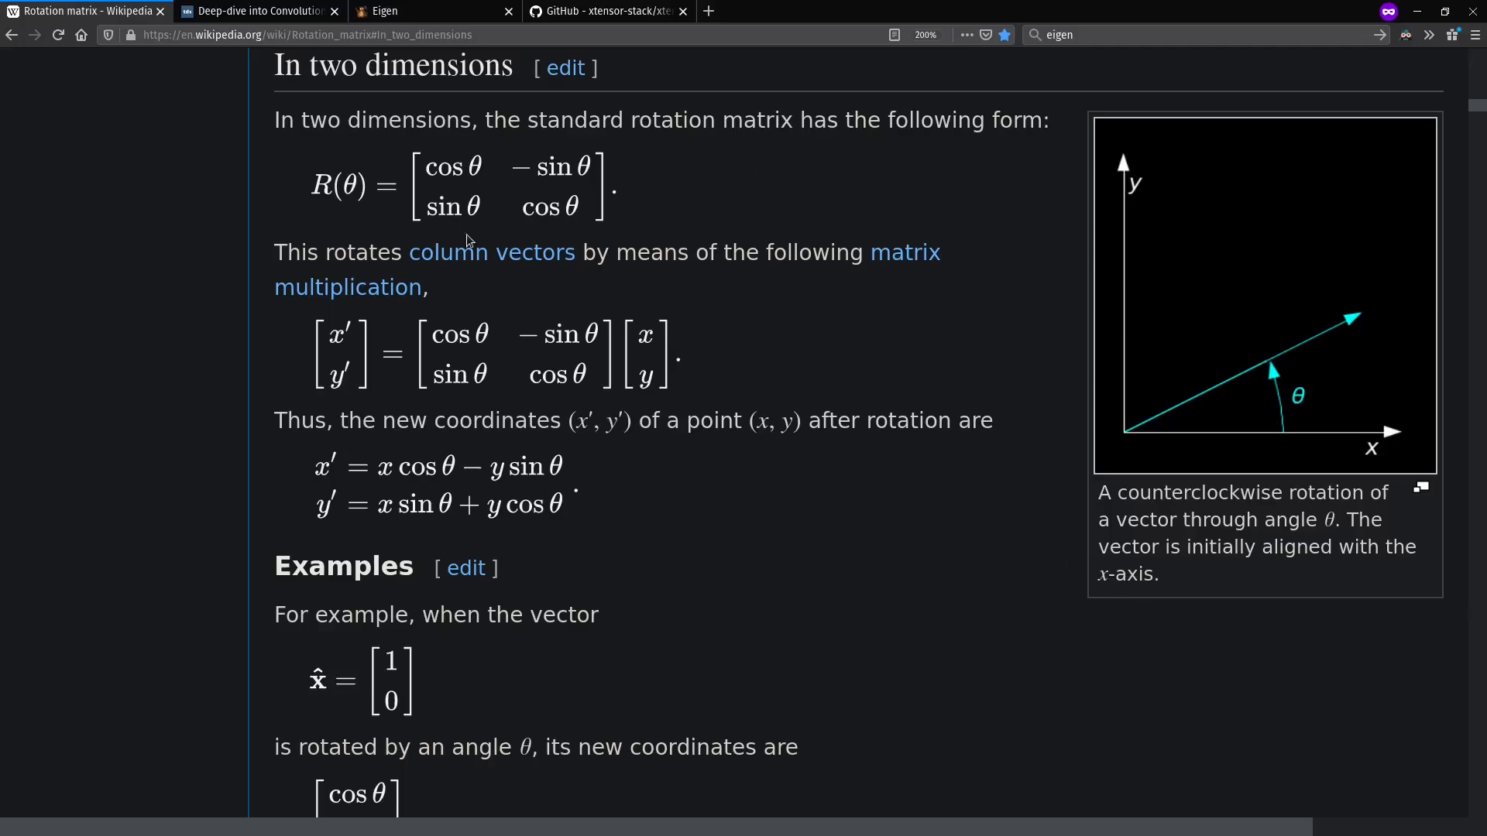
# - Recall the earlier 'julia tensor.jl' command in the bash terminal without running it
pyautogui.click(255, 11)
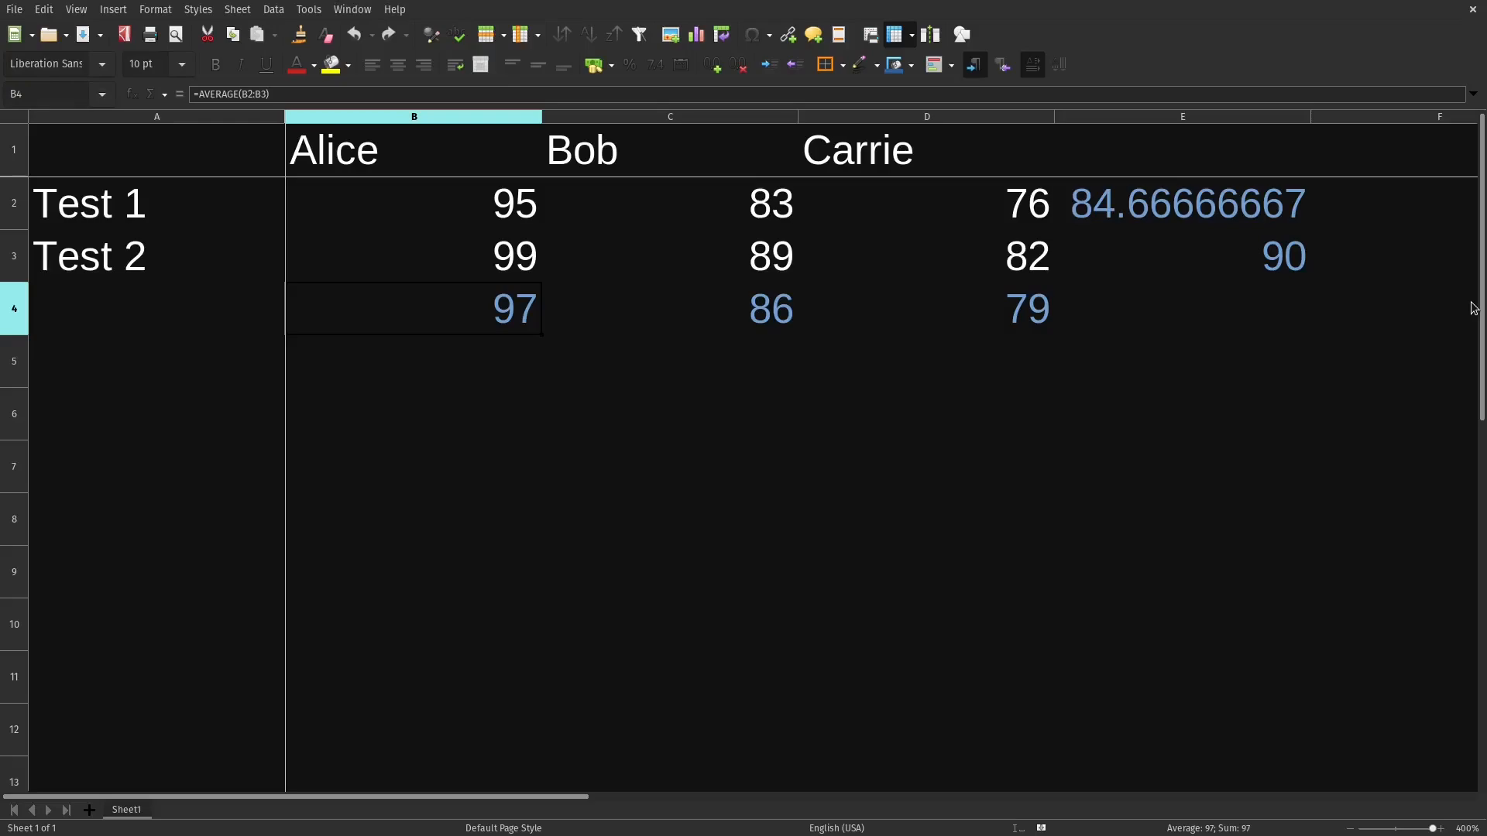
pyautogui.moveTo(480, 248)
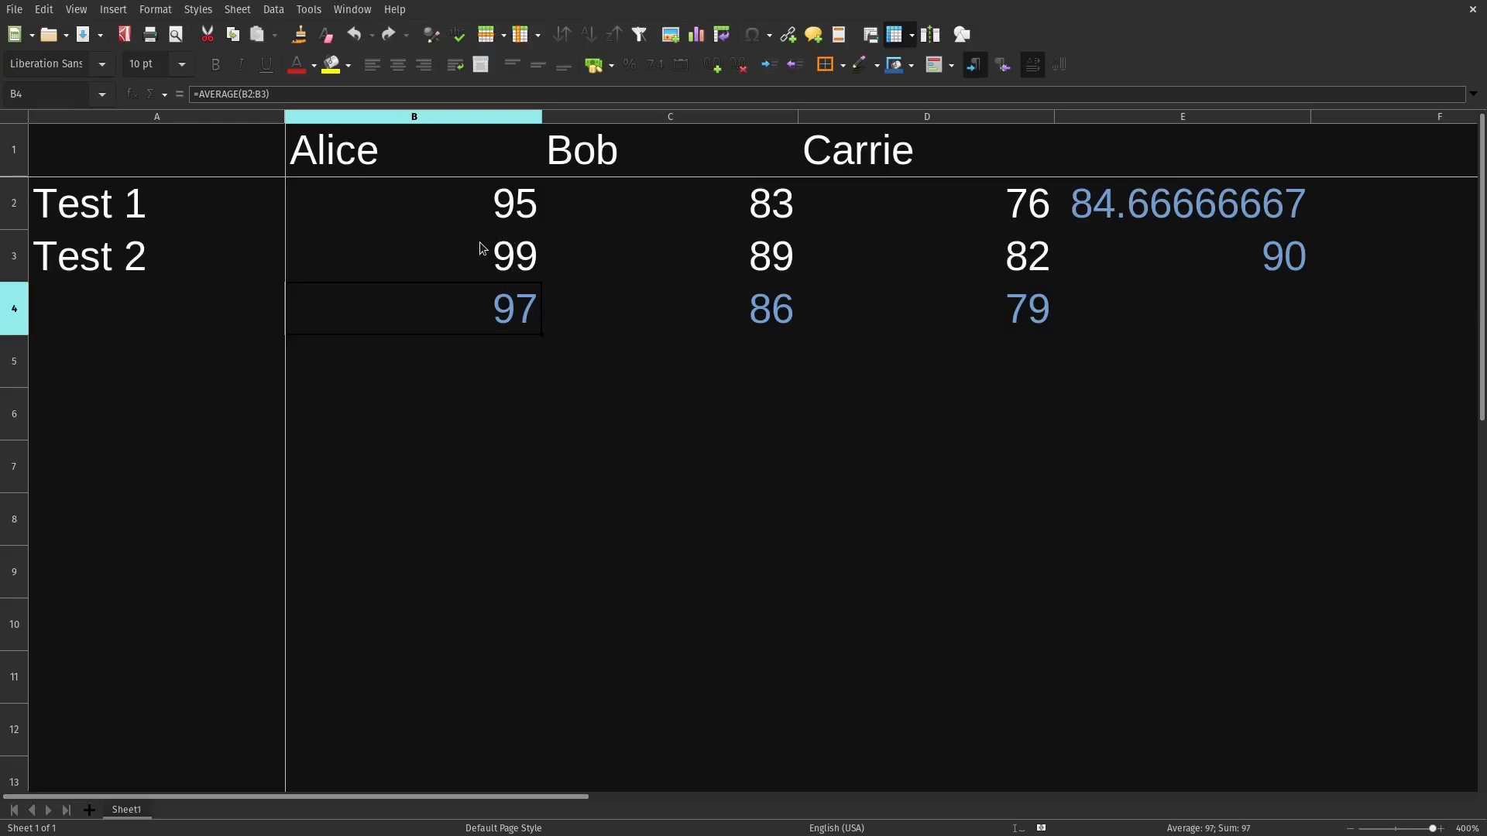
pyautogui.moveTo(892, 331)
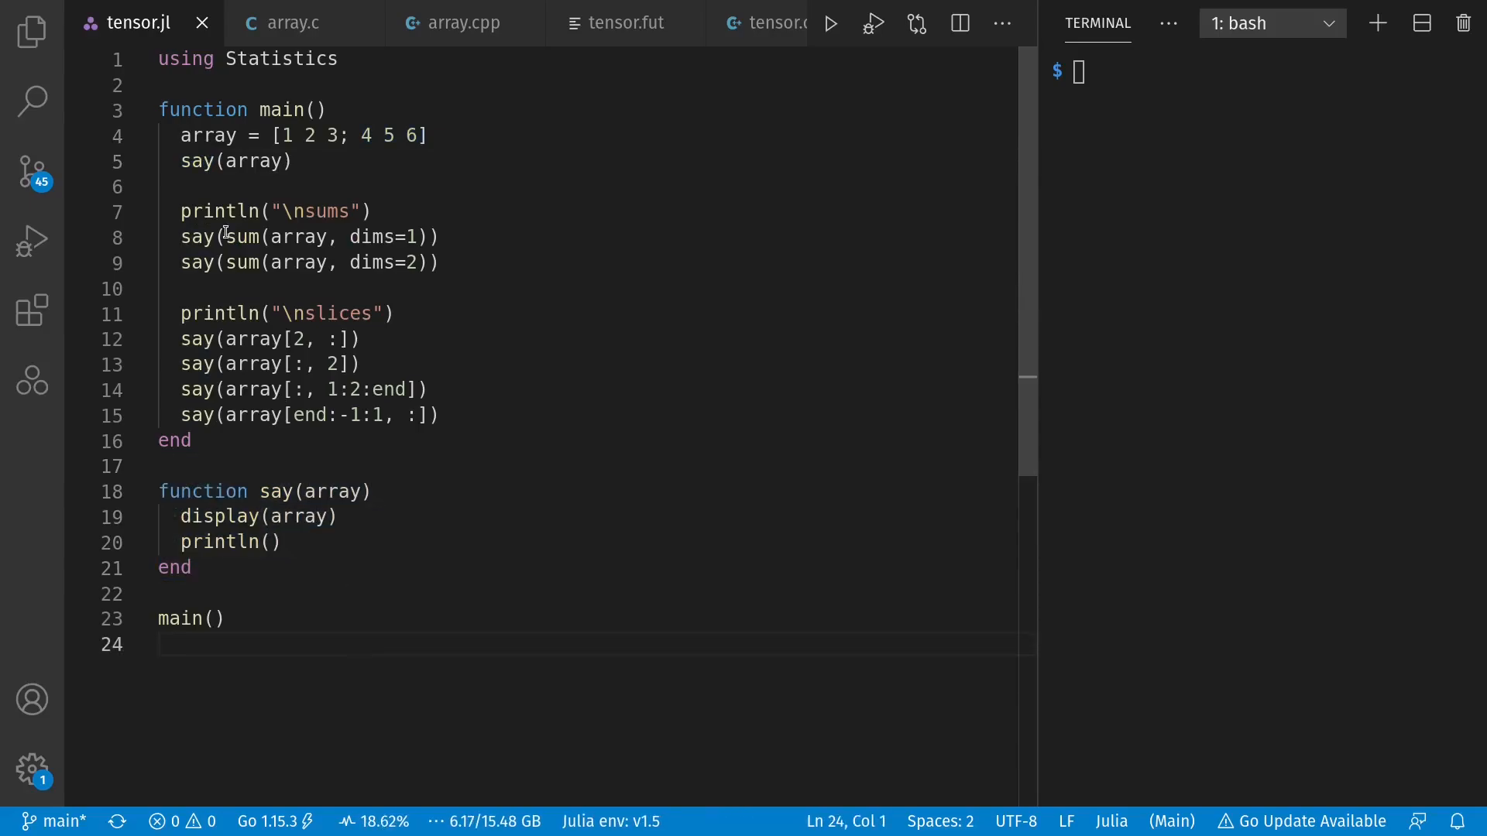
pyautogui.moveTo(226, 237); pyautogui.dragTo(425, 237)
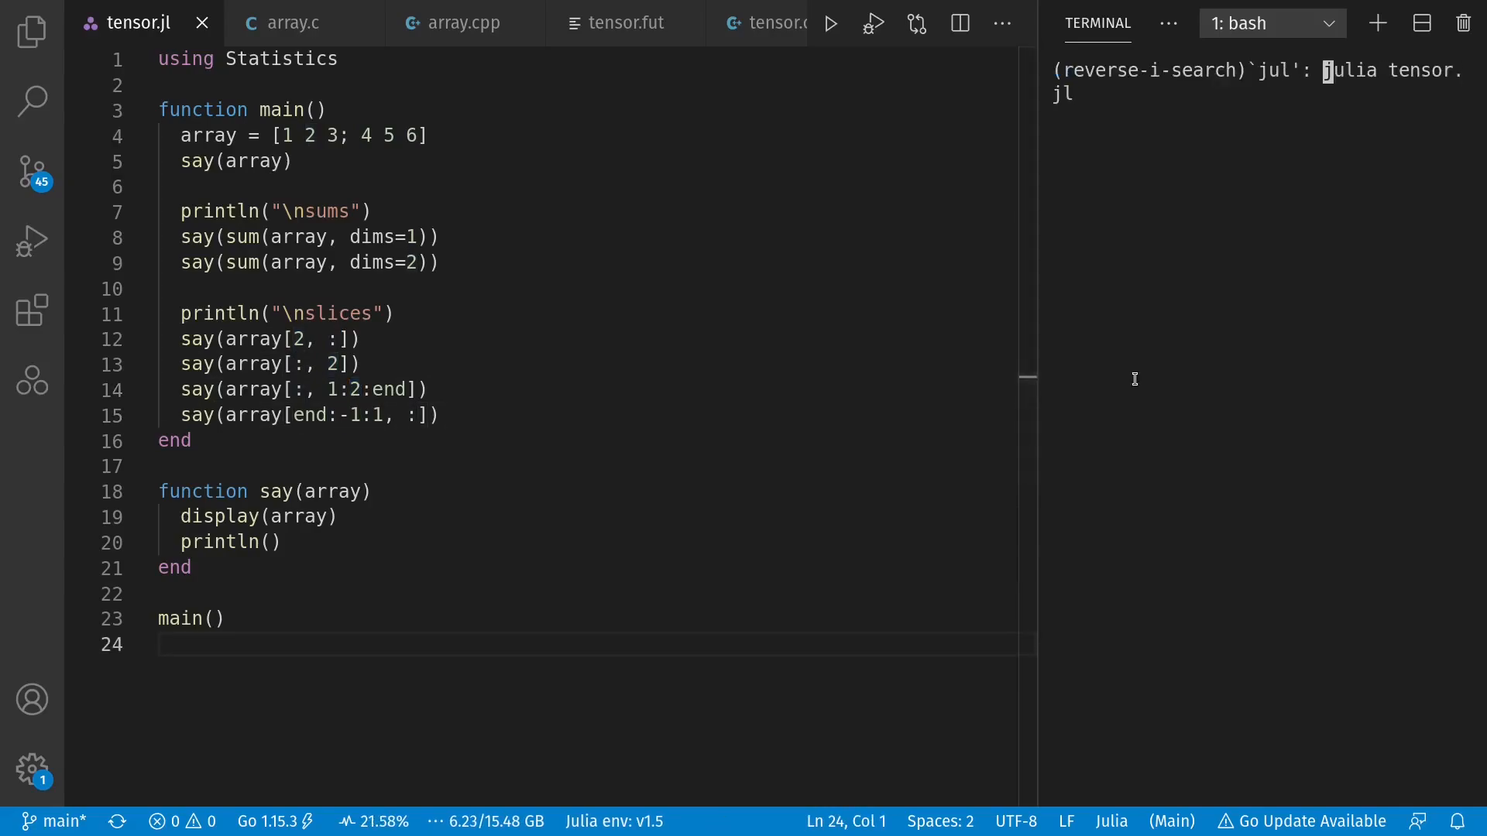
# - Run tensor.jl, printing the 2×3 array, its sums and slices, then select the slice's row index 2
pyautogui.press('Enter')
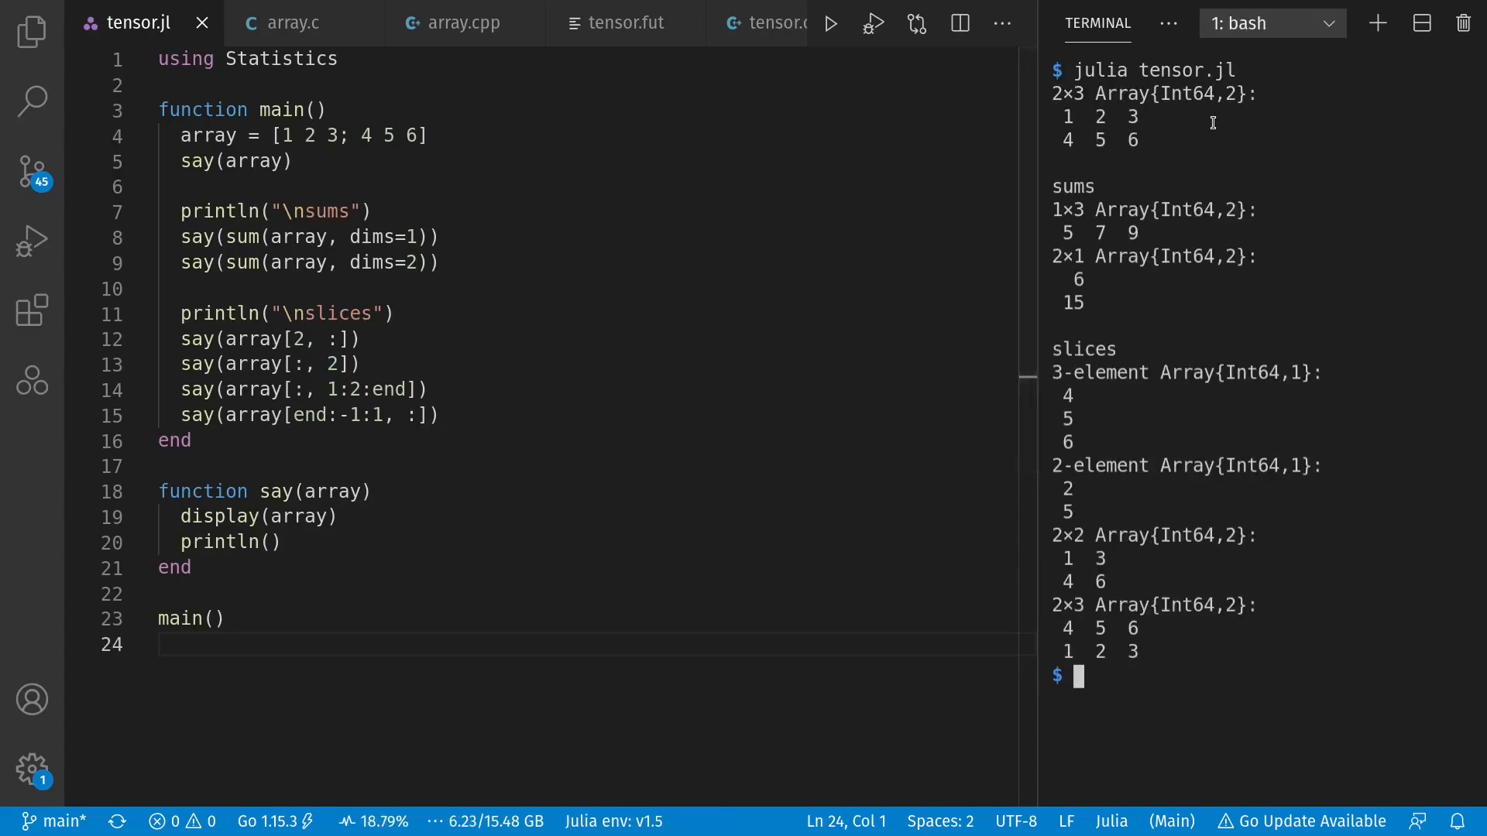
pyautogui.moveTo(1065, 272)
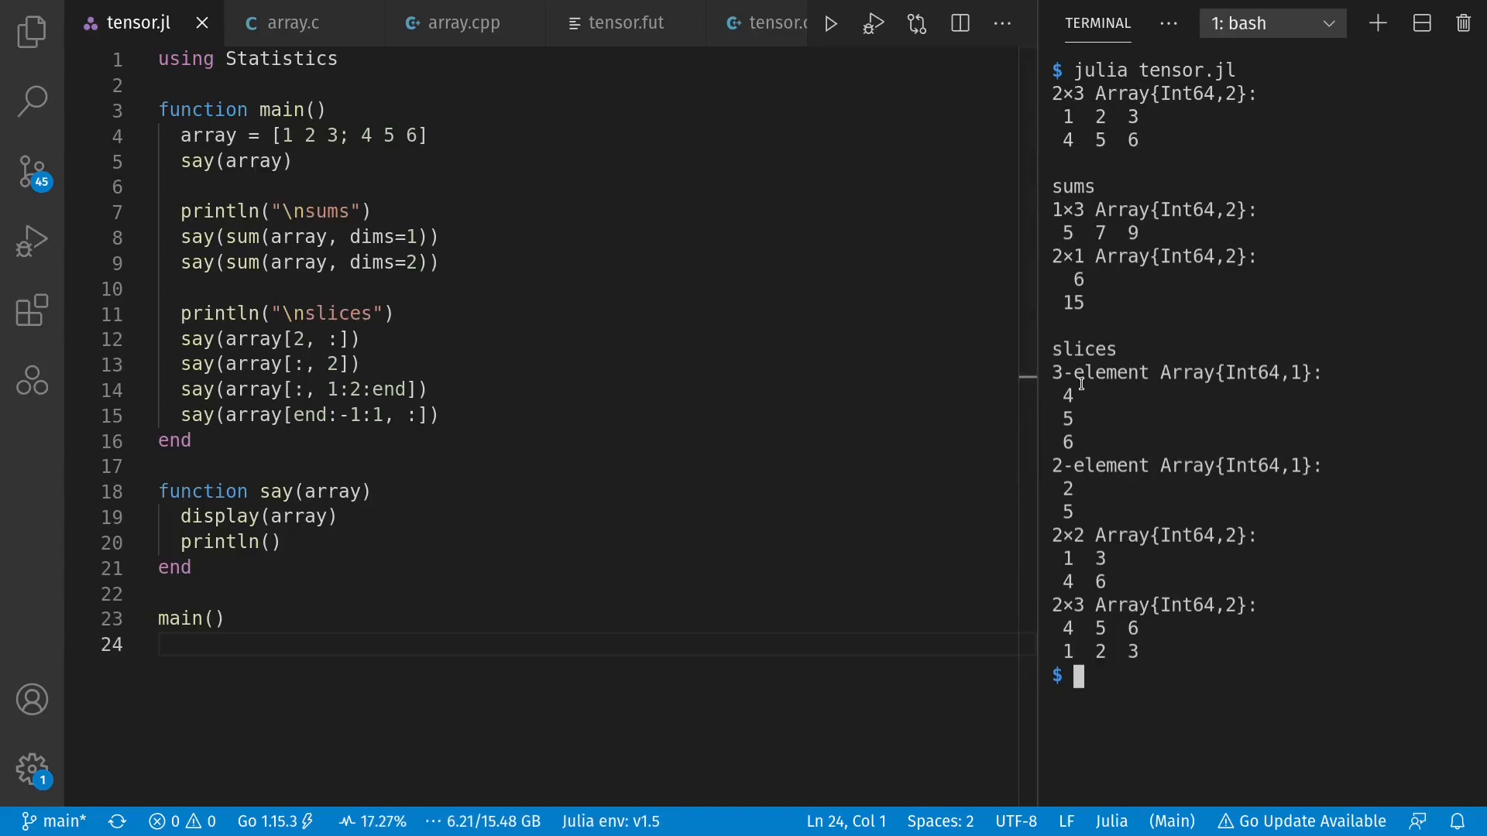
pyautogui.doubleClick(297, 340)
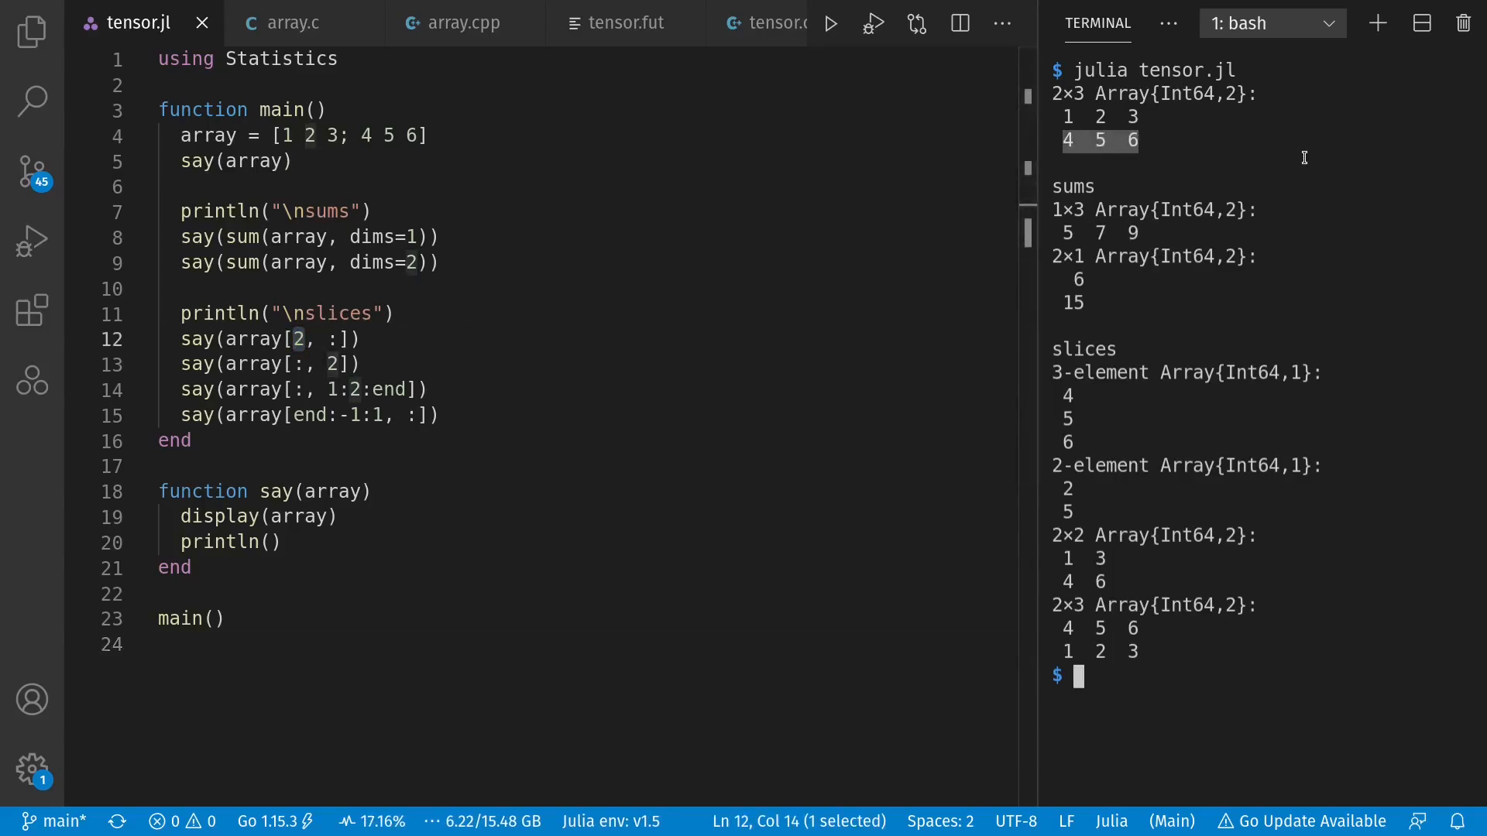
pyautogui.moveTo(1115, 422)
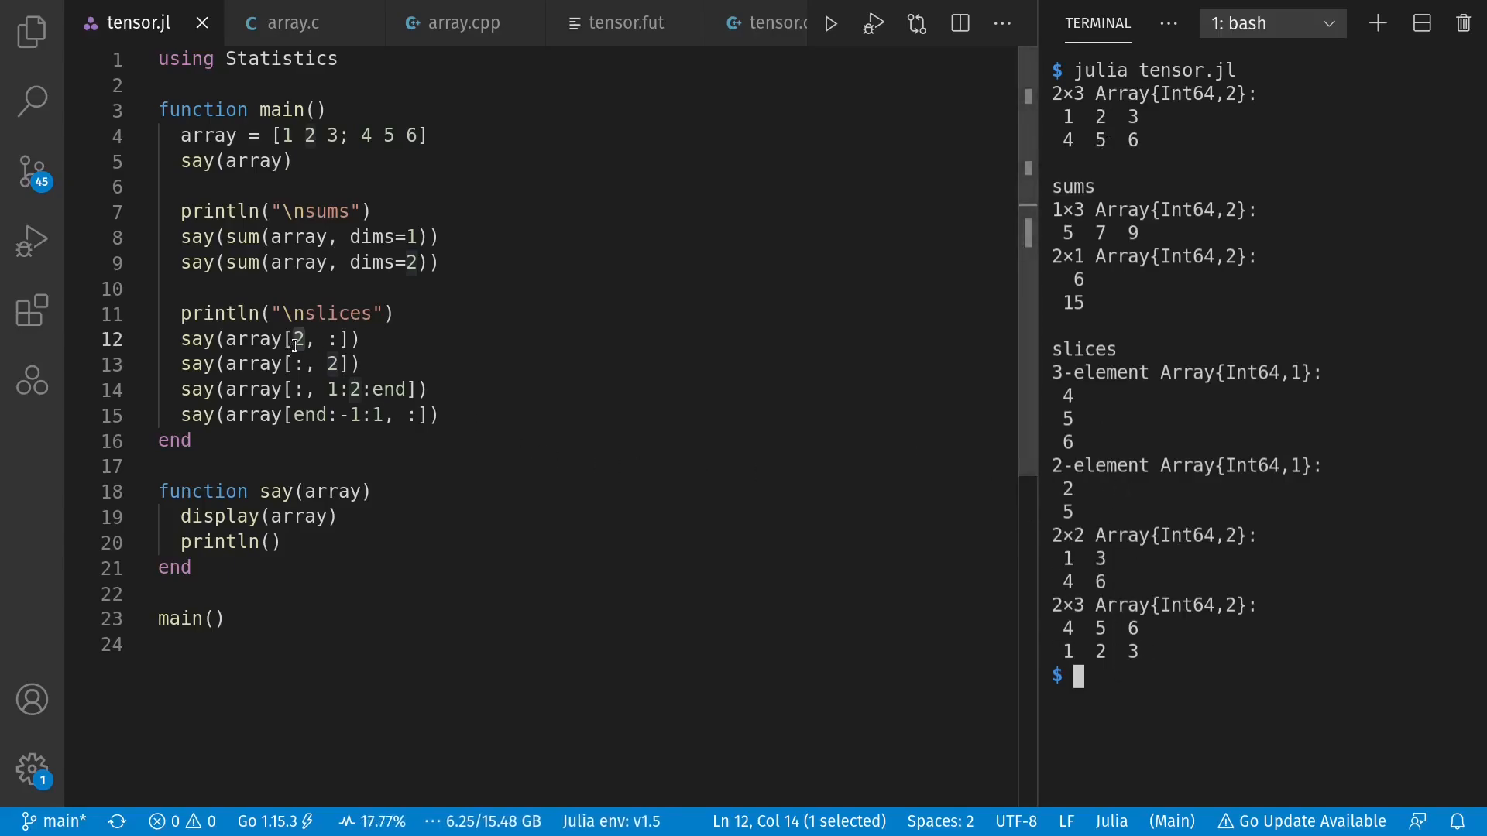
# - Change the first slice on line 12 to array[2:2, :]
pyautogui.write(':')
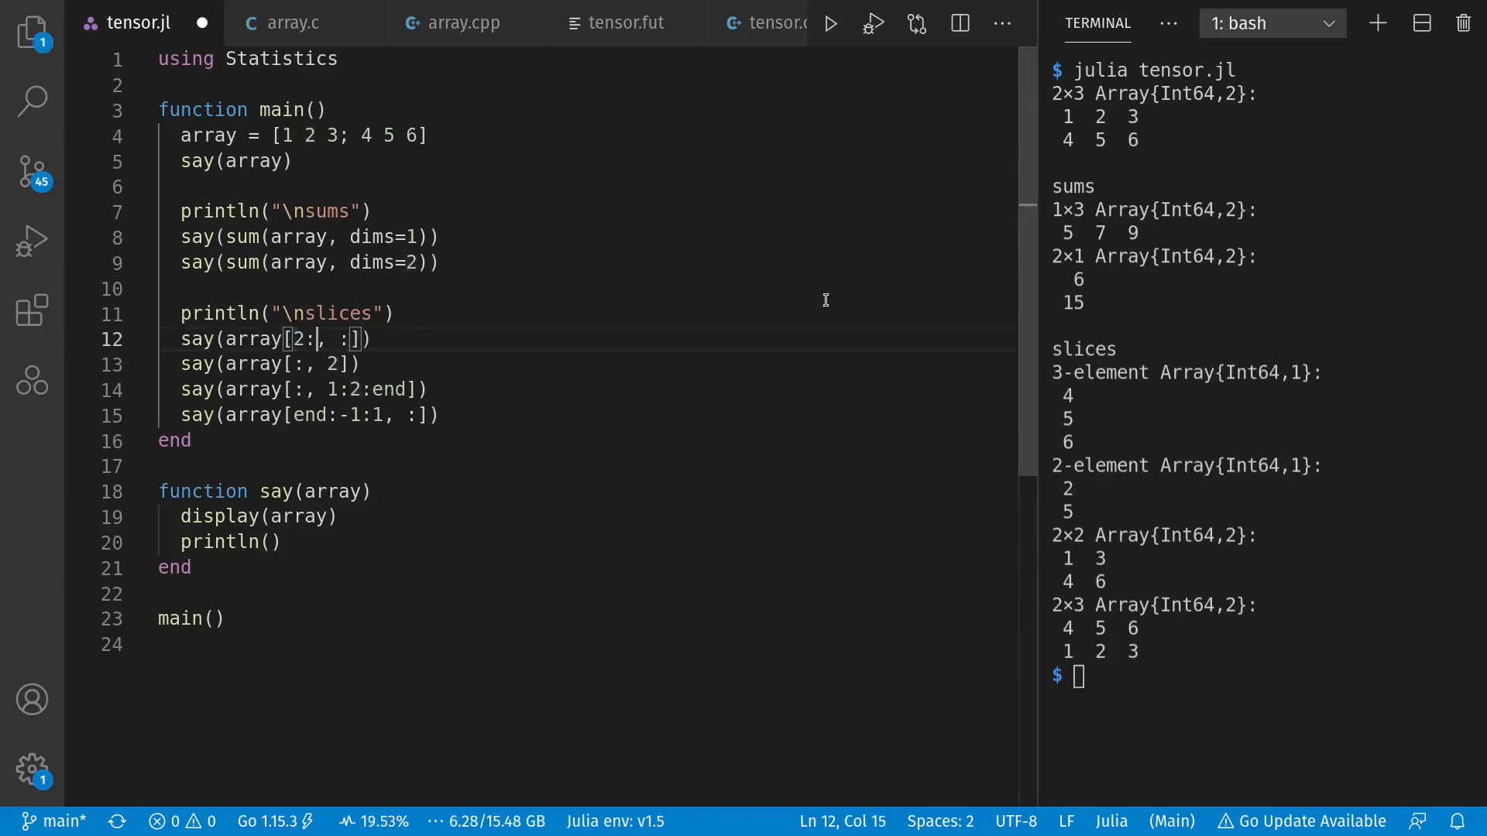
pyautogui.write('2')
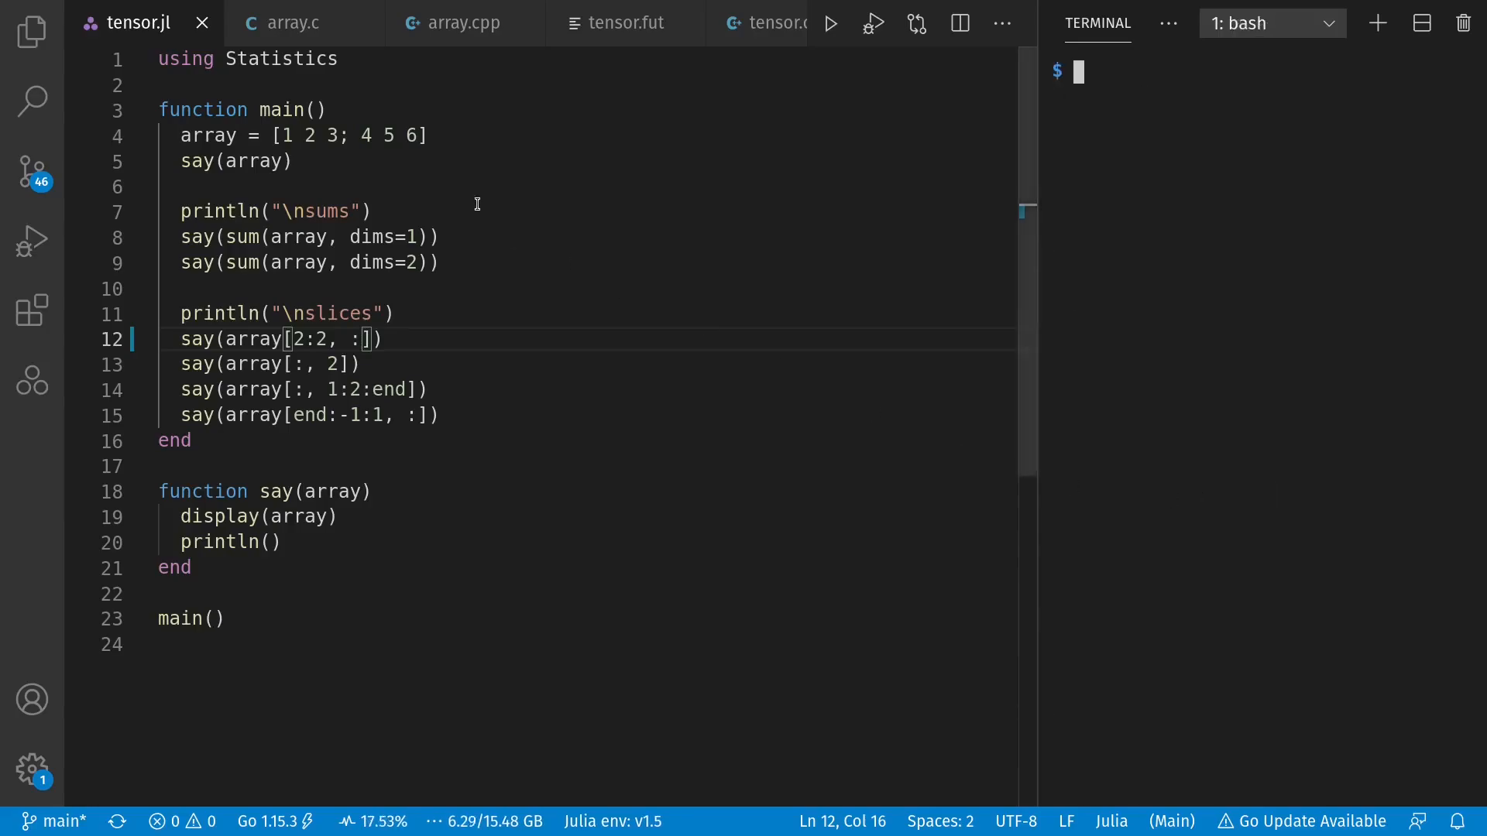
# - In array.c give array a an explicit first dimension 2 and review the Val[] compound literals on line 10
pyautogui.click(282, 24)
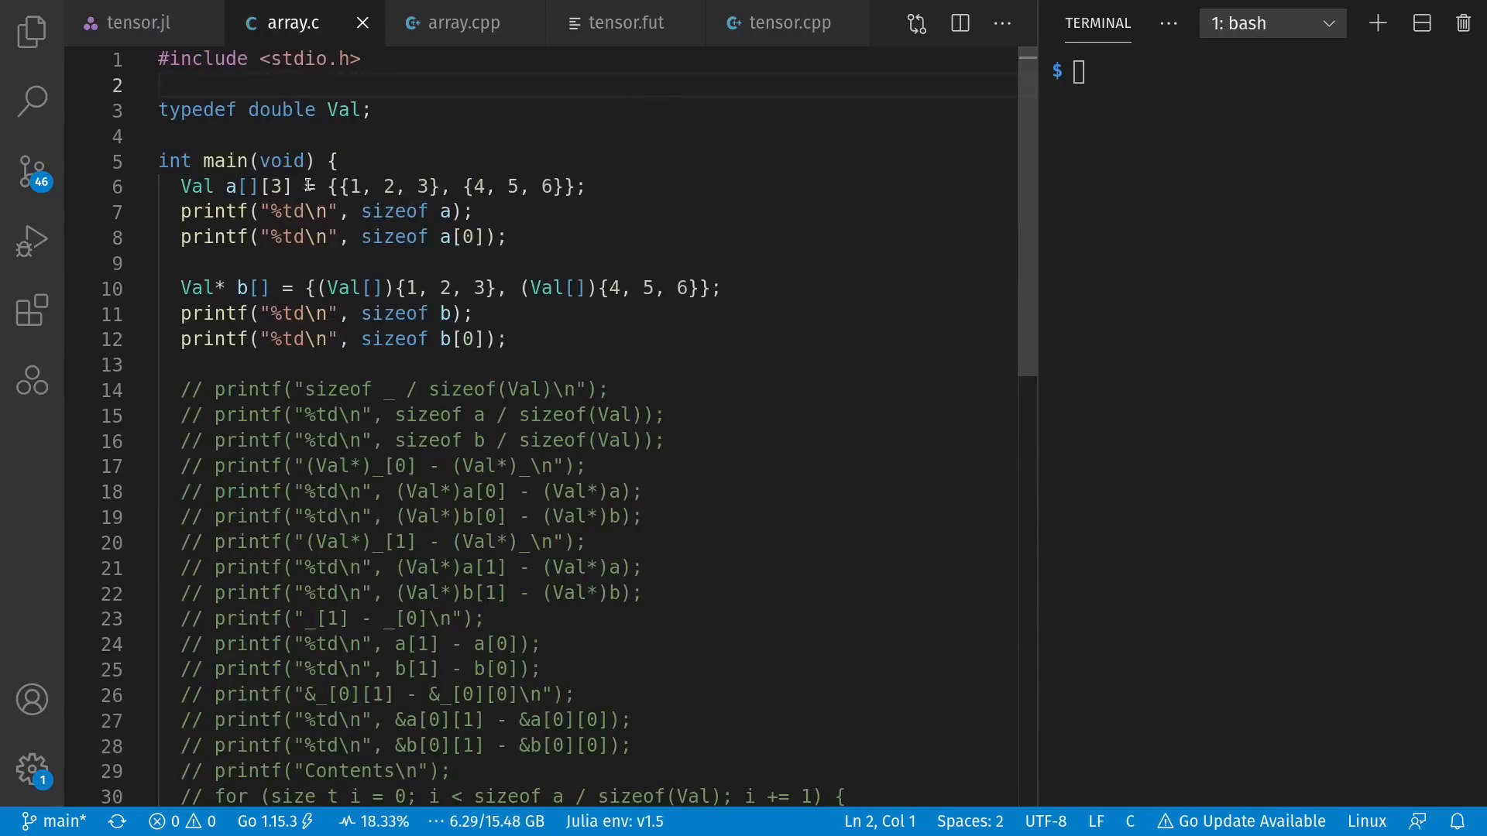
pyautogui.doubleClick(270, 186)
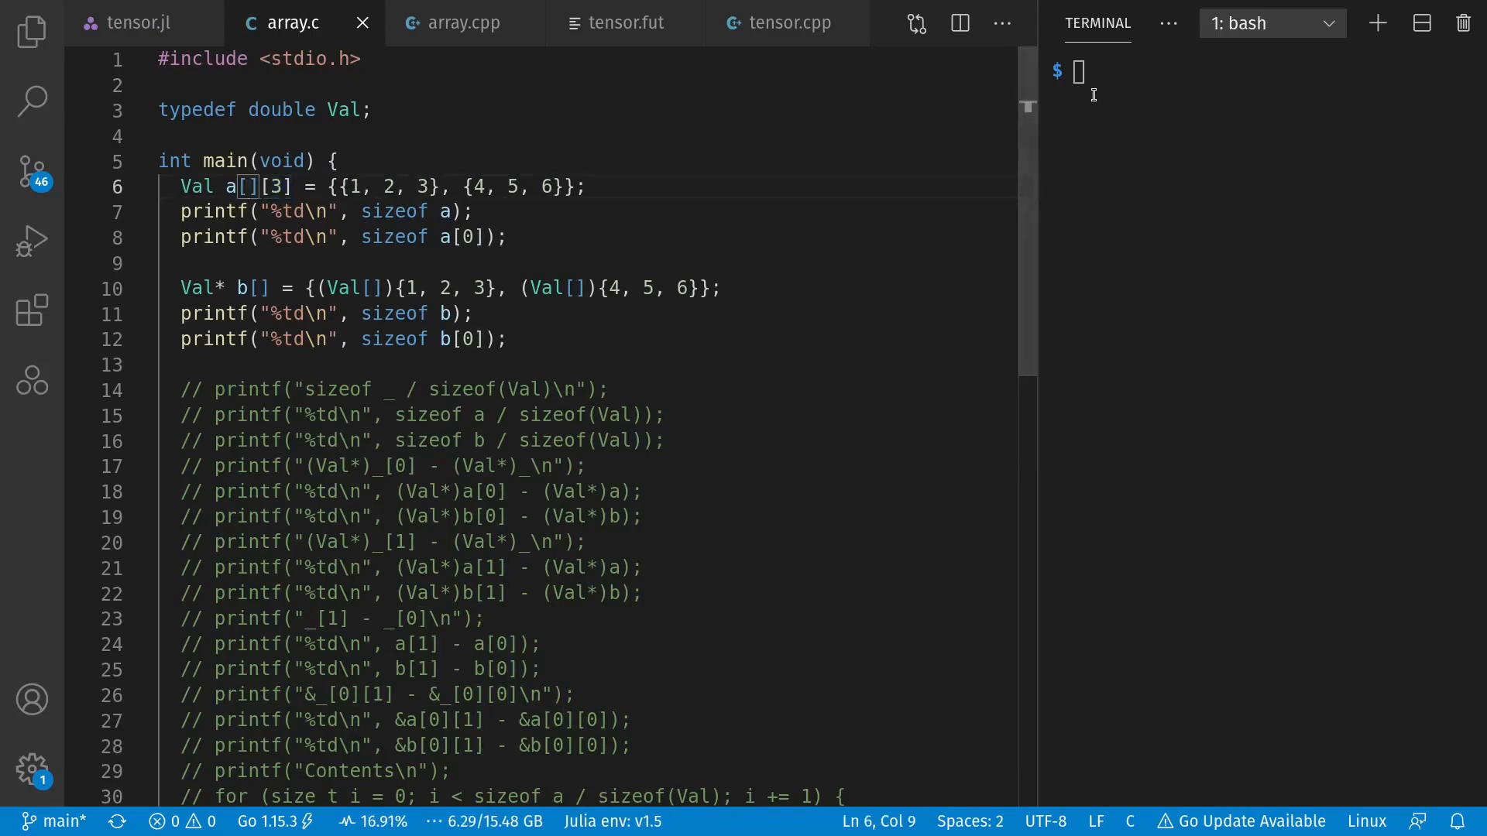
pyautogui.write('2')
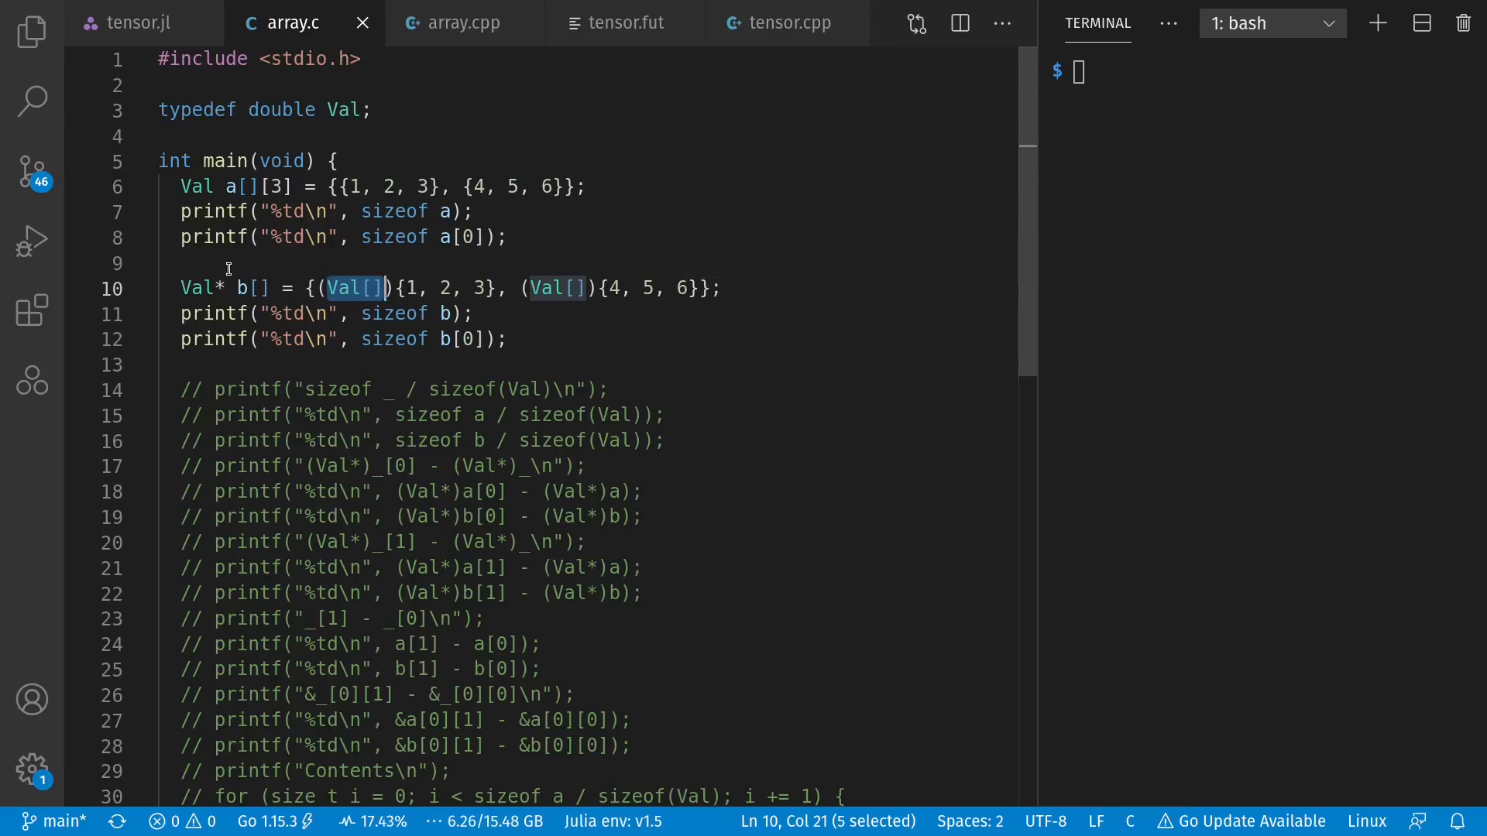
pyautogui.doubleClick(280, 108)
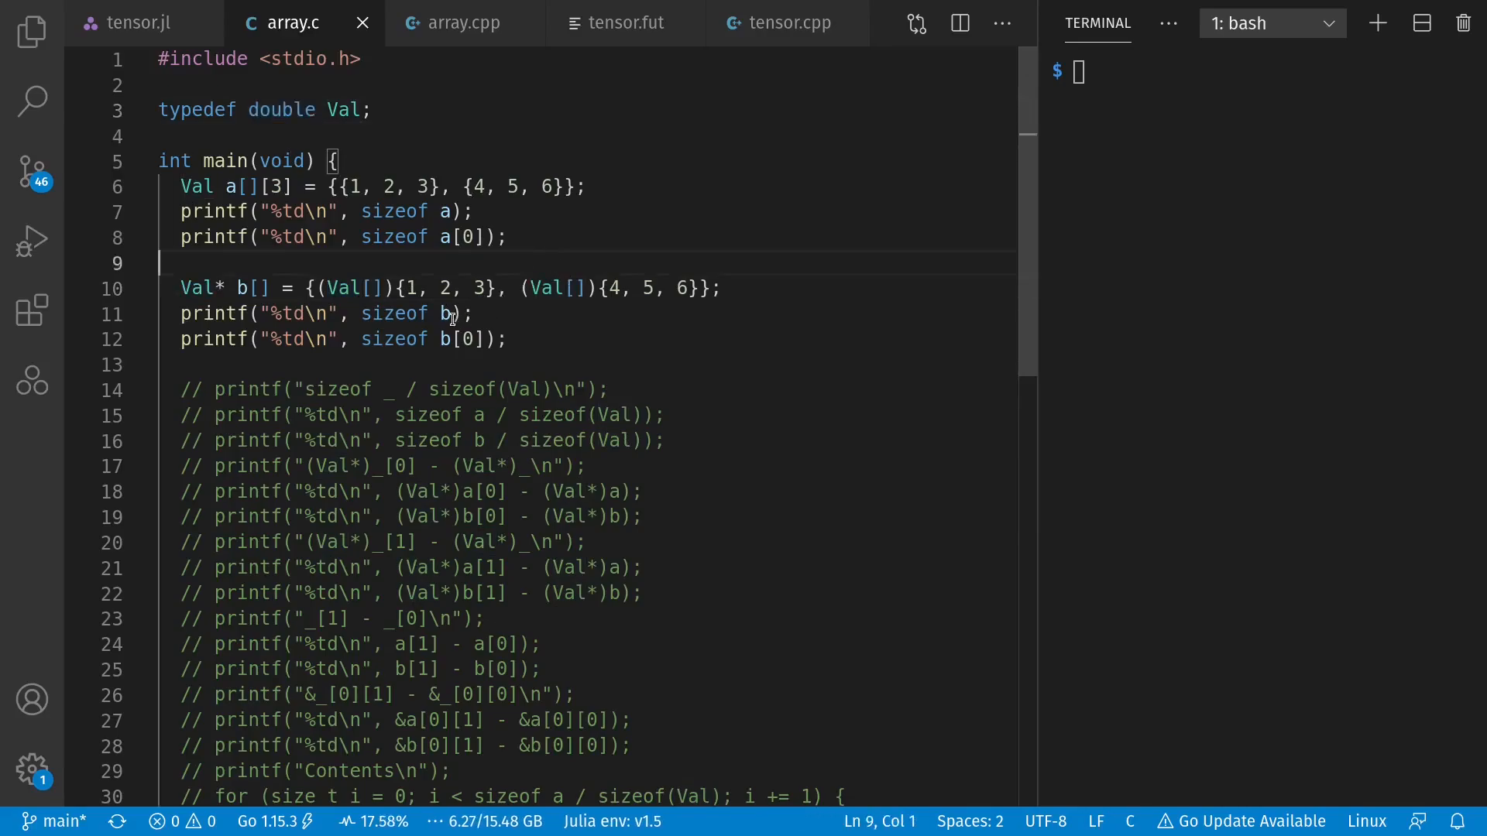
pyautogui.doubleClick(448, 313)
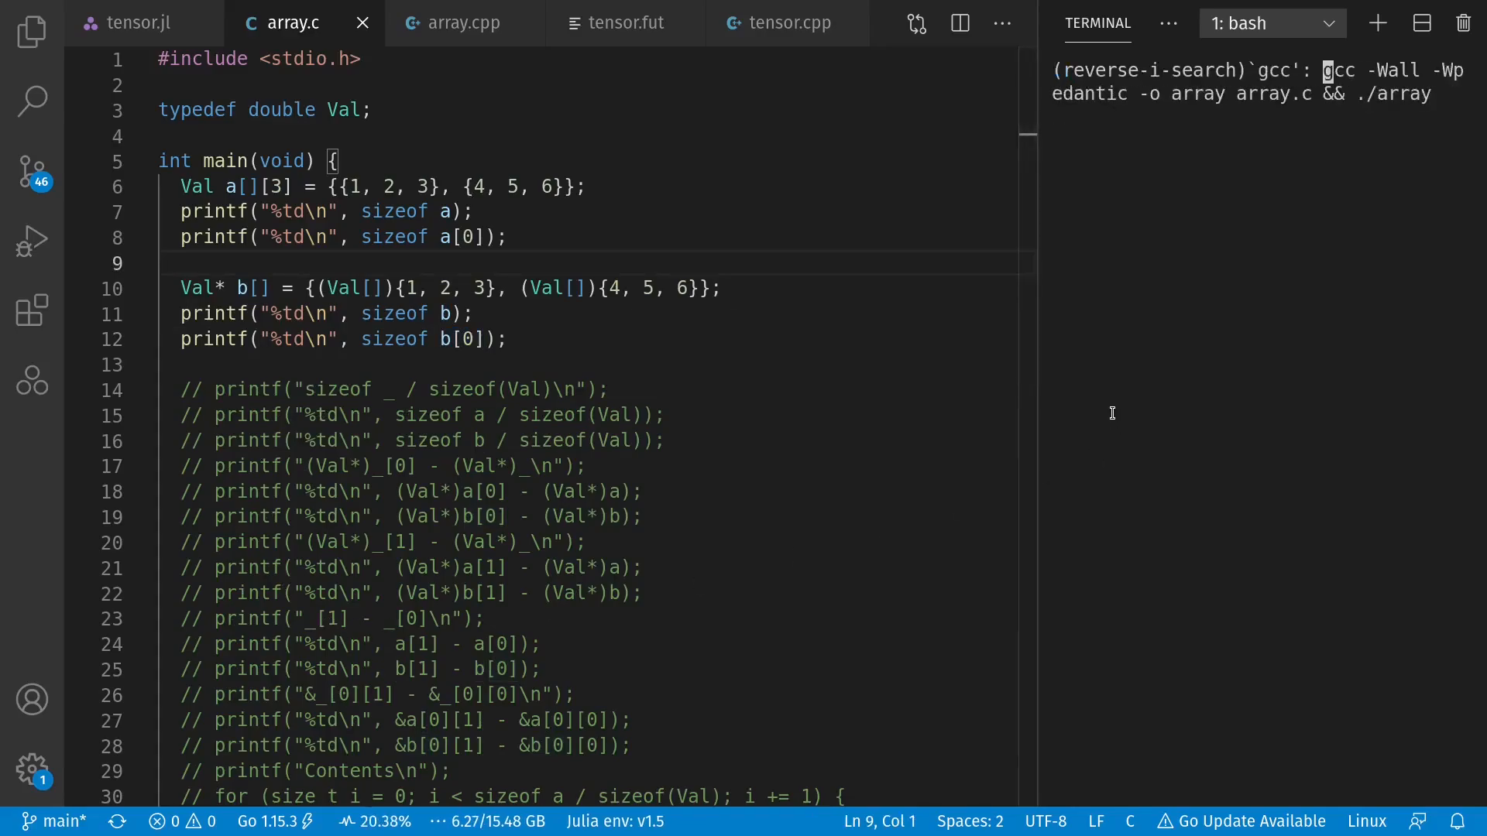
# - Compile and run array.c printing sizes 48, 24, 16, 8, then inspect the Val* and double types
pyautogui.press('Enter')
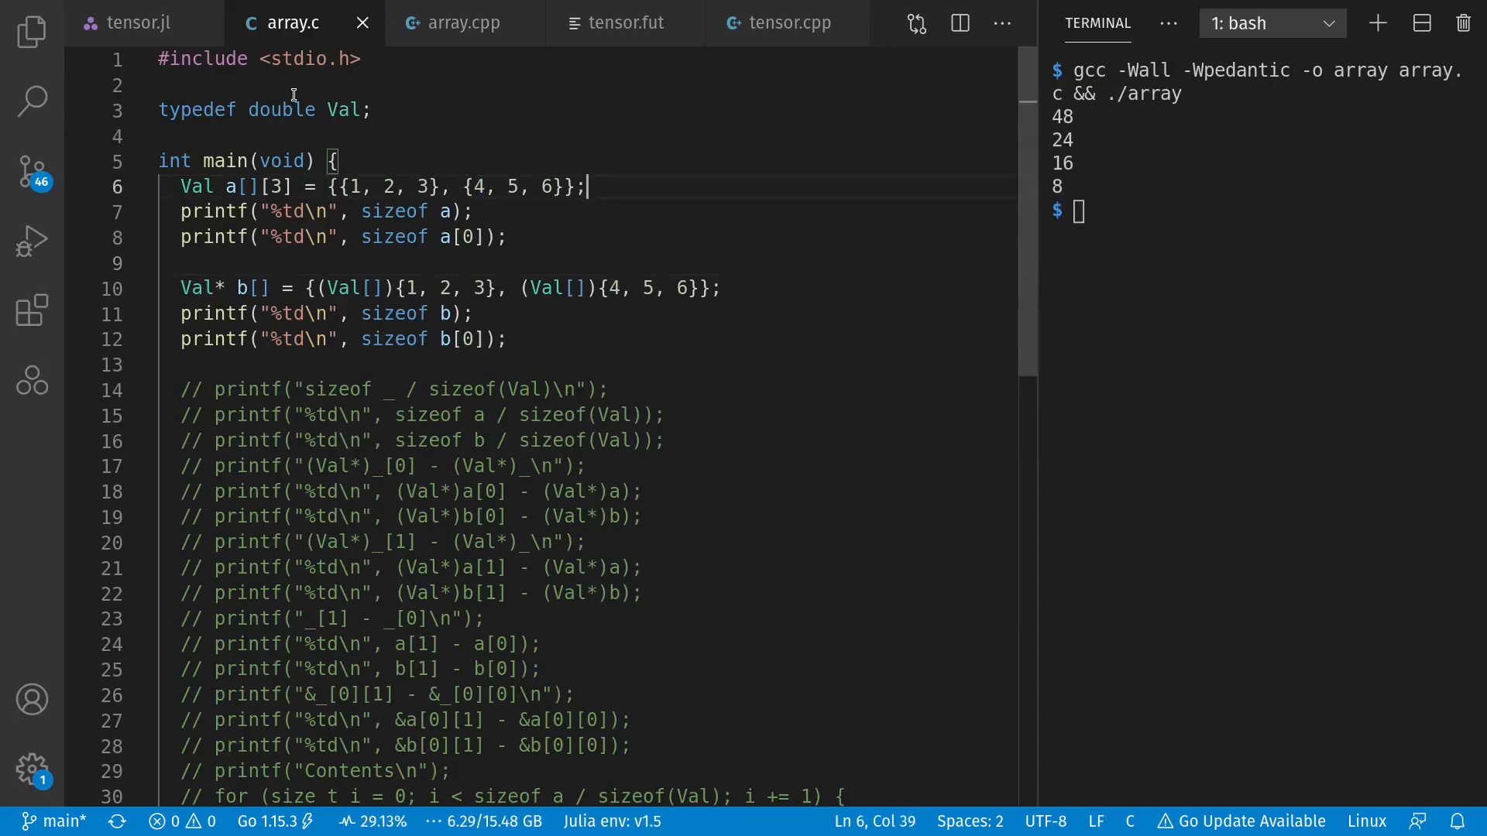
pyautogui.doubleClick(280, 110)
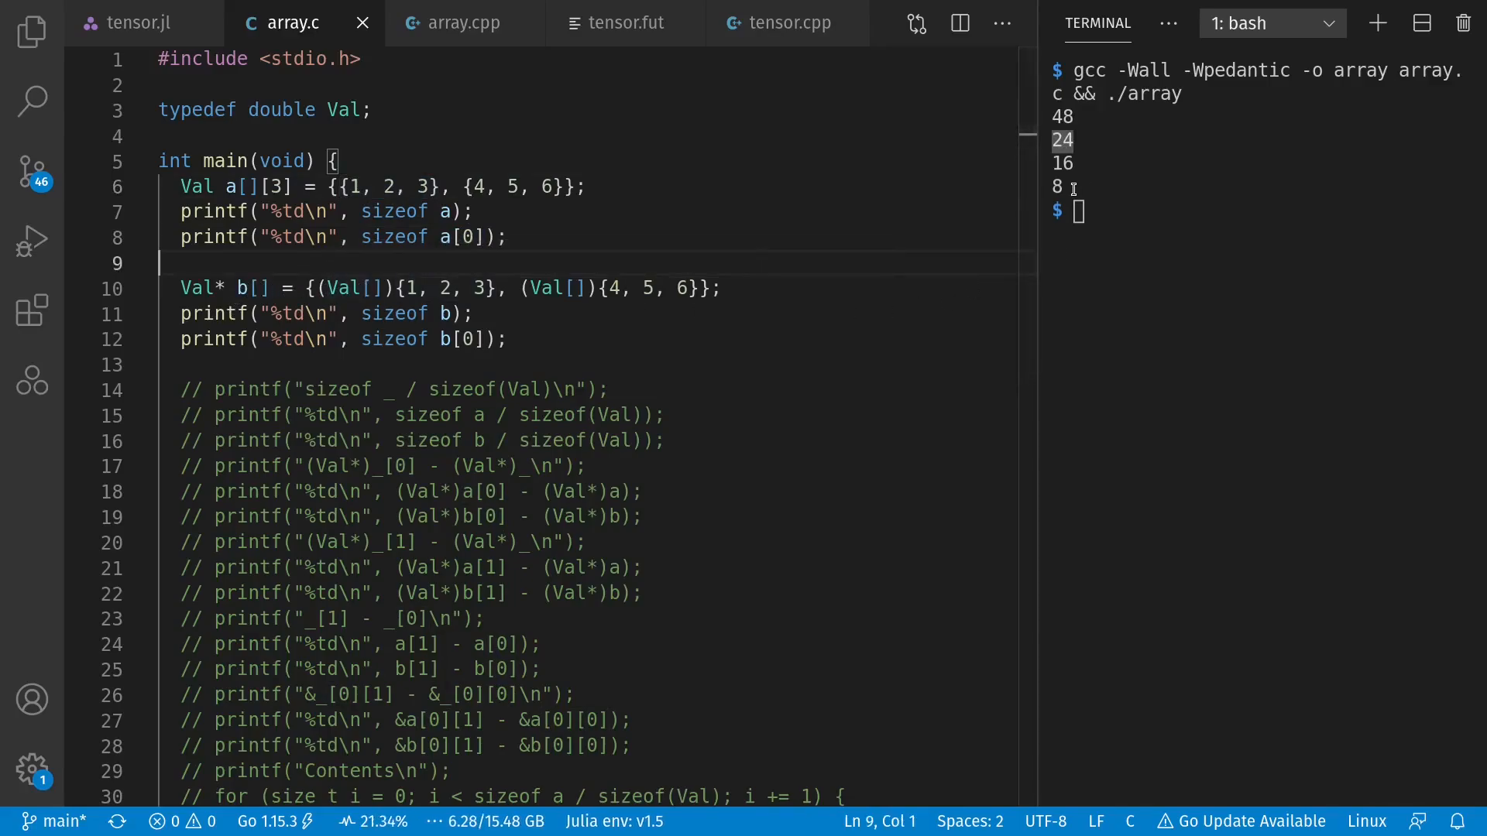
pyautogui.doubleClick(461, 339)
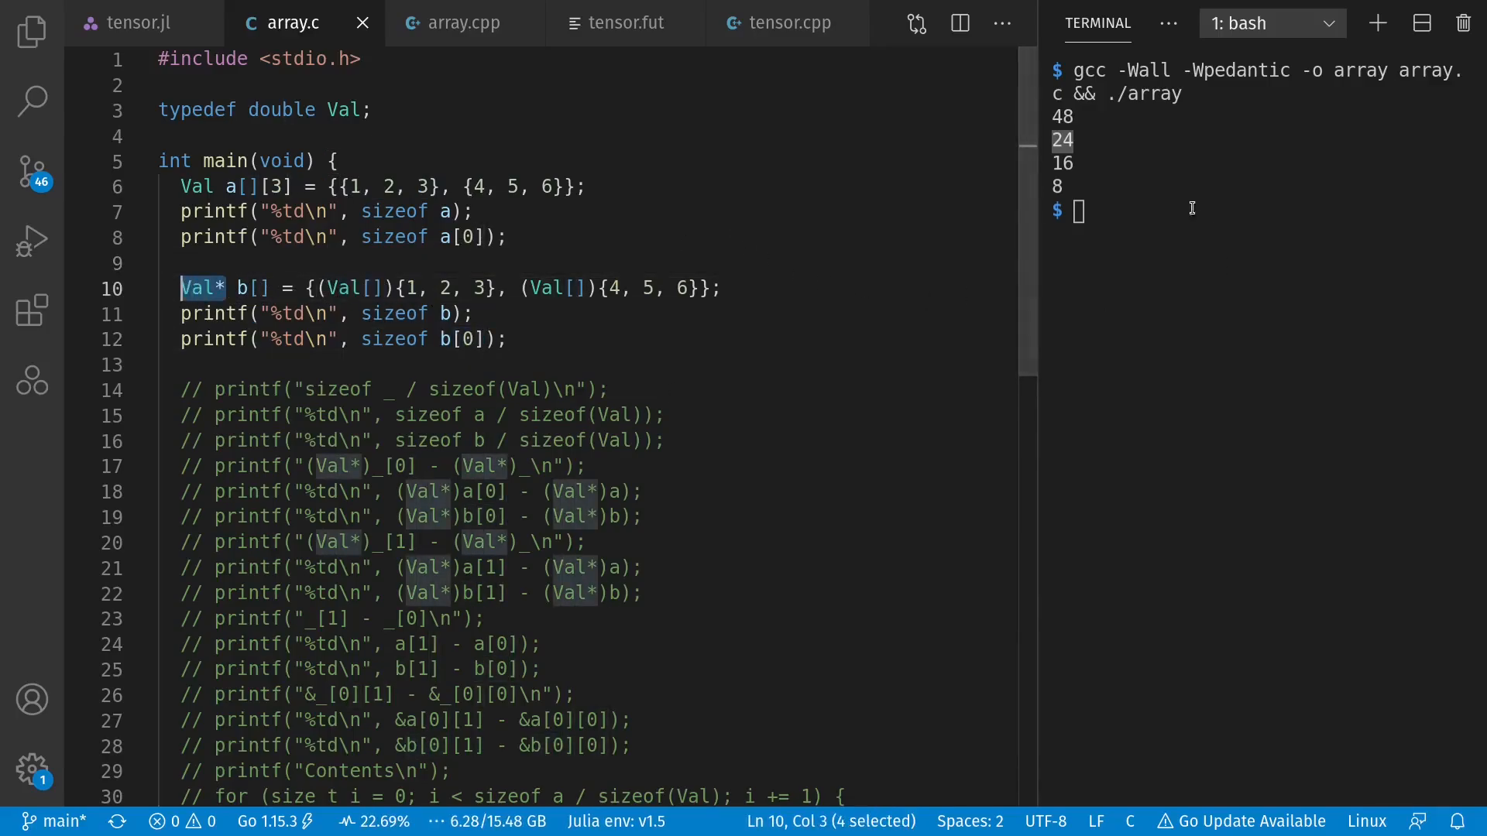
pyautogui.doubleClick(282, 108)
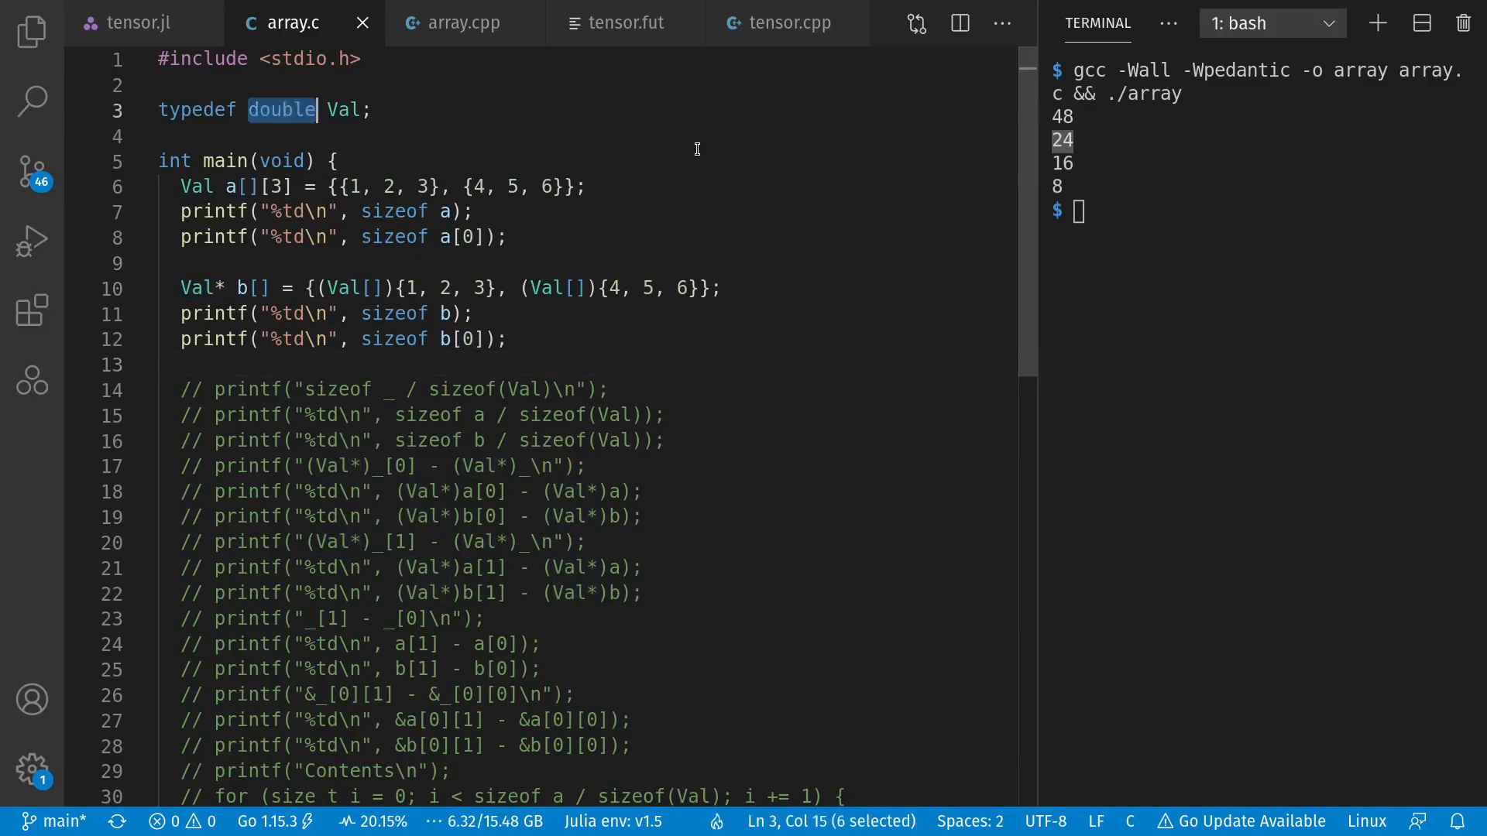
# - Retype Val as float so array.c prints 24, 12, 16, 8, then move to array.cpp
pyautogui.write('float')
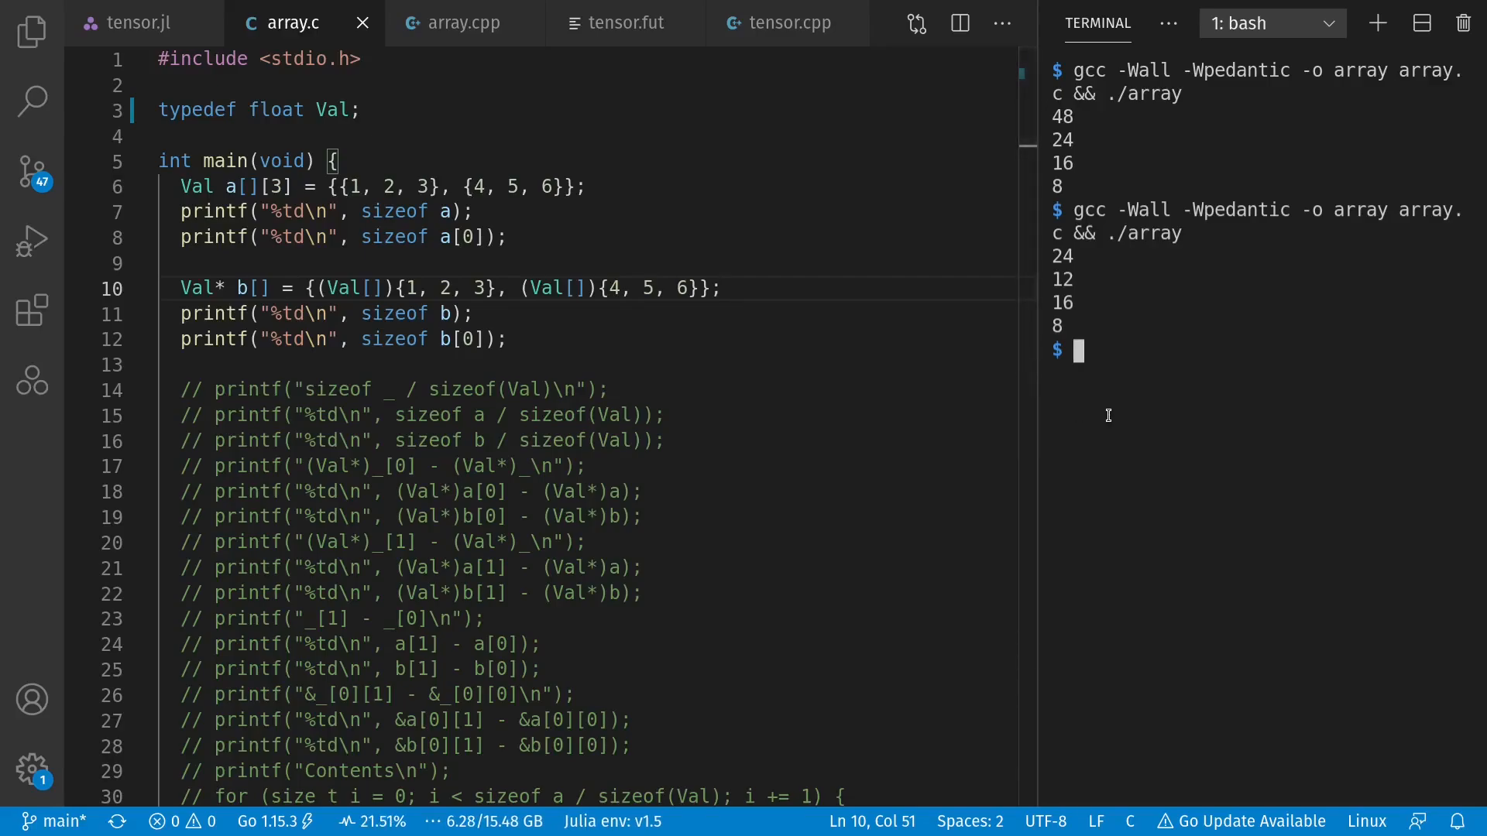
pyautogui.click(463, 23)
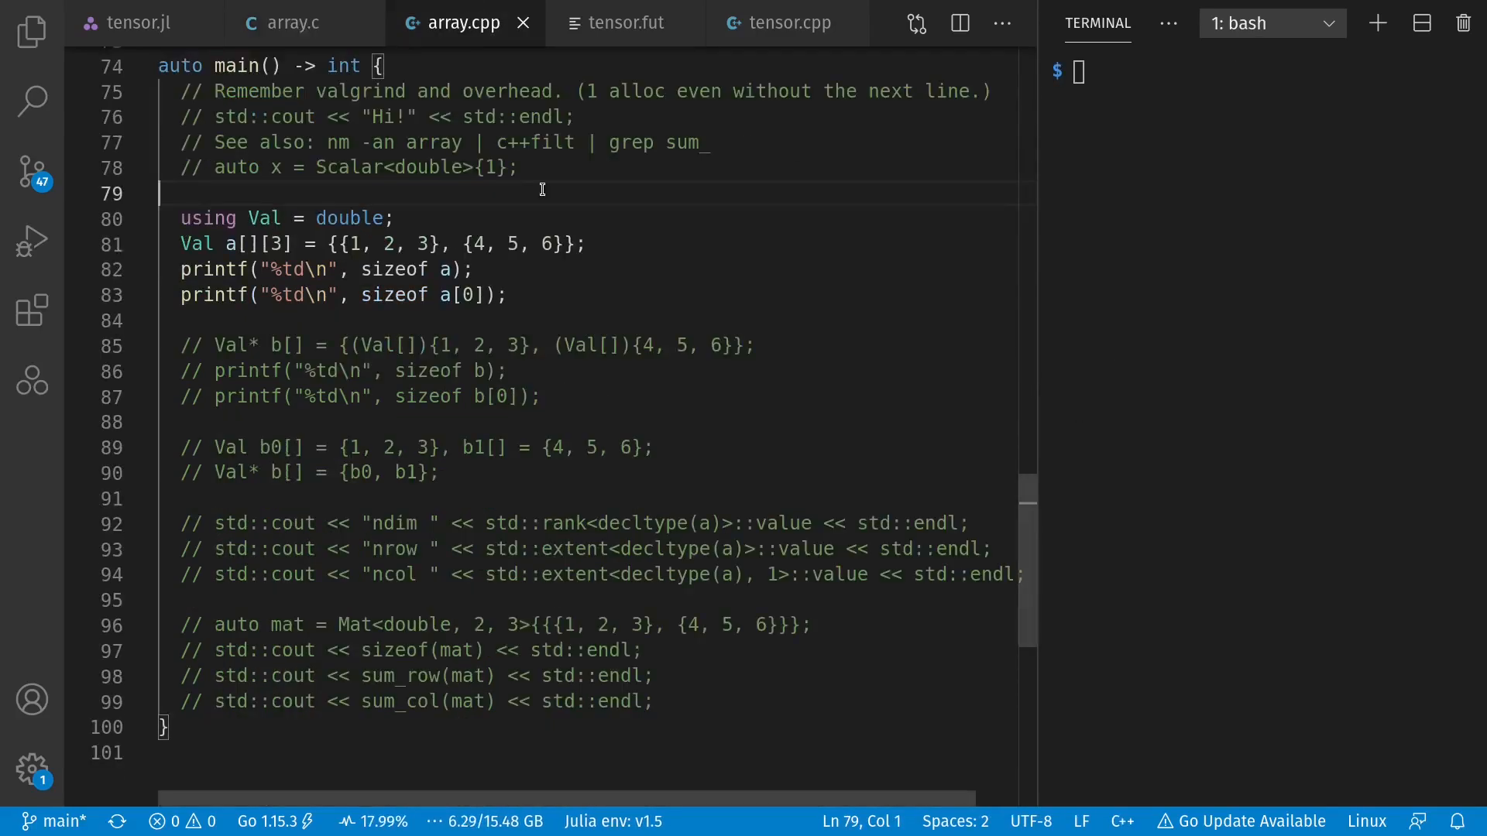
pyautogui.moveTo(666, 251)
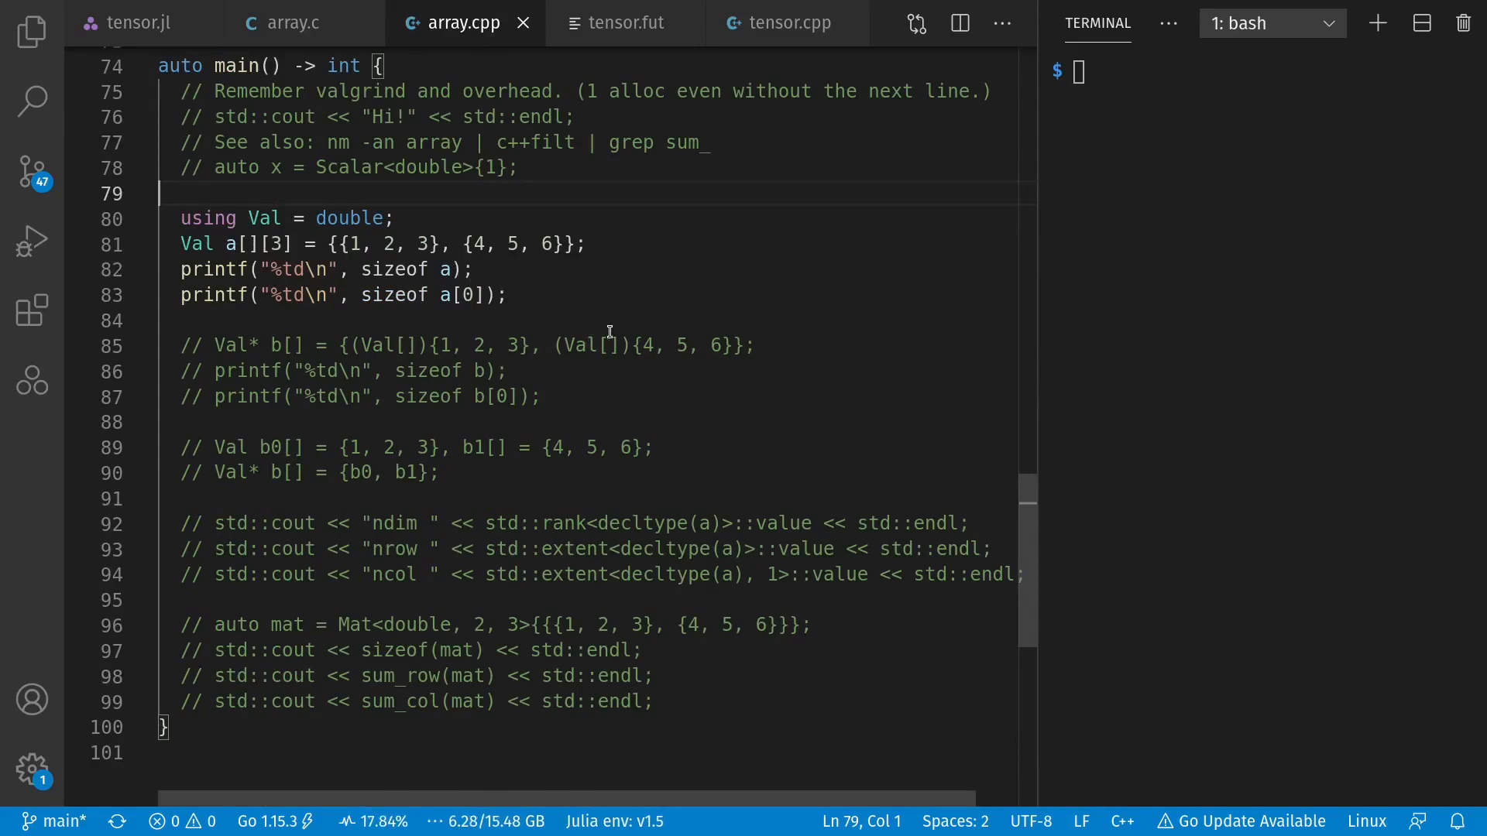
# - Uncomment the Val* b[] compound-literal lines and recompile with g++, hitting address-of-temporary-array errors
pyautogui.press('ctrl+r')
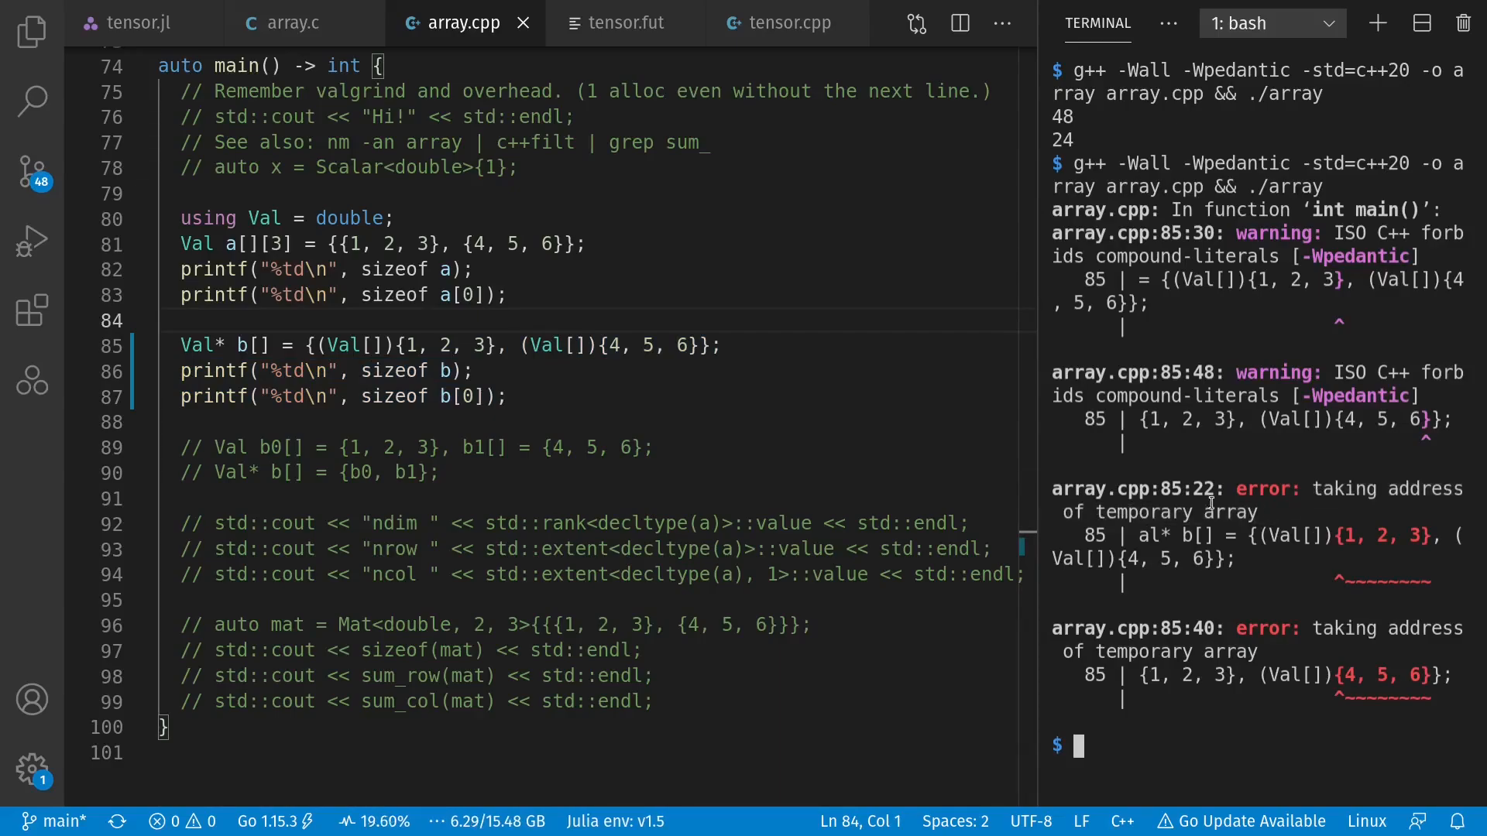
# - Build b from named arrays b0 and b1 so g++ prints 48, 24, 16, 8, then select lines 85–89
pyautogui.doubleClick(647, 346)
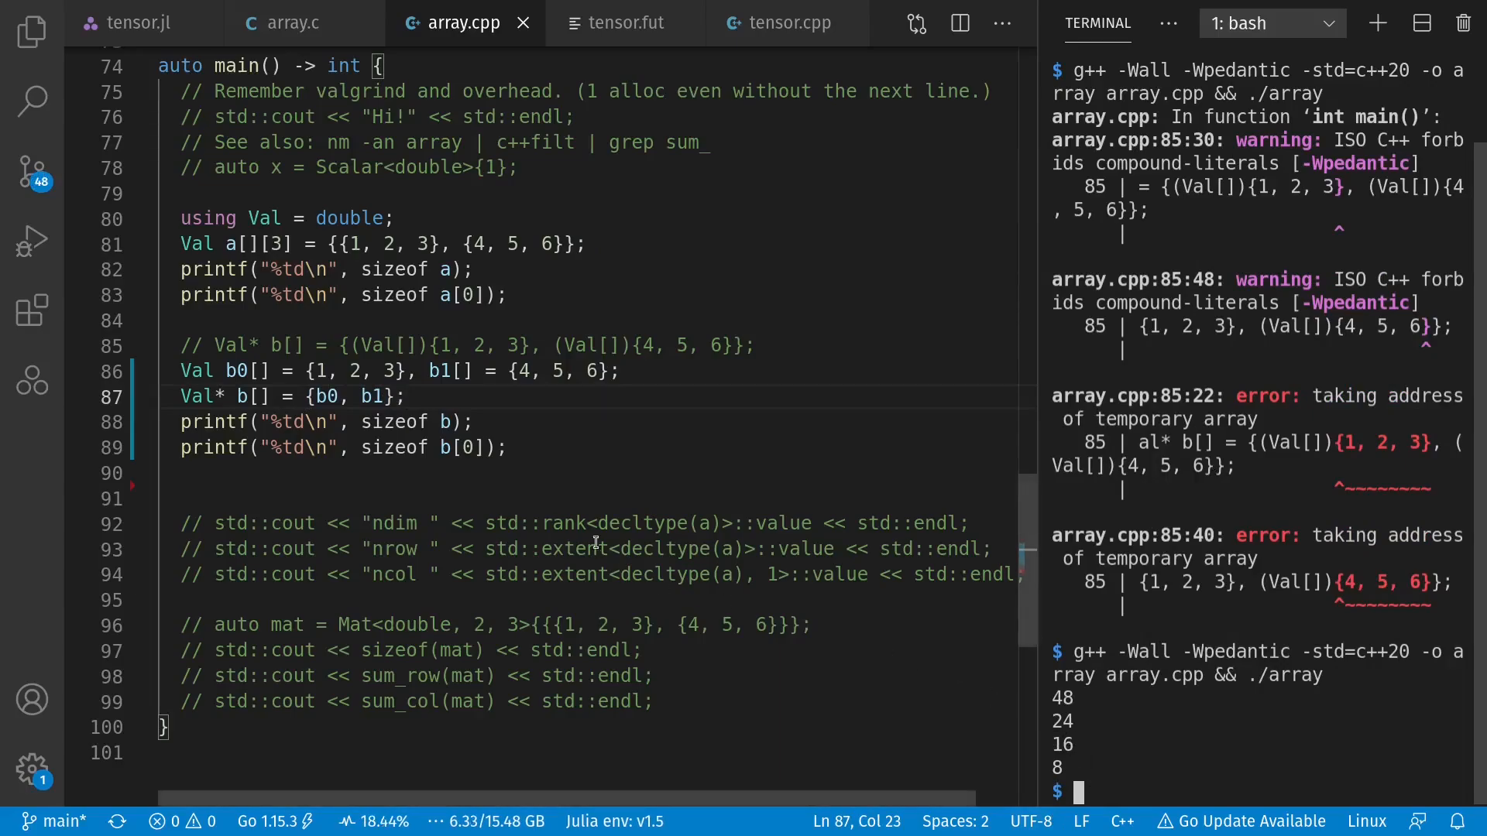
pyautogui.moveTo(483, 346); pyautogui.dragTo(497, 448)
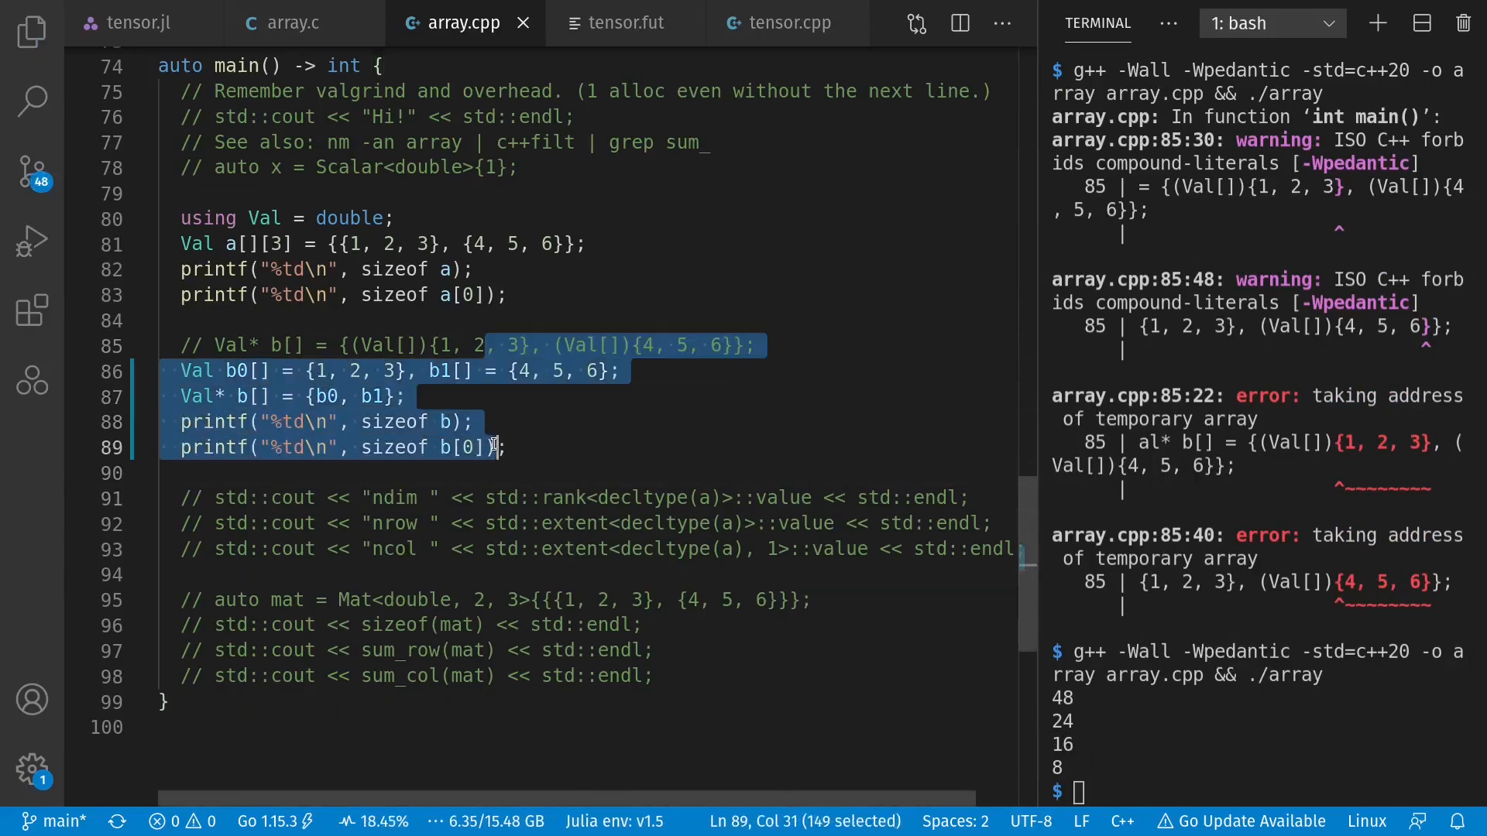
# - Comment out the selected b-array experiment lines with Ctrl+/
pyautogui.press('ctrl+/')
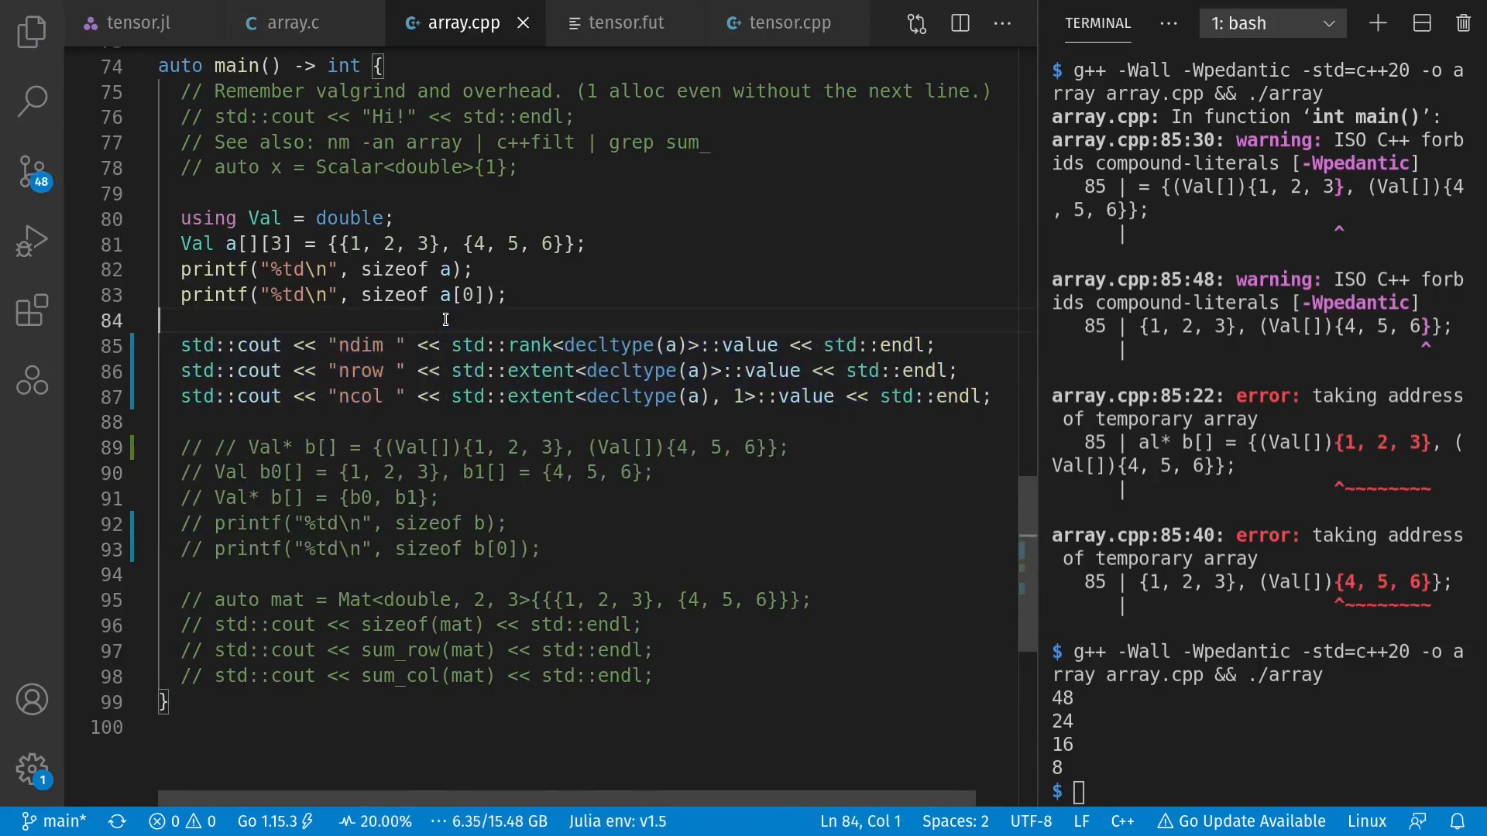
pyautogui.moveTo(524, 344)
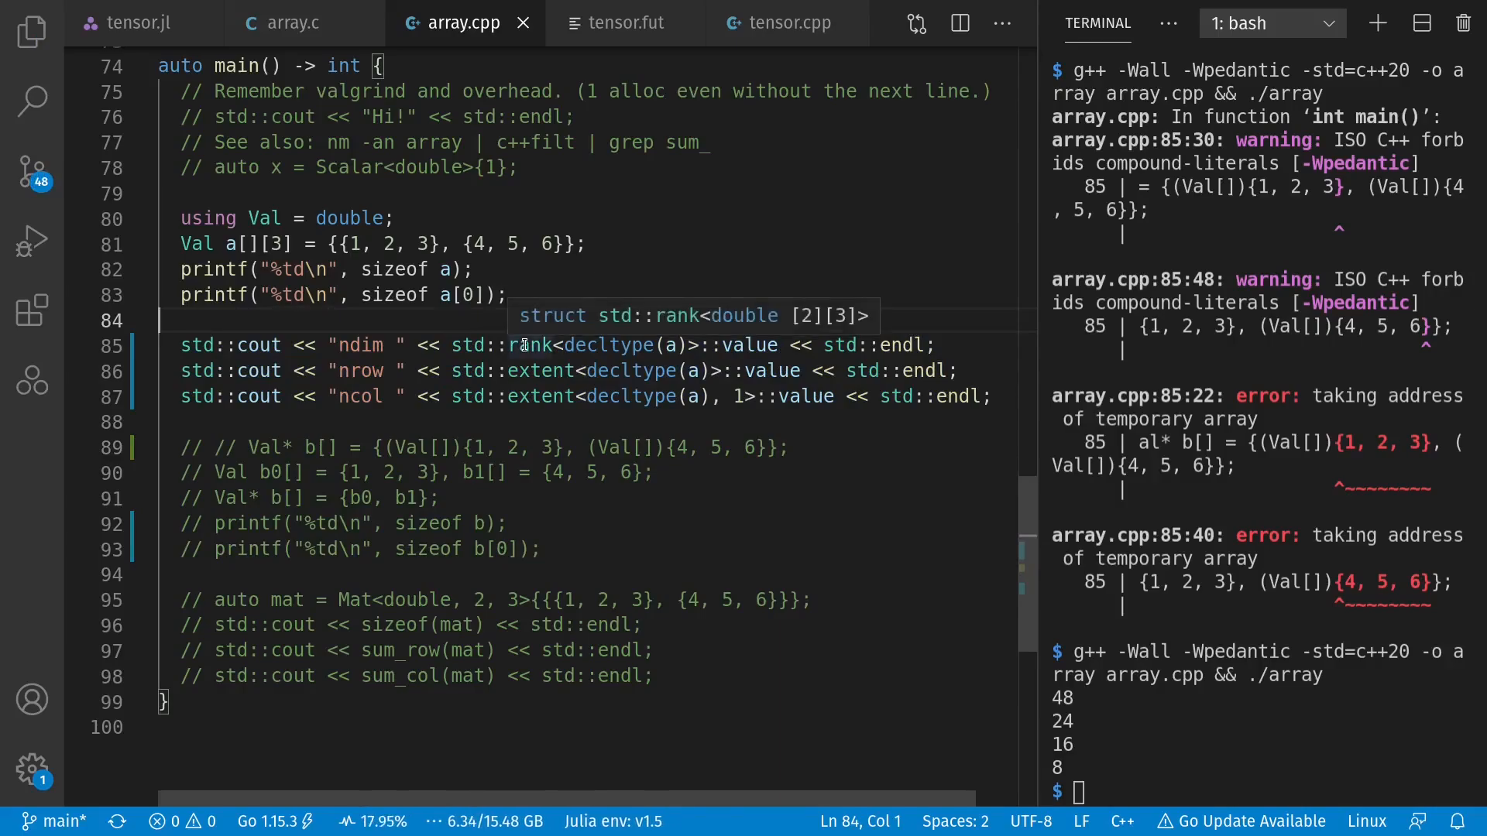
pyautogui.moveTo(683, 377)
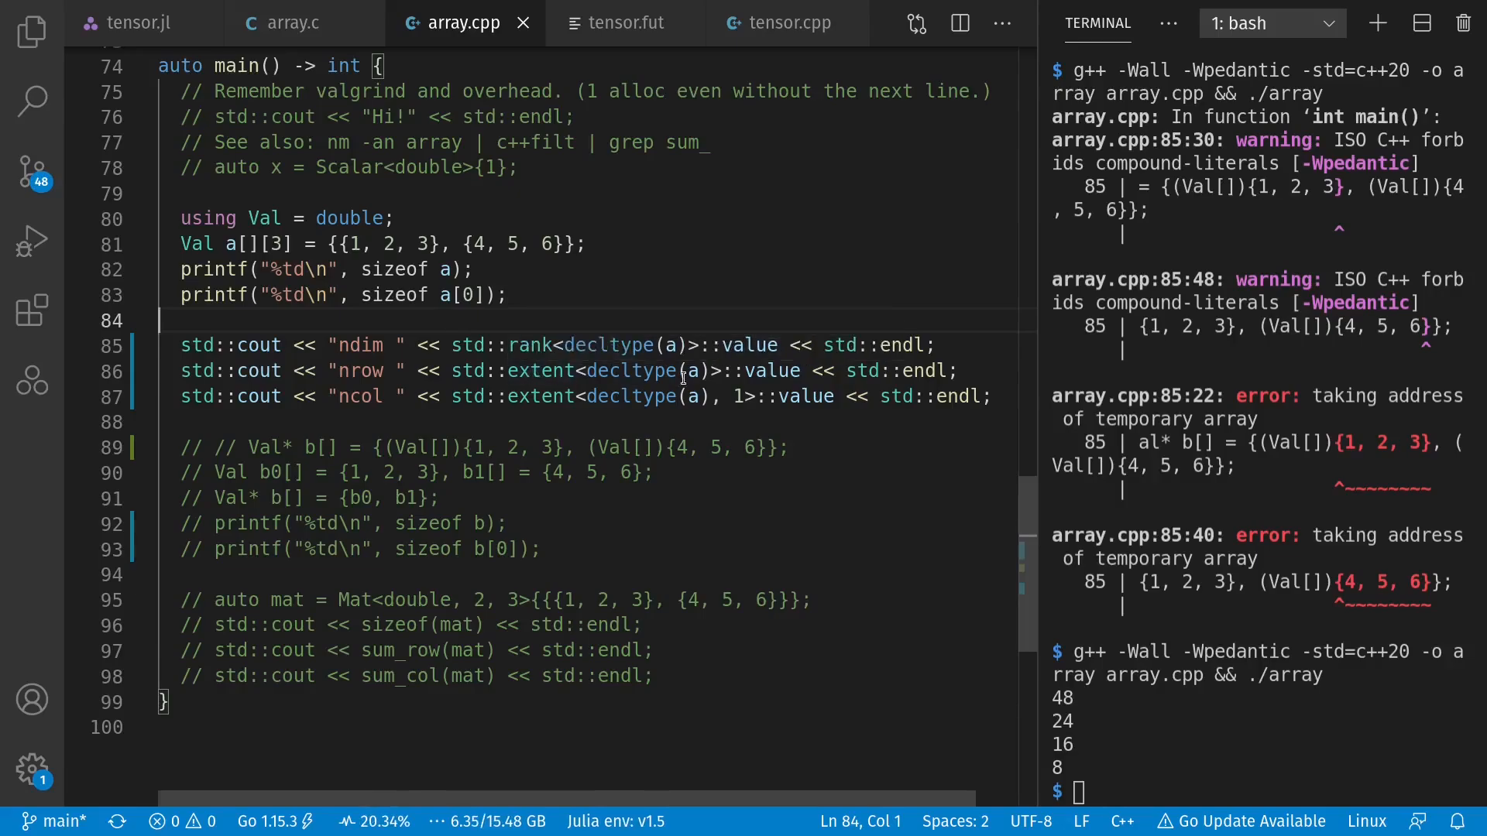
pyautogui.moveTo(692, 370)
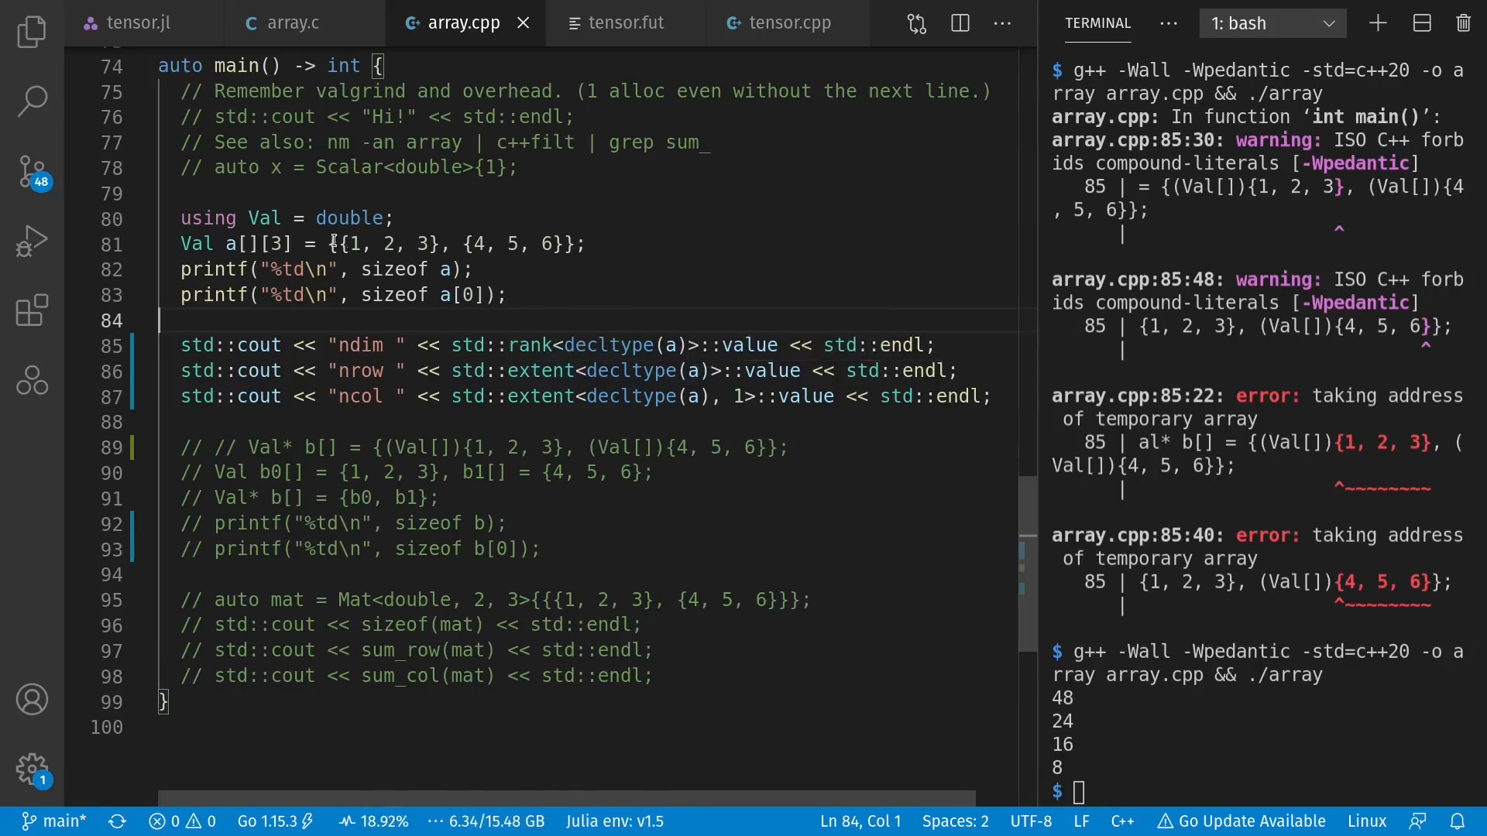
pyautogui.moveTo(729, 384)
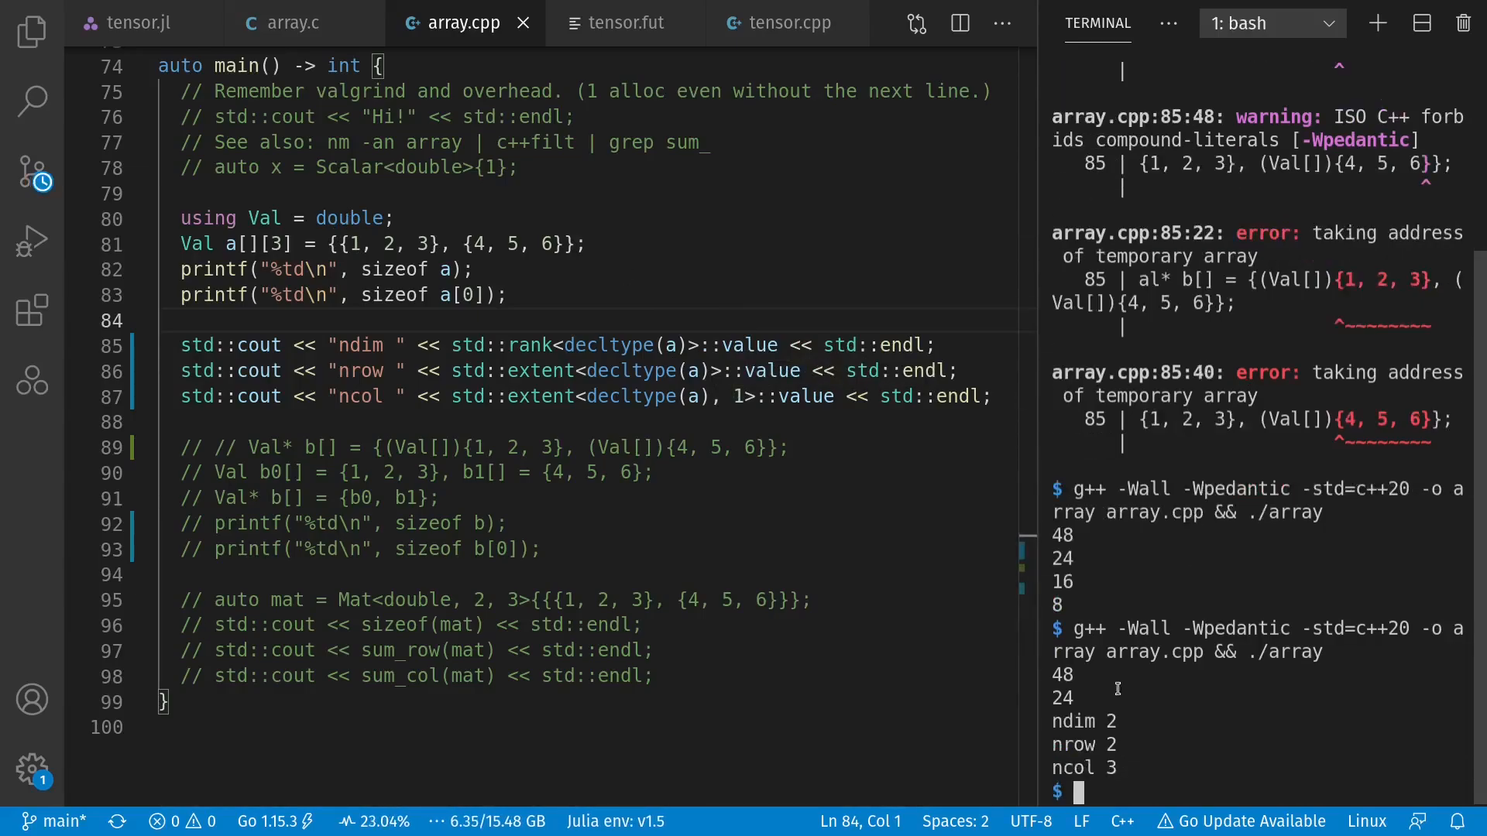
pyautogui.moveTo(1126, 771)
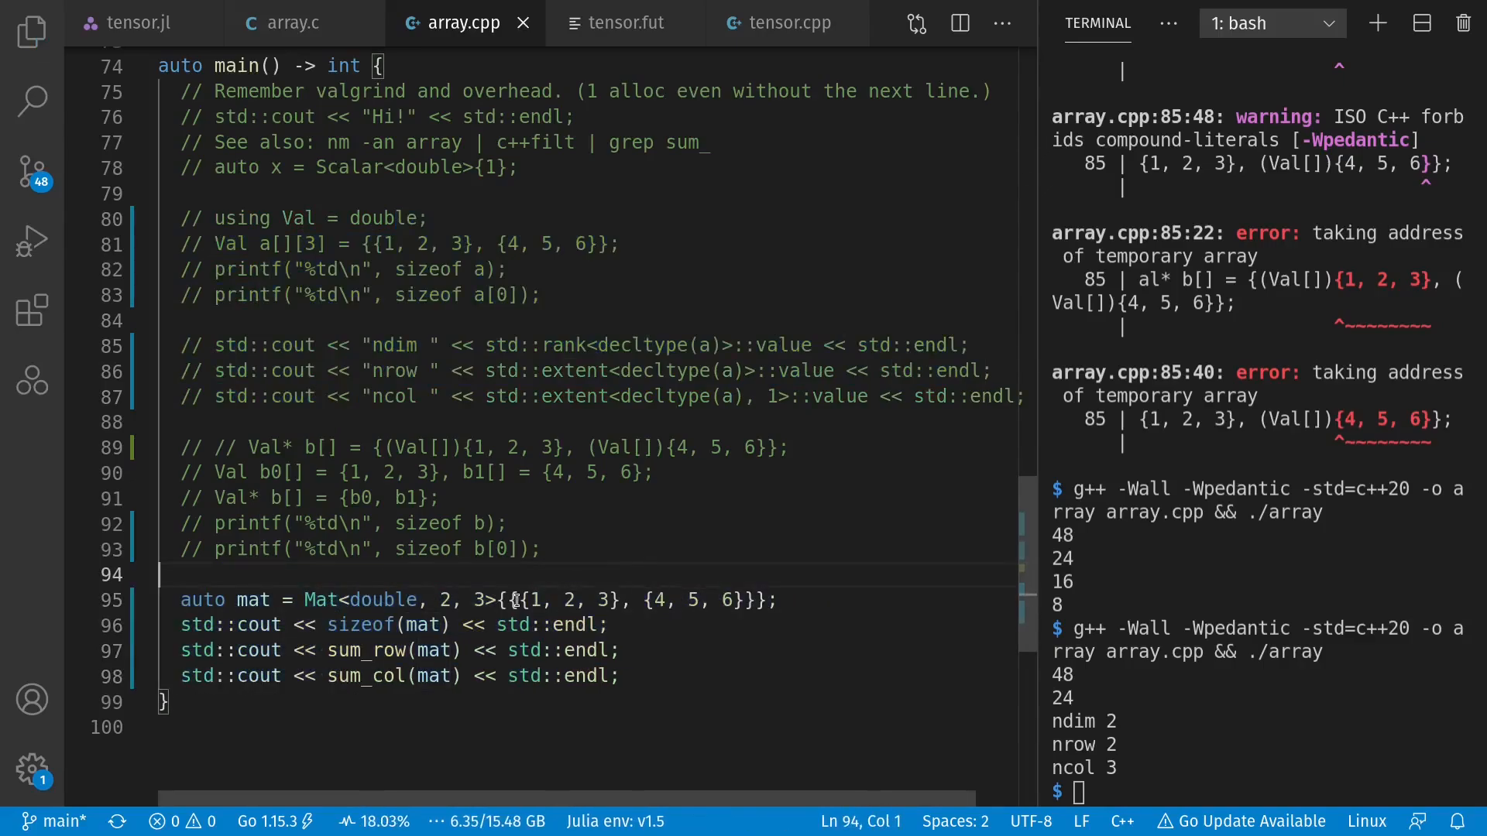
# - Highlight the Mat matrix initializer values, glance at tensor.jl, and return to array.cpp
pyautogui.moveTo(509, 600); pyautogui.dragTo(751, 599)
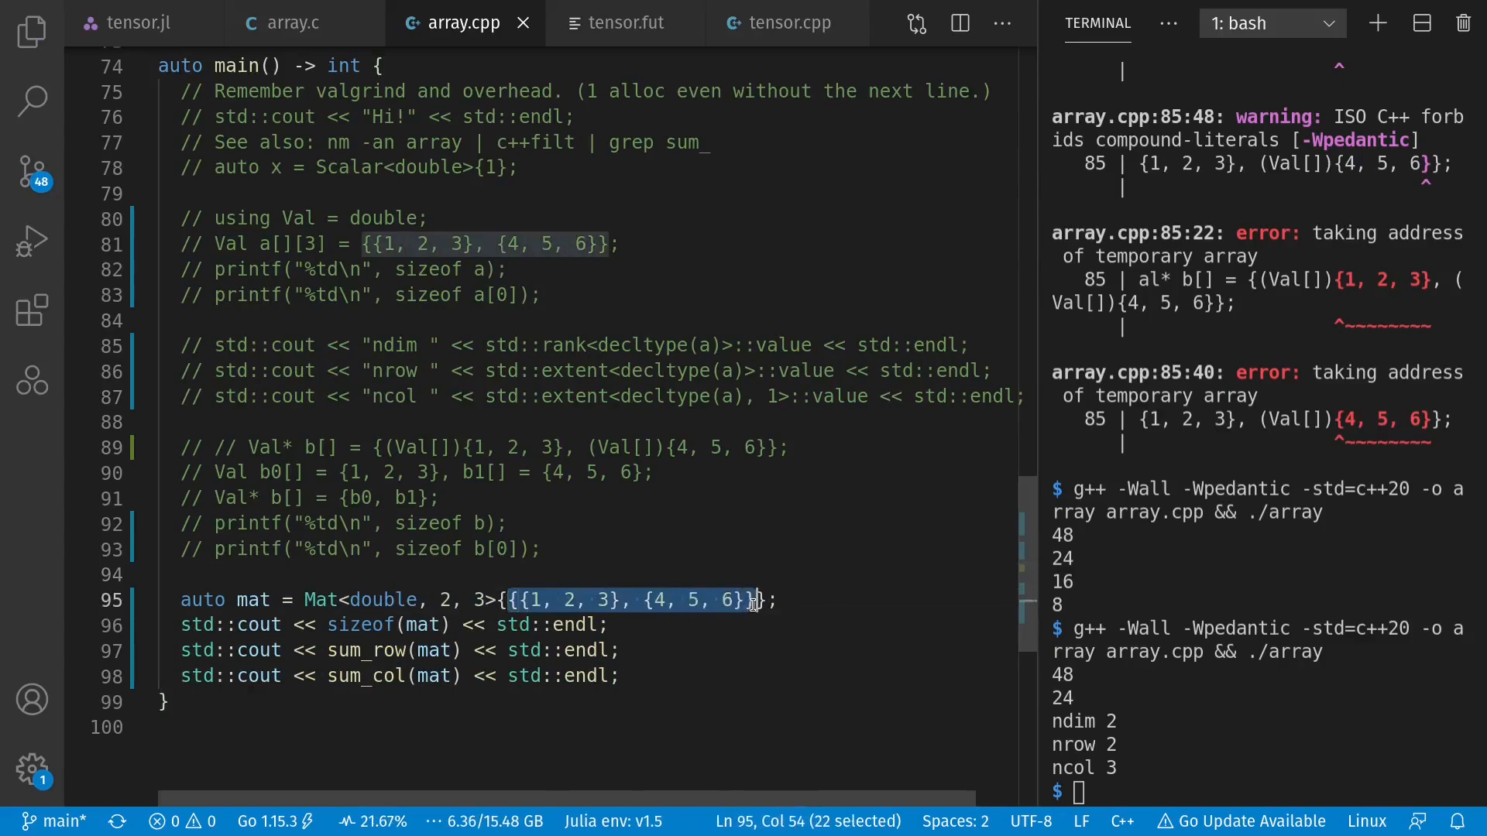
pyautogui.click(501, 599)
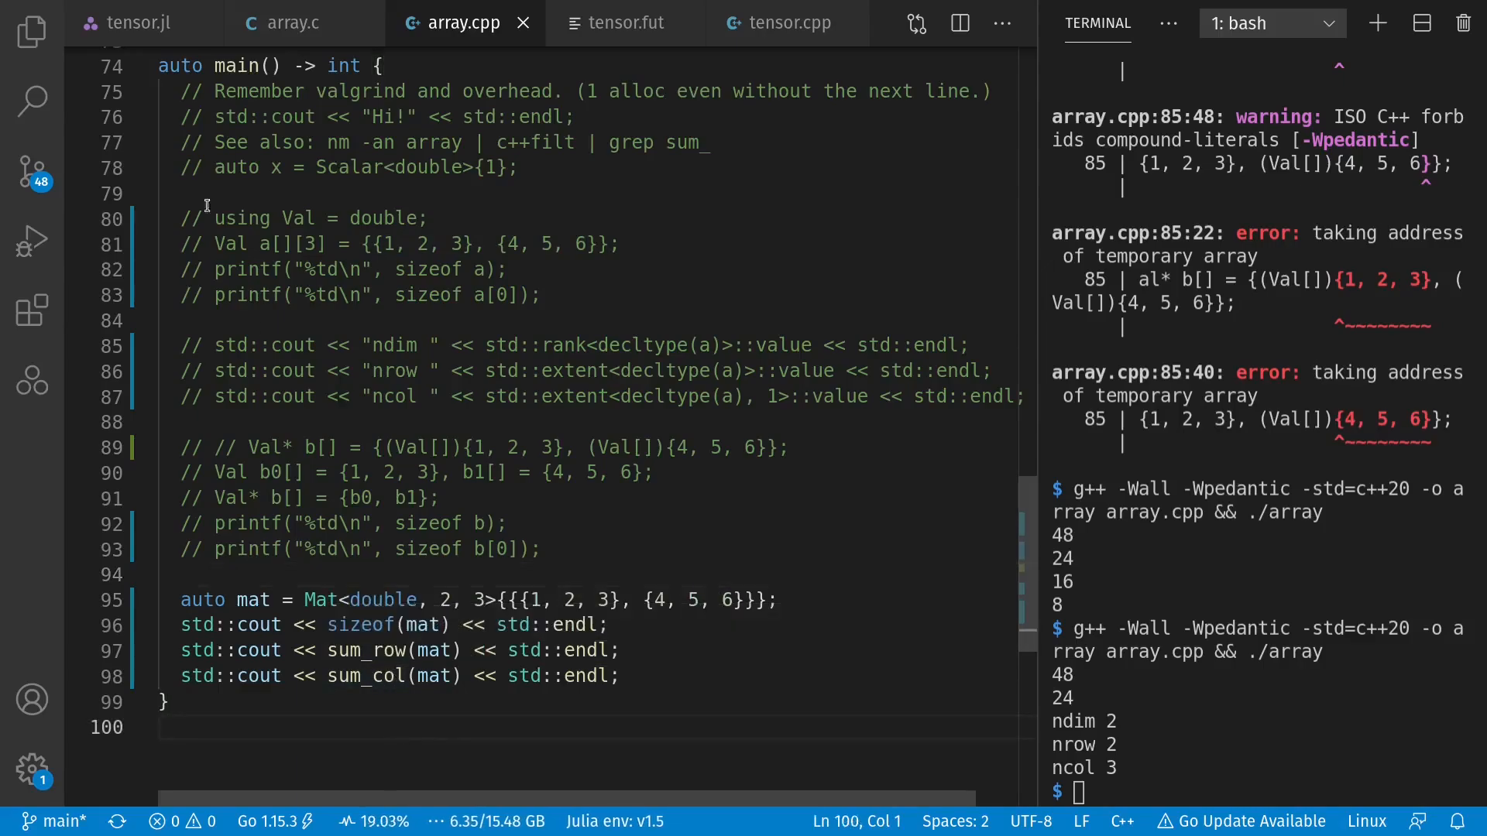
pyautogui.click(133, 23)
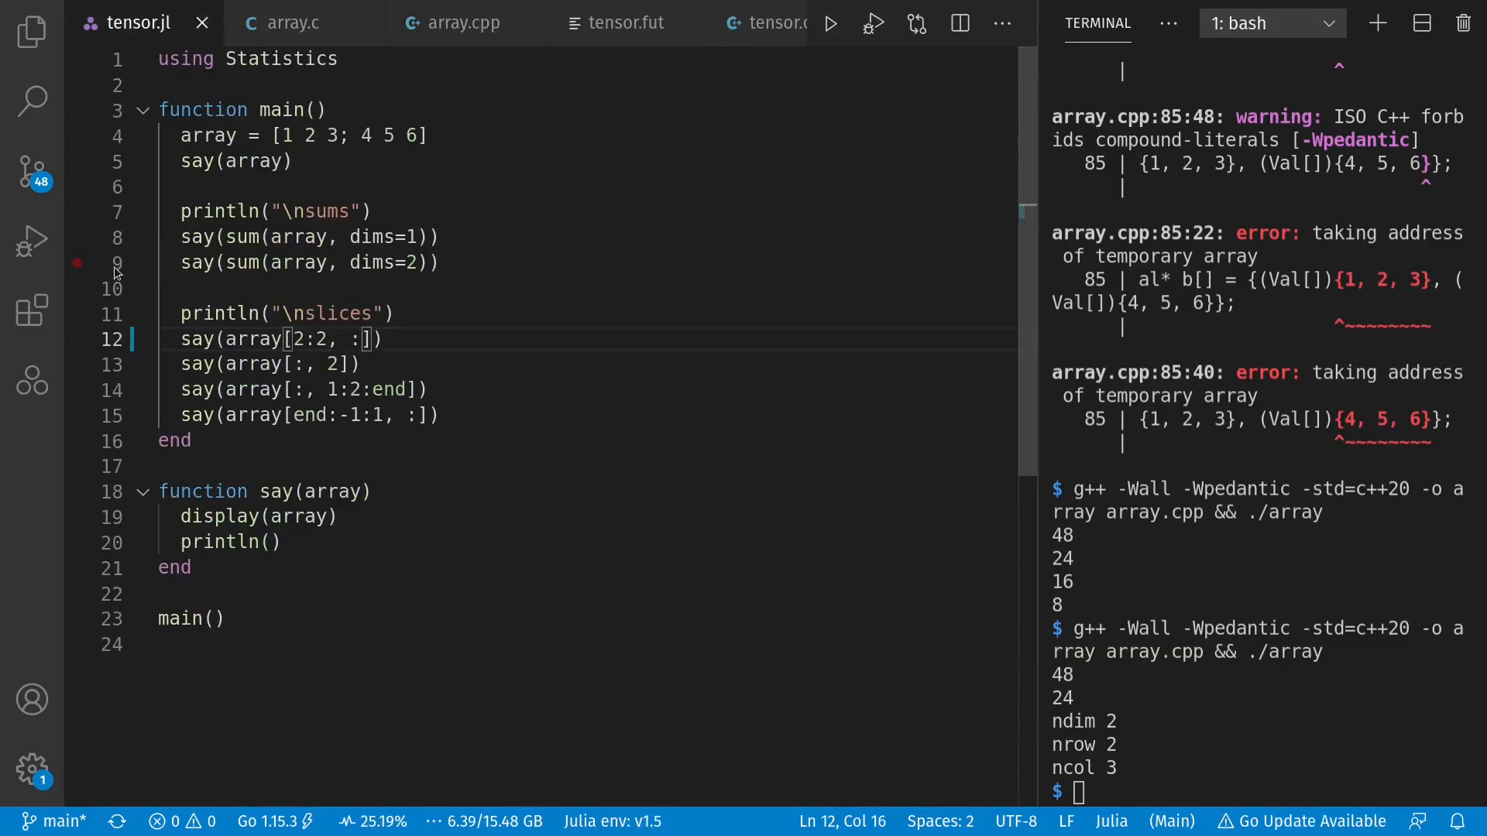
pyautogui.click(463, 23)
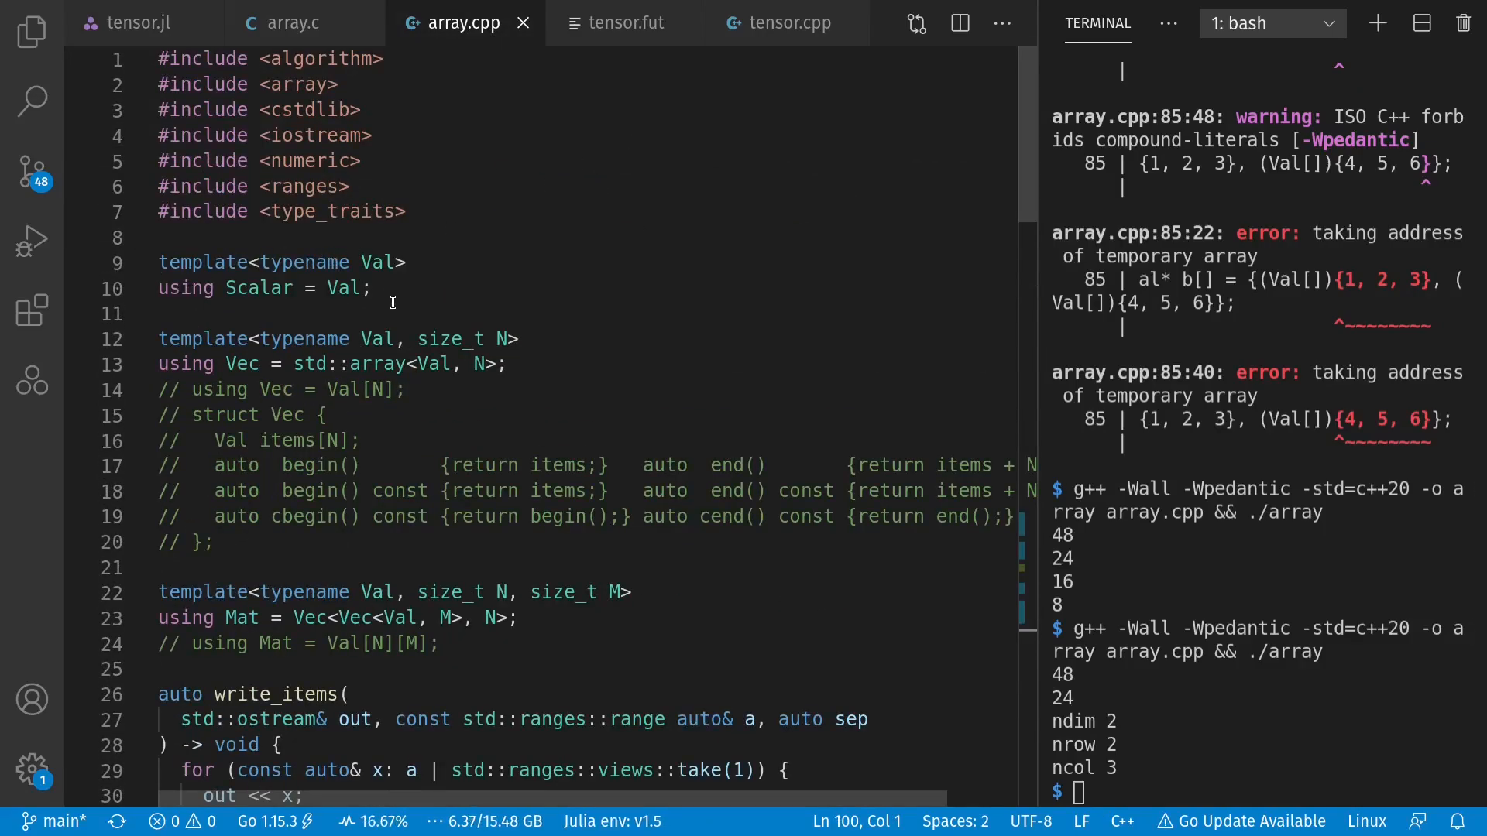
pyautogui.doubleClick(258, 288)
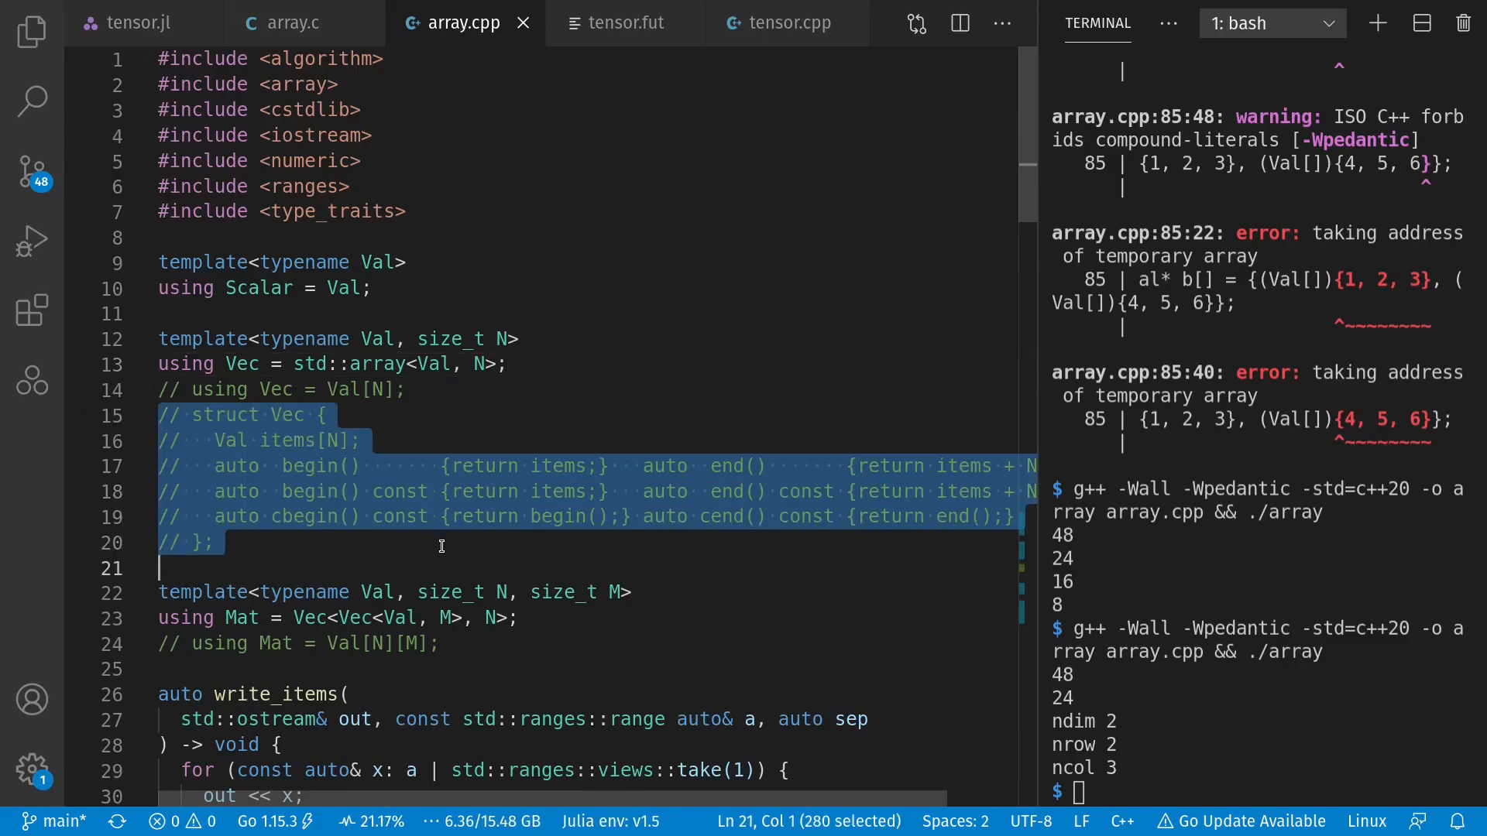
pyautogui.click(361, 441)
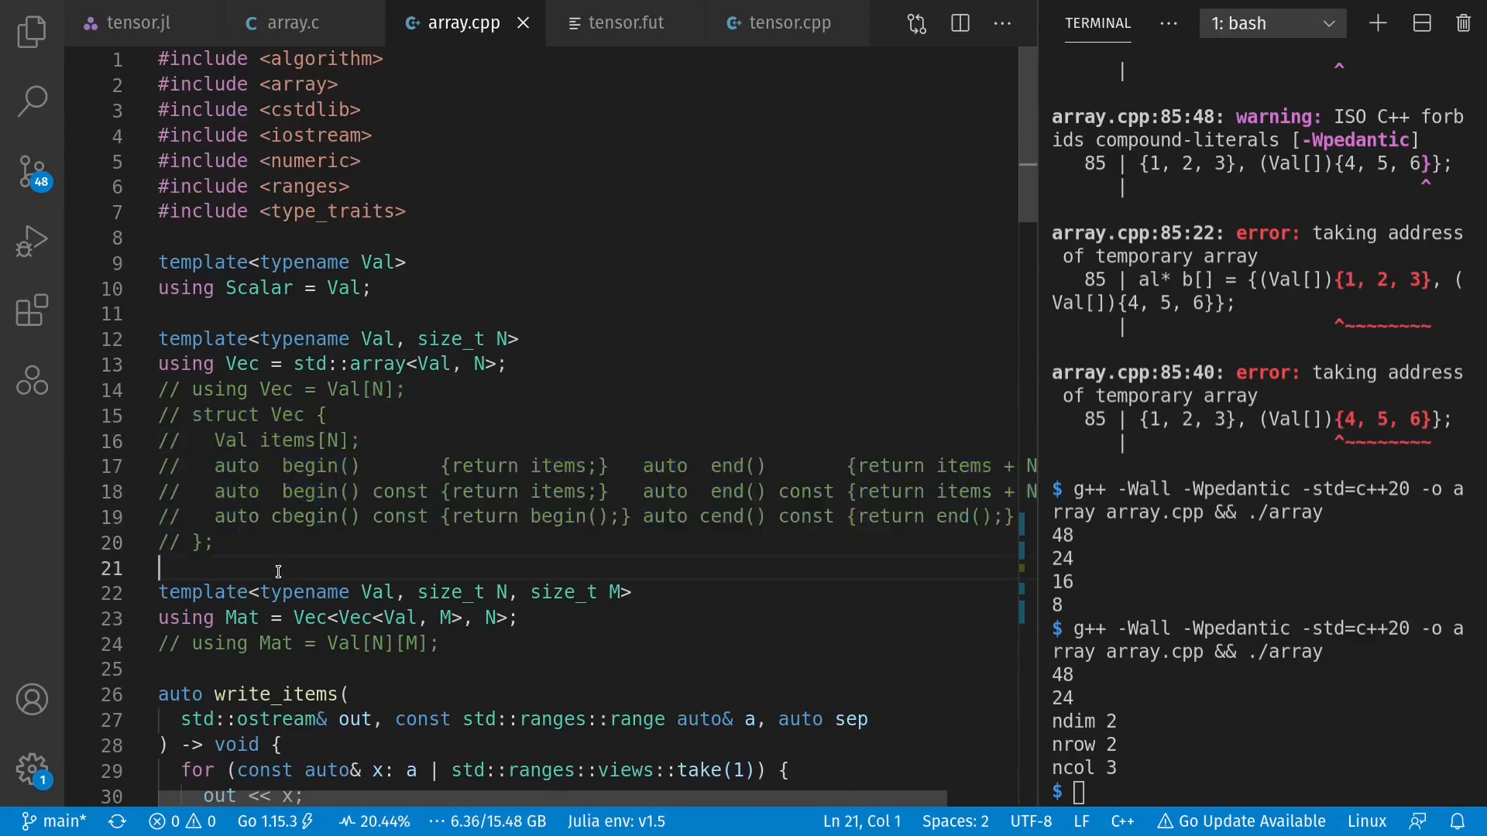
pyautogui.doubleClick(330, 618)
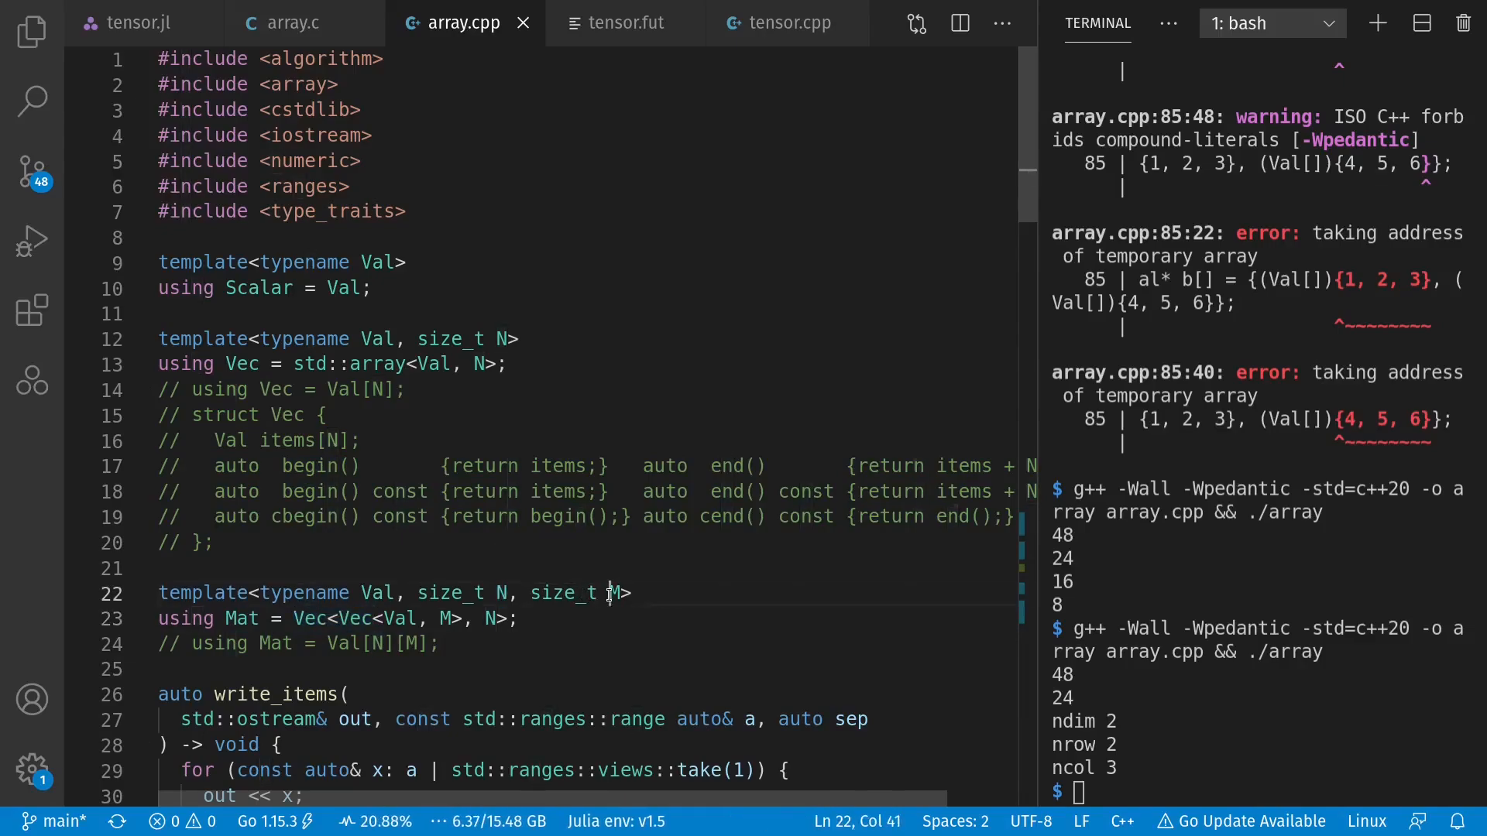
pyautogui.moveTo(383, 618); pyautogui.dragTo(463, 618)
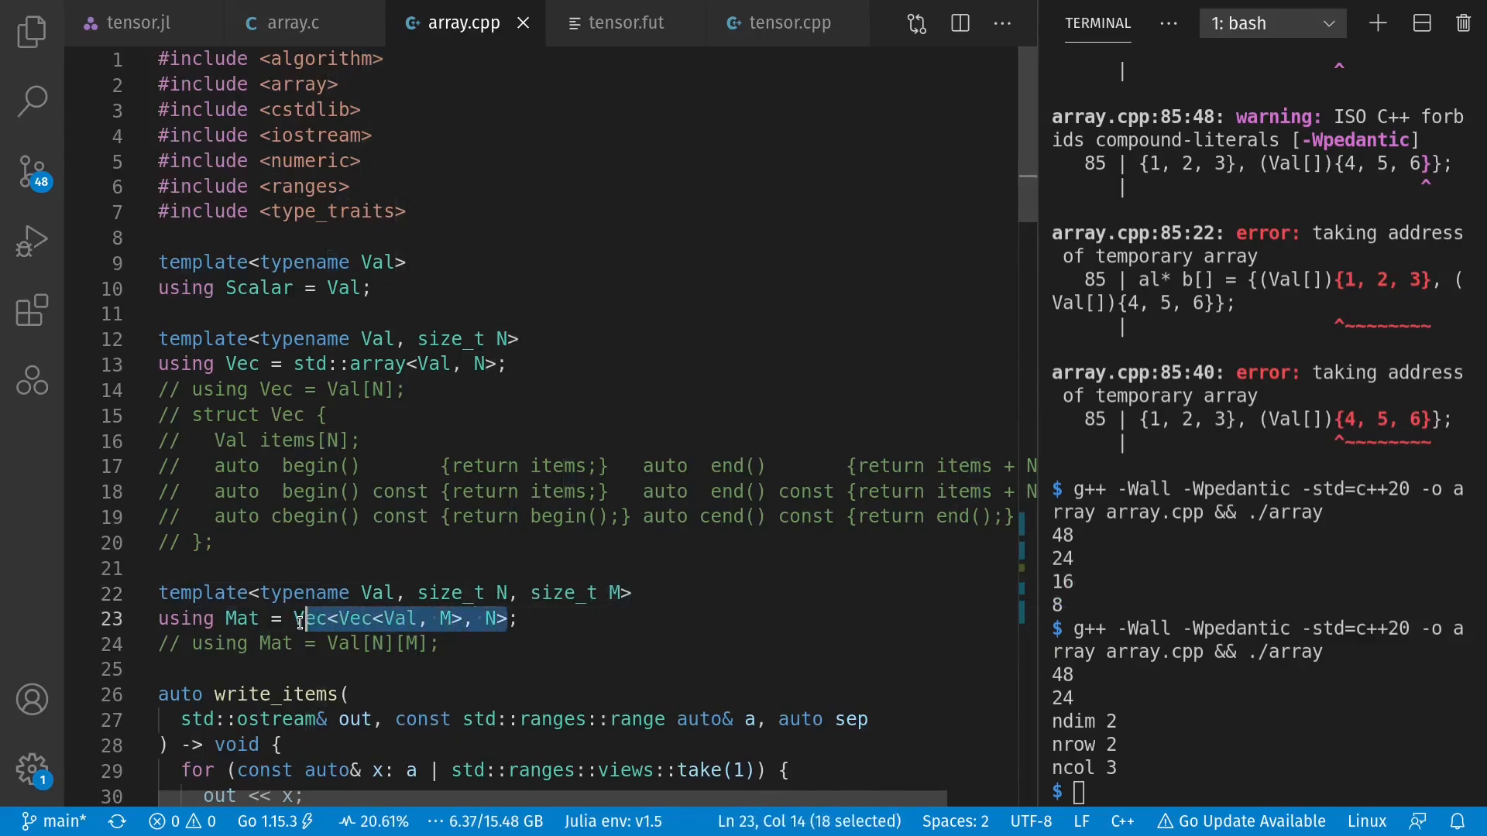
pyautogui.scroll(-3)
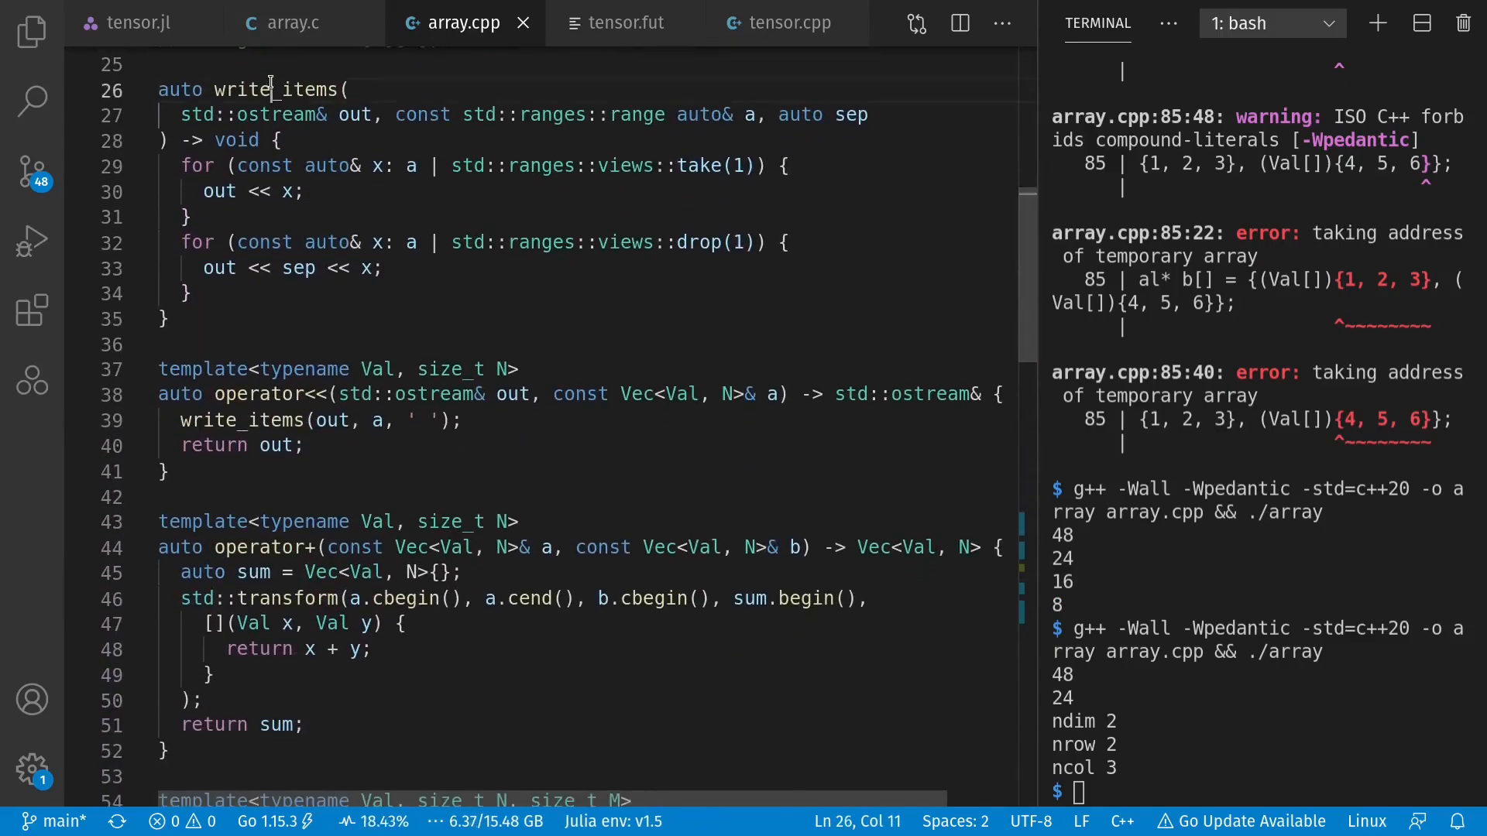
pyautogui.doubleClick(593, 115)
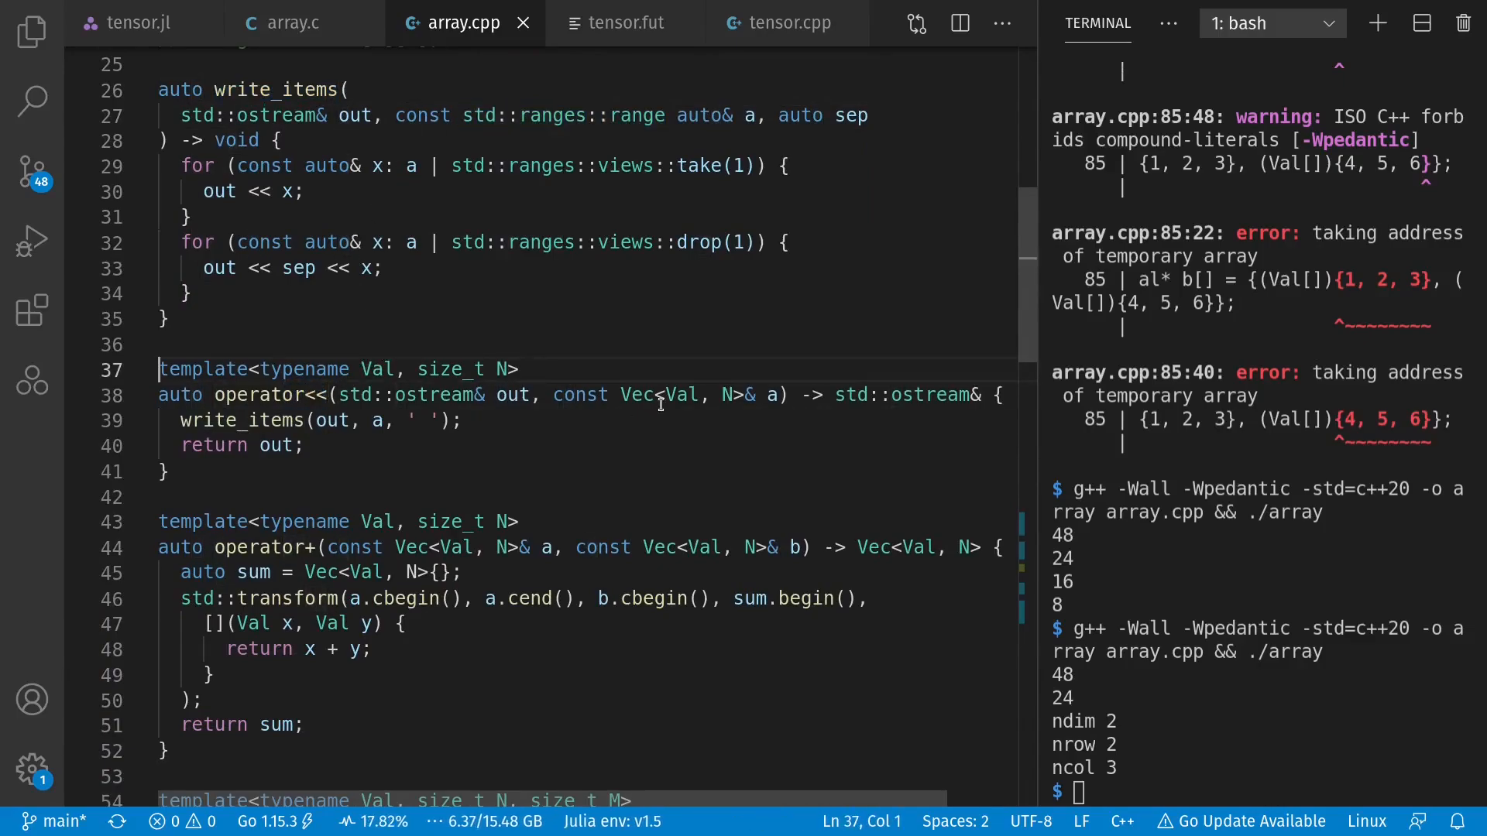
pyautogui.doubleClick(636, 395)
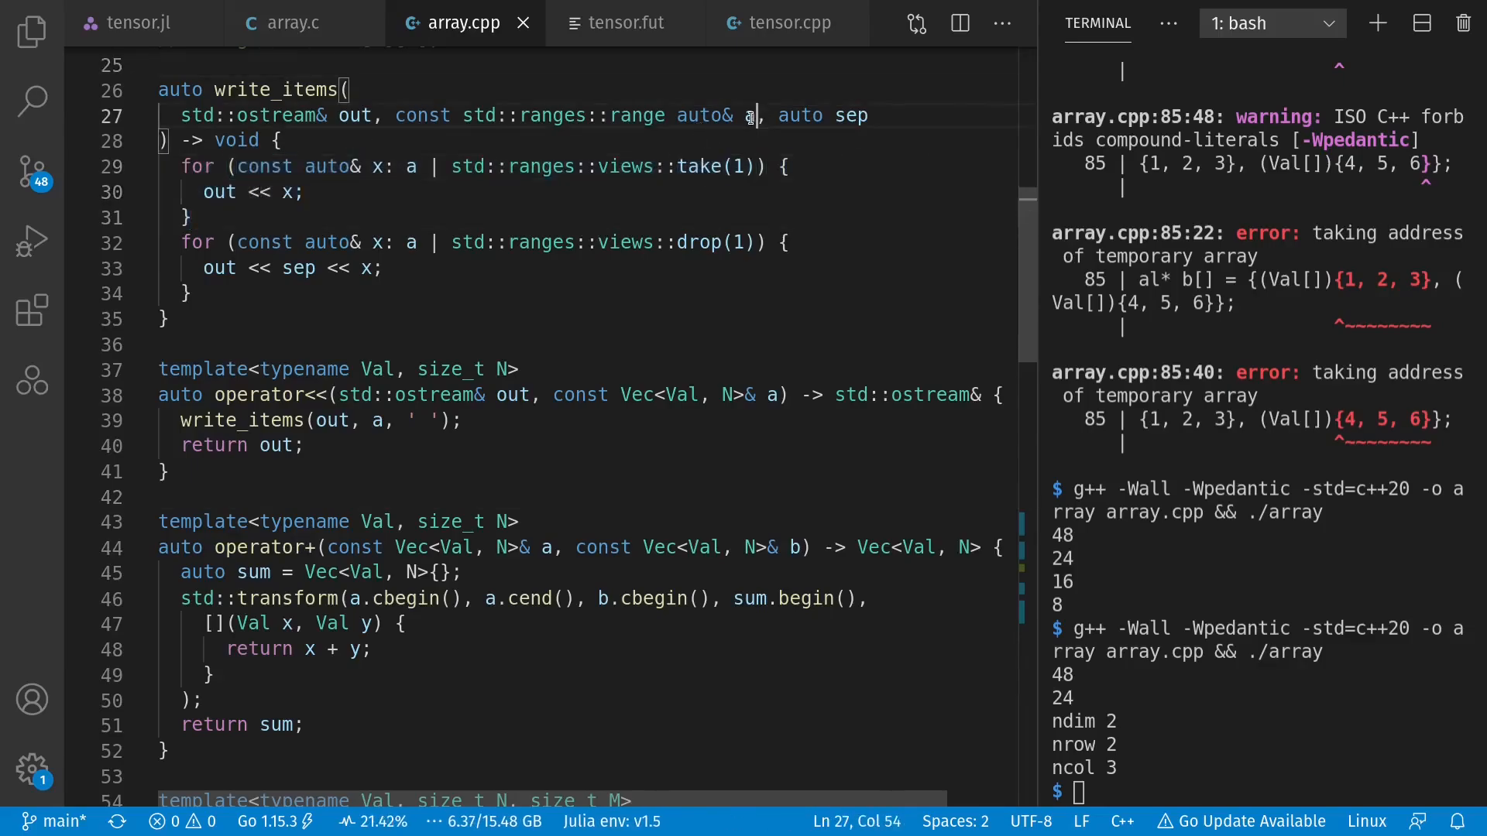
pyautogui.doubleClick(711, 242)
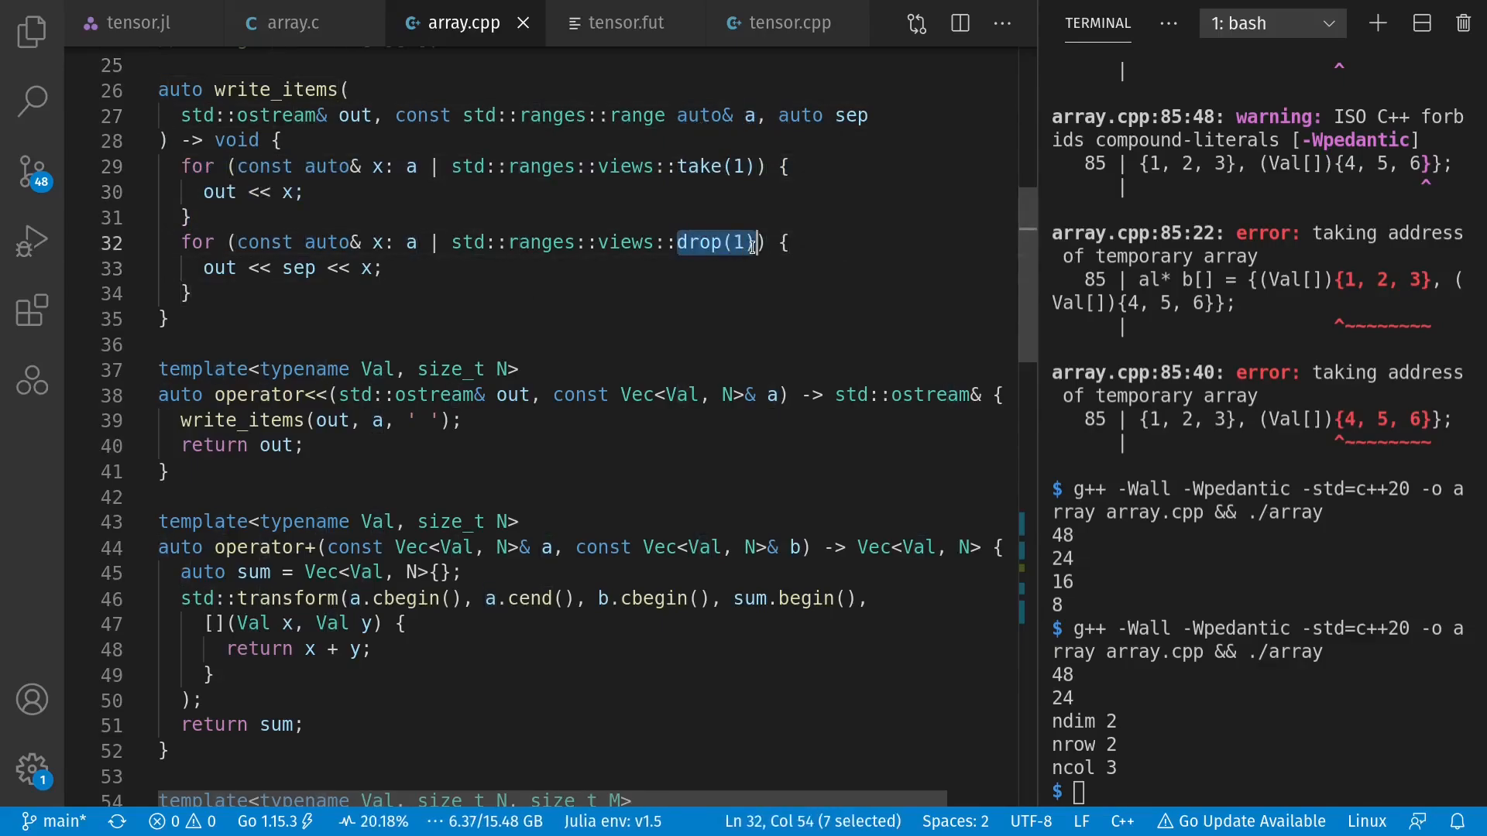
pyautogui.doubleClick(299, 268)
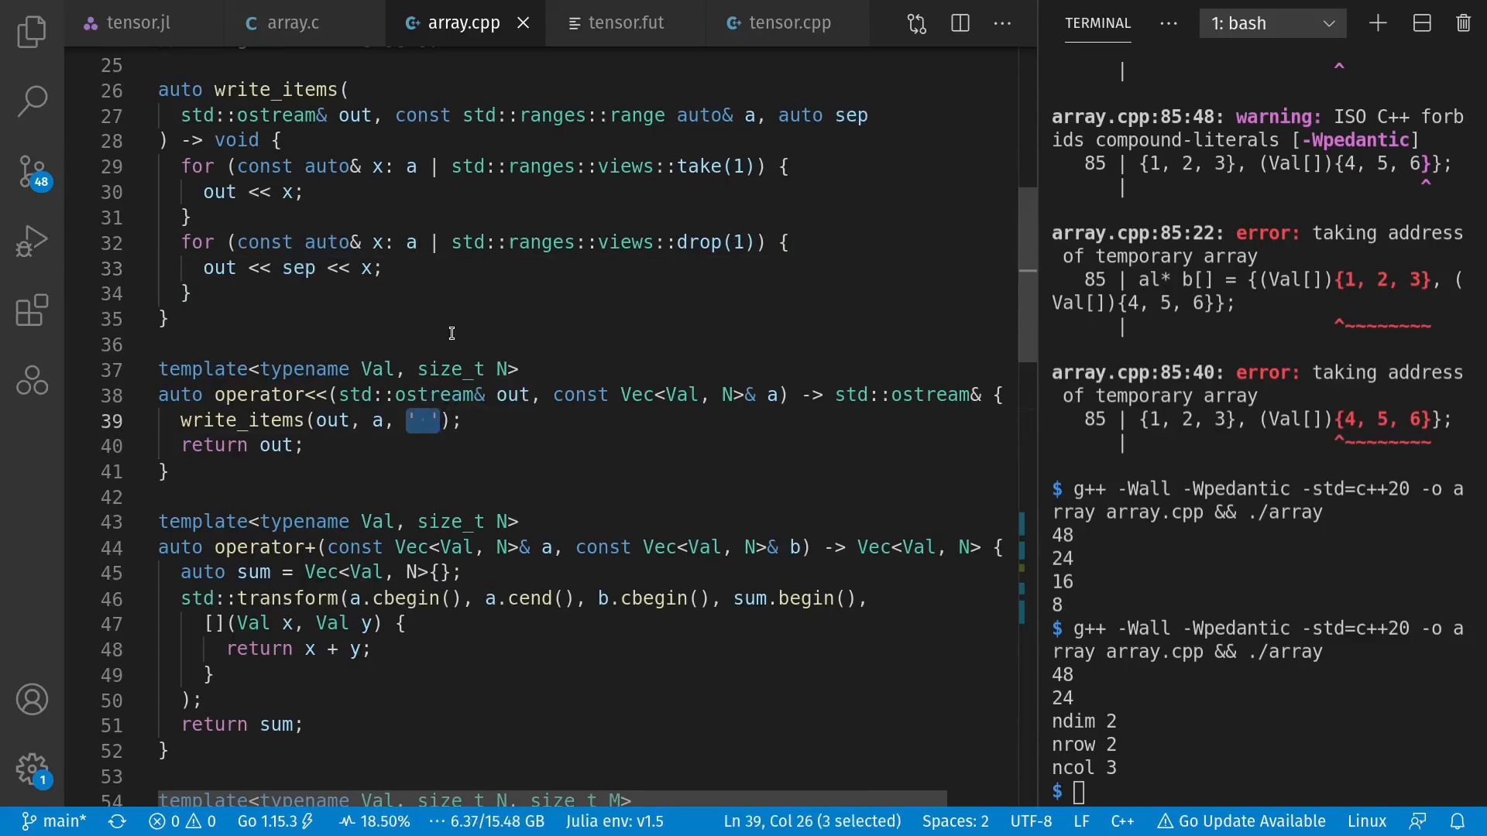
pyautogui.moveTo(711, 333)
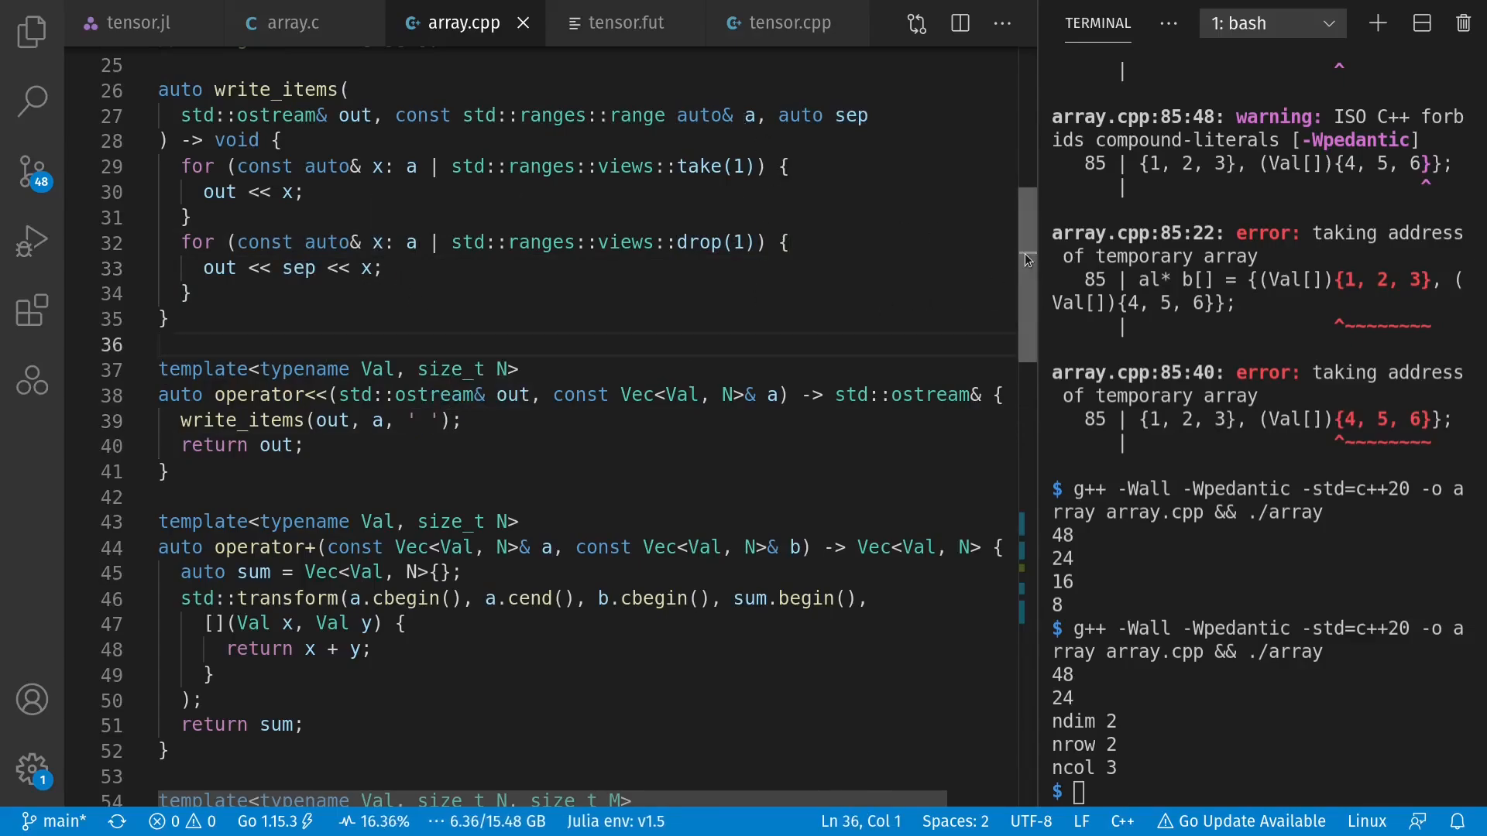
pyautogui.scroll(-3)
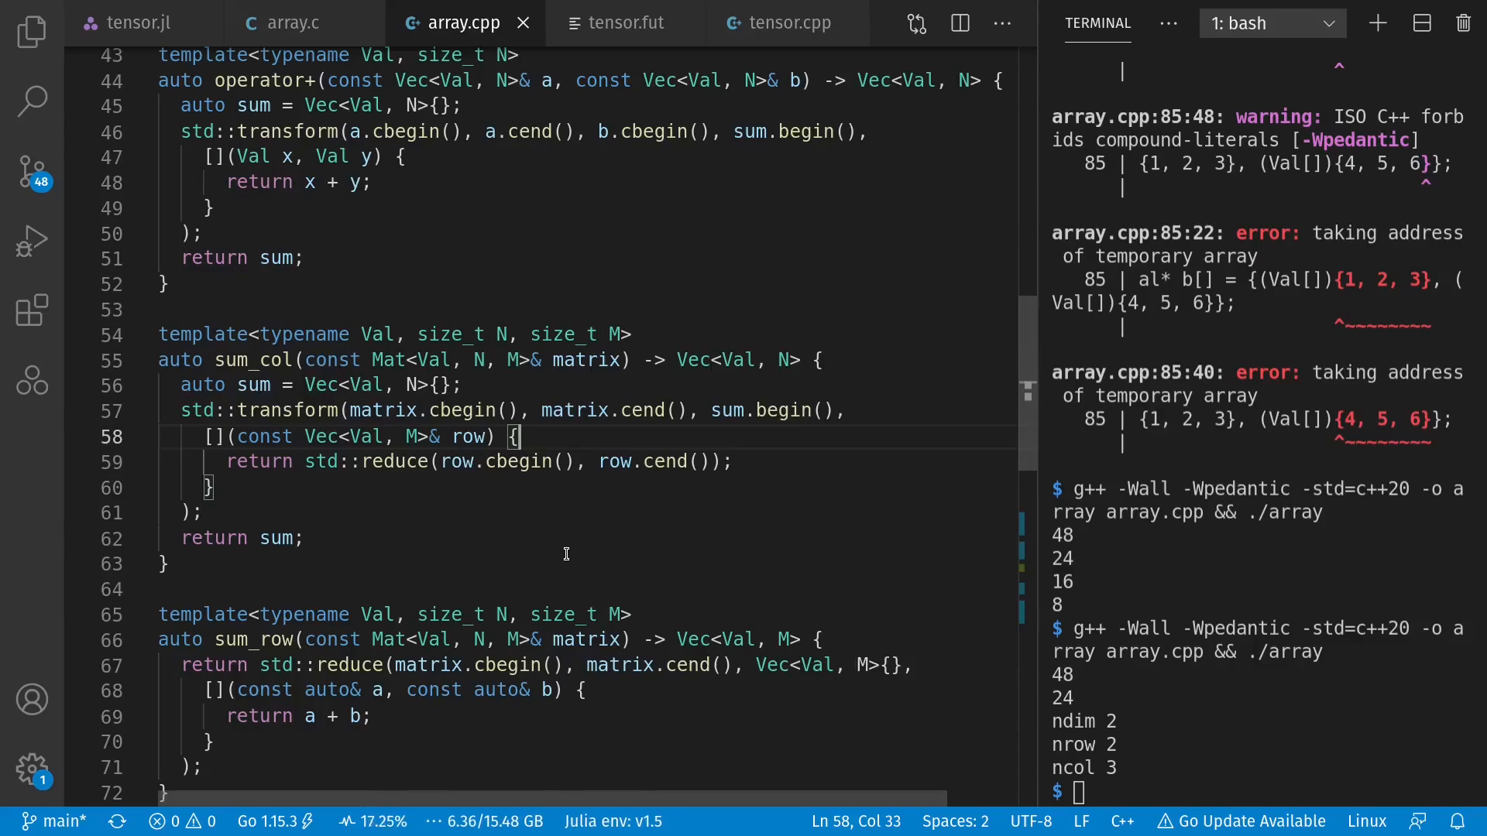
pyautogui.moveTo(936, 450)
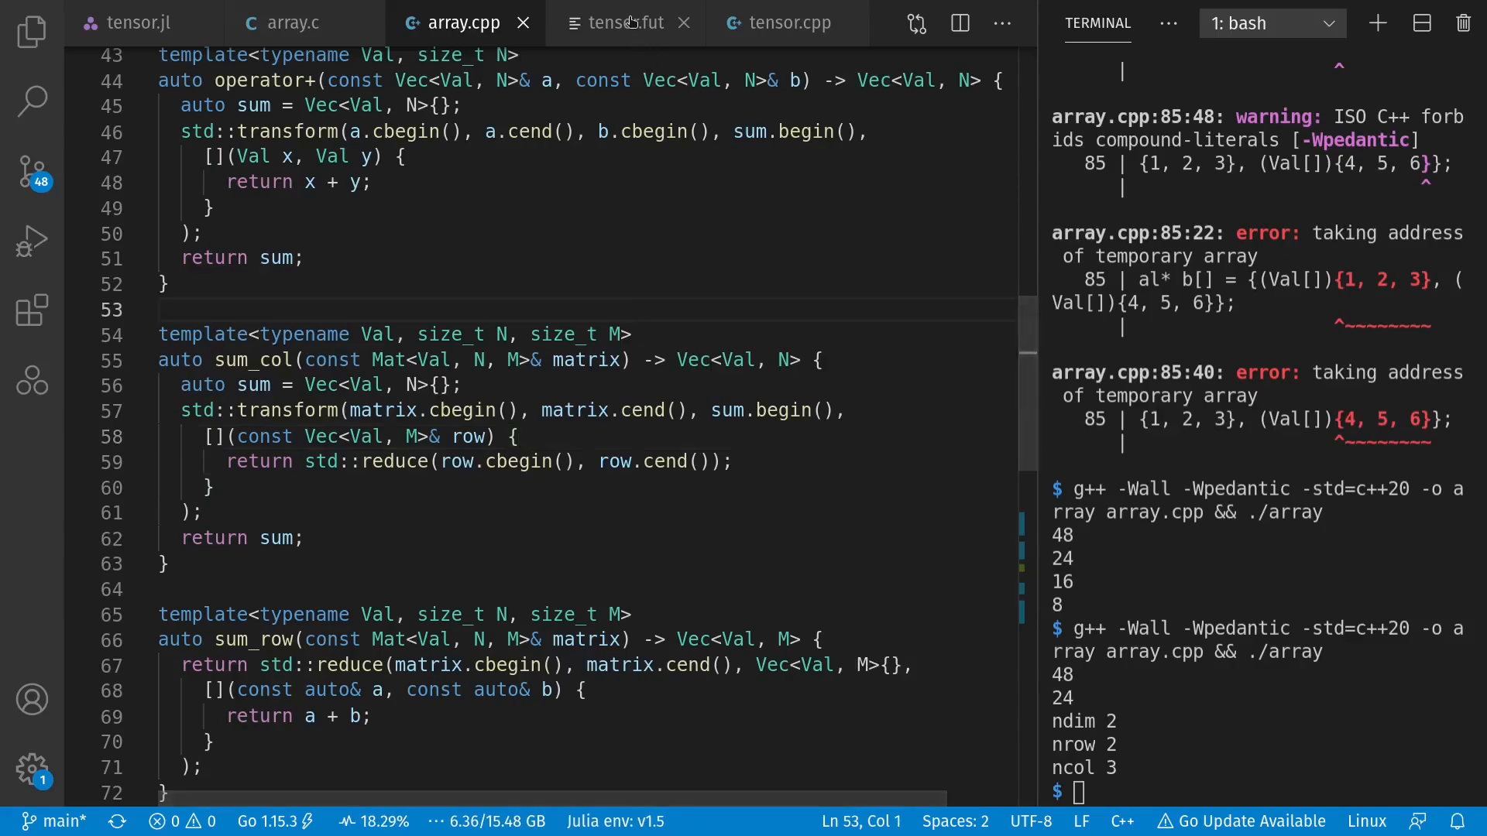
# - Switch to tensor.fut showing the scores array with mean_col and mean_row functions
pyautogui.click(625, 24)
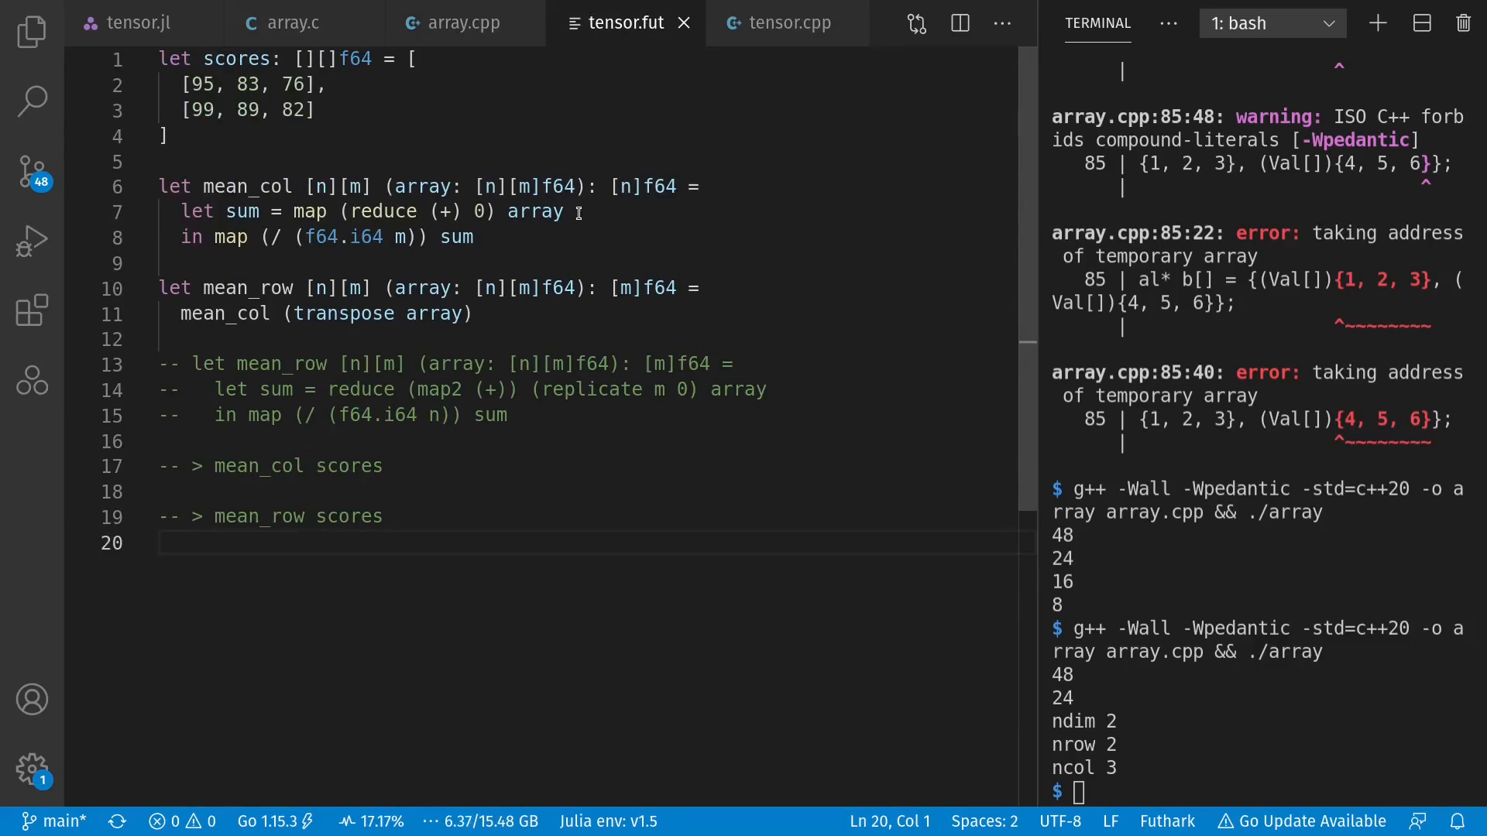
# - Highlight mean_col's array parameter and reduce (+) 0 expression, then return to array.cpp
pyautogui.doubleClick(423, 186)
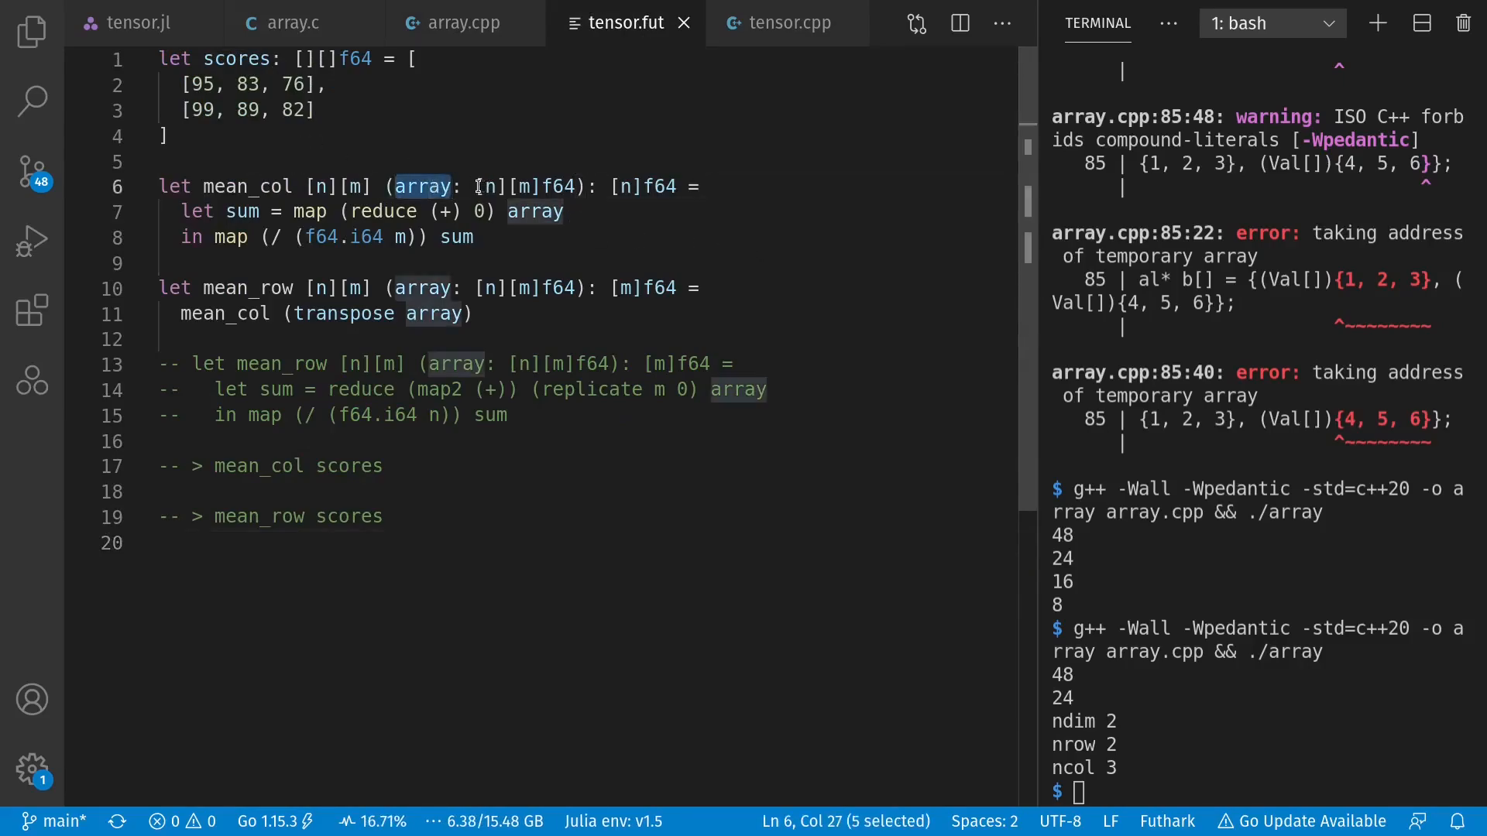
pyautogui.doubleClick(308, 210)
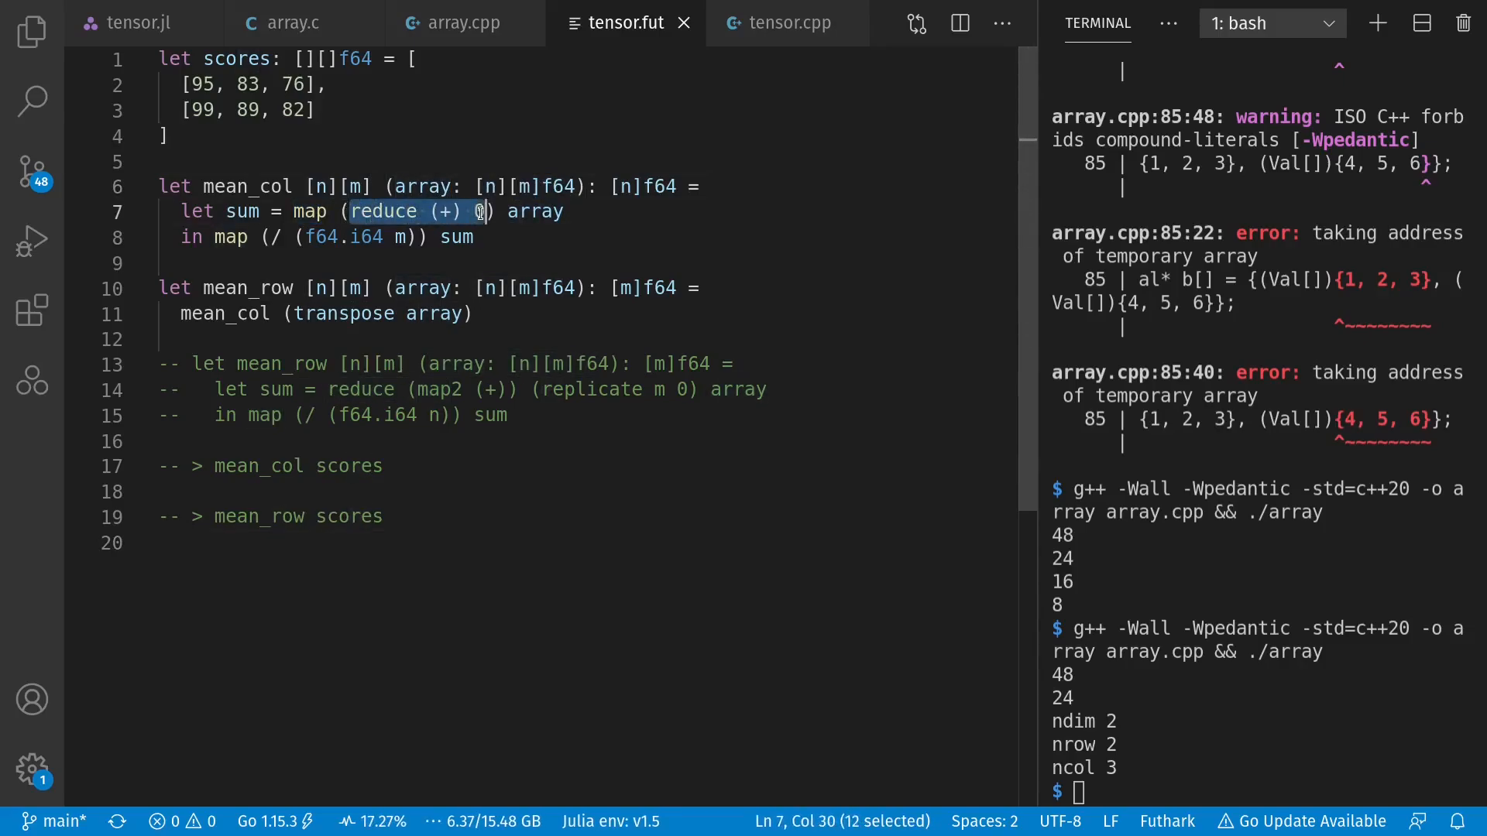
pyautogui.click(463, 22)
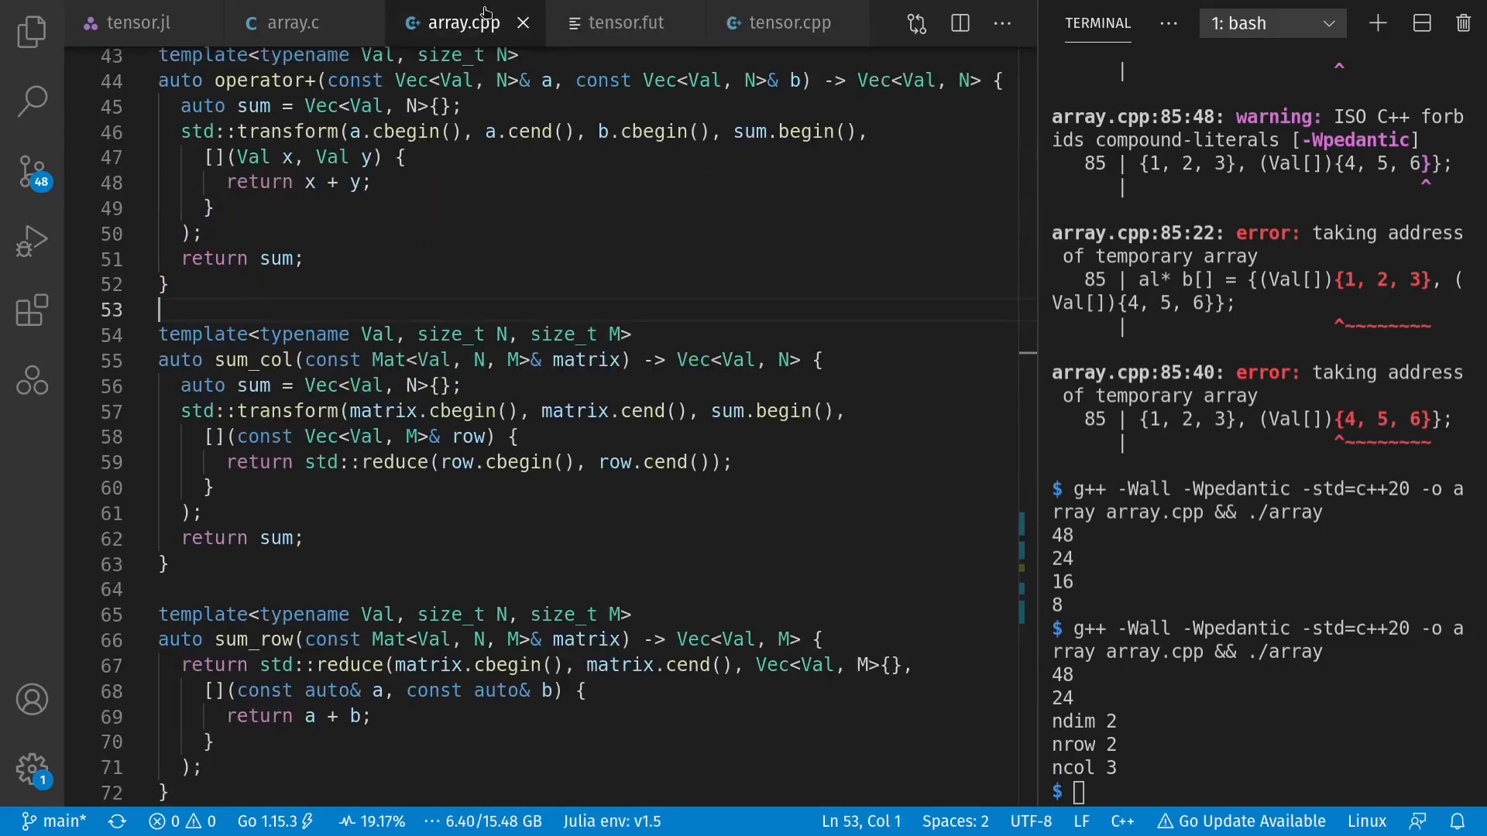
# - Highlight the std::reduce call in sum_col and move down toward main
pyautogui.doubleClick(281, 410)
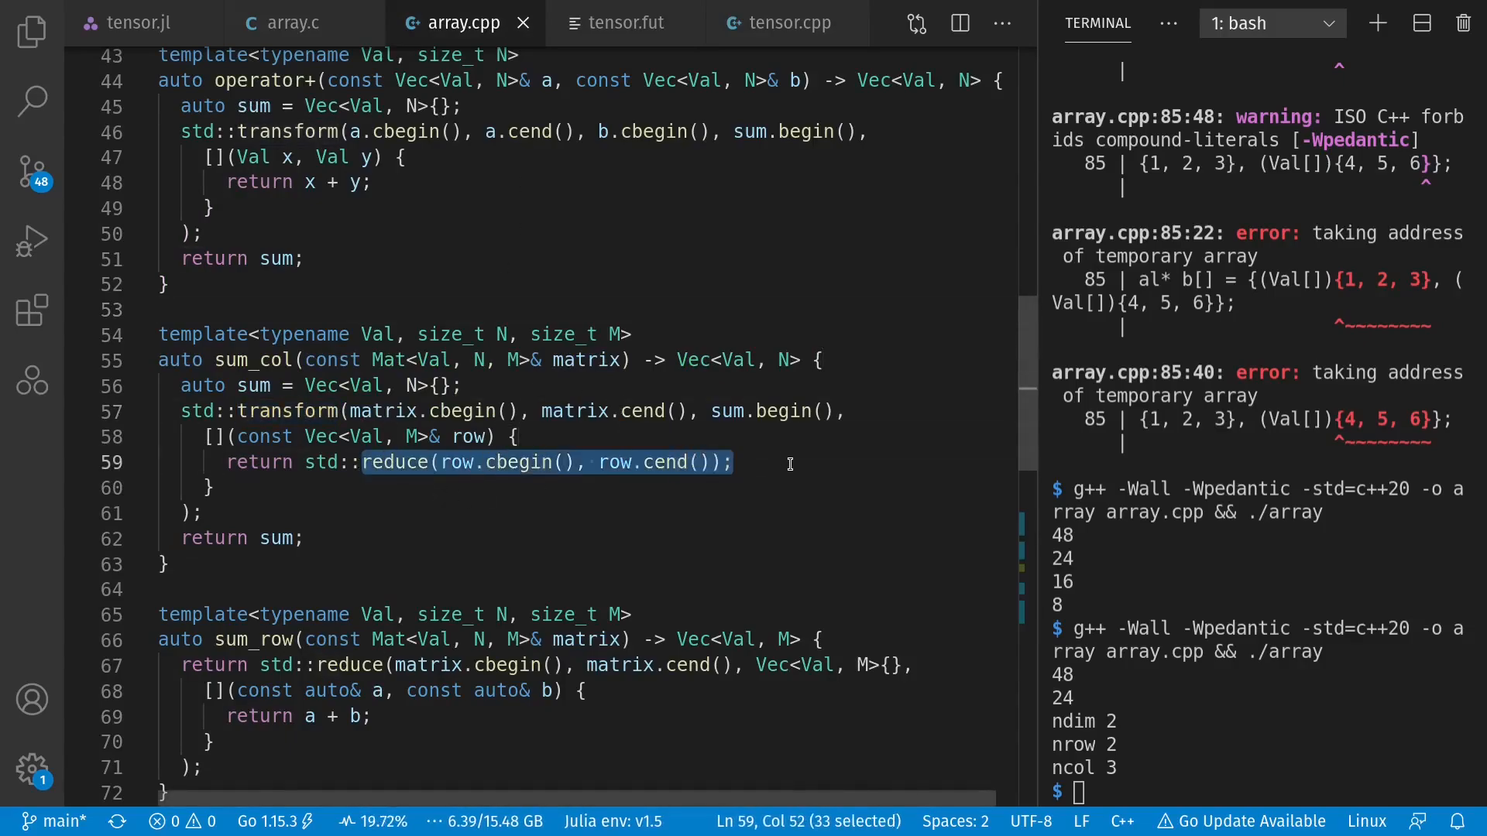
pyautogui.click(676, 326)
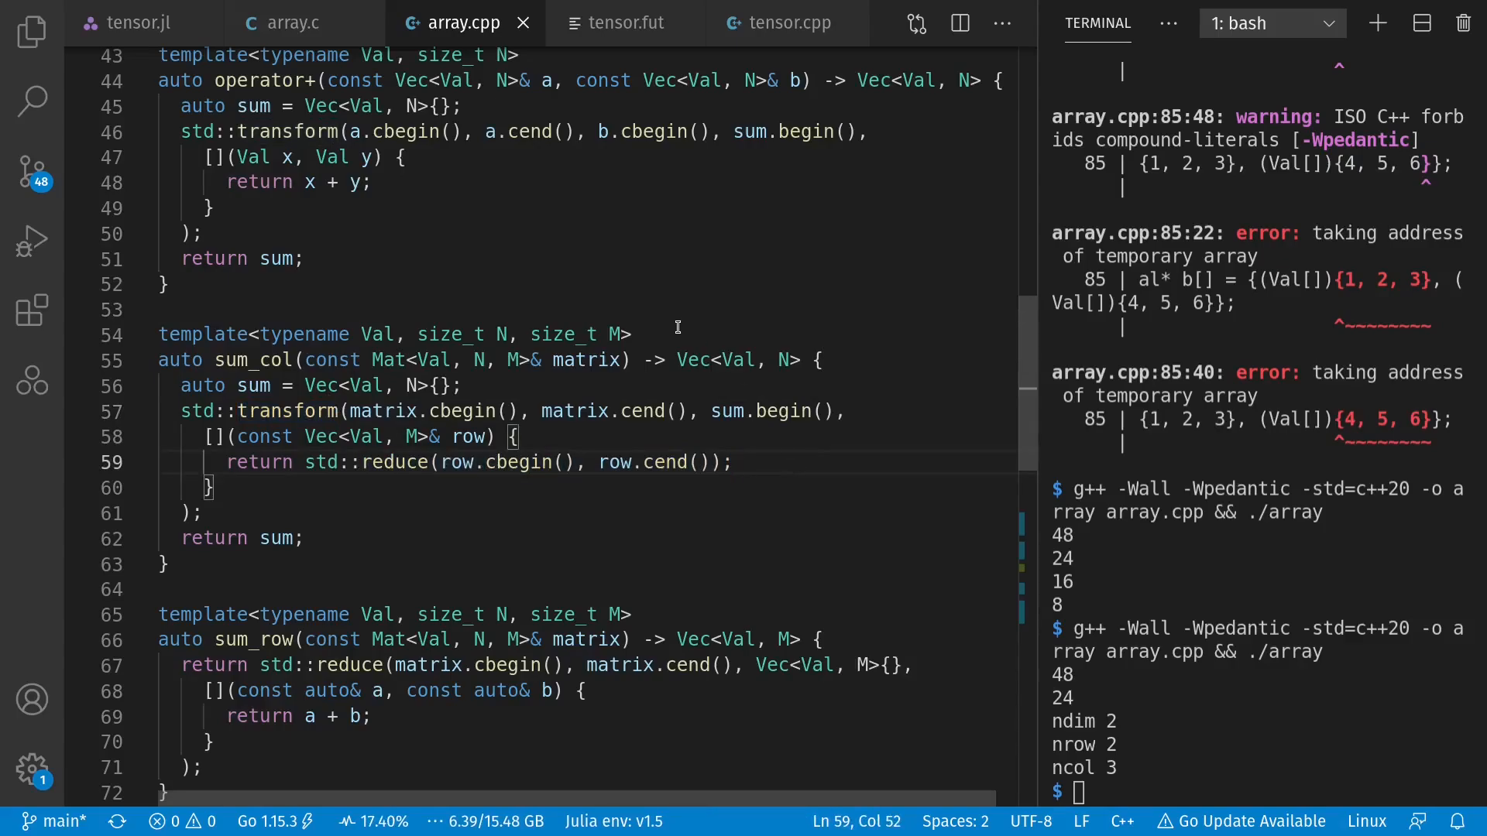
pyautogui.scroll(-3)
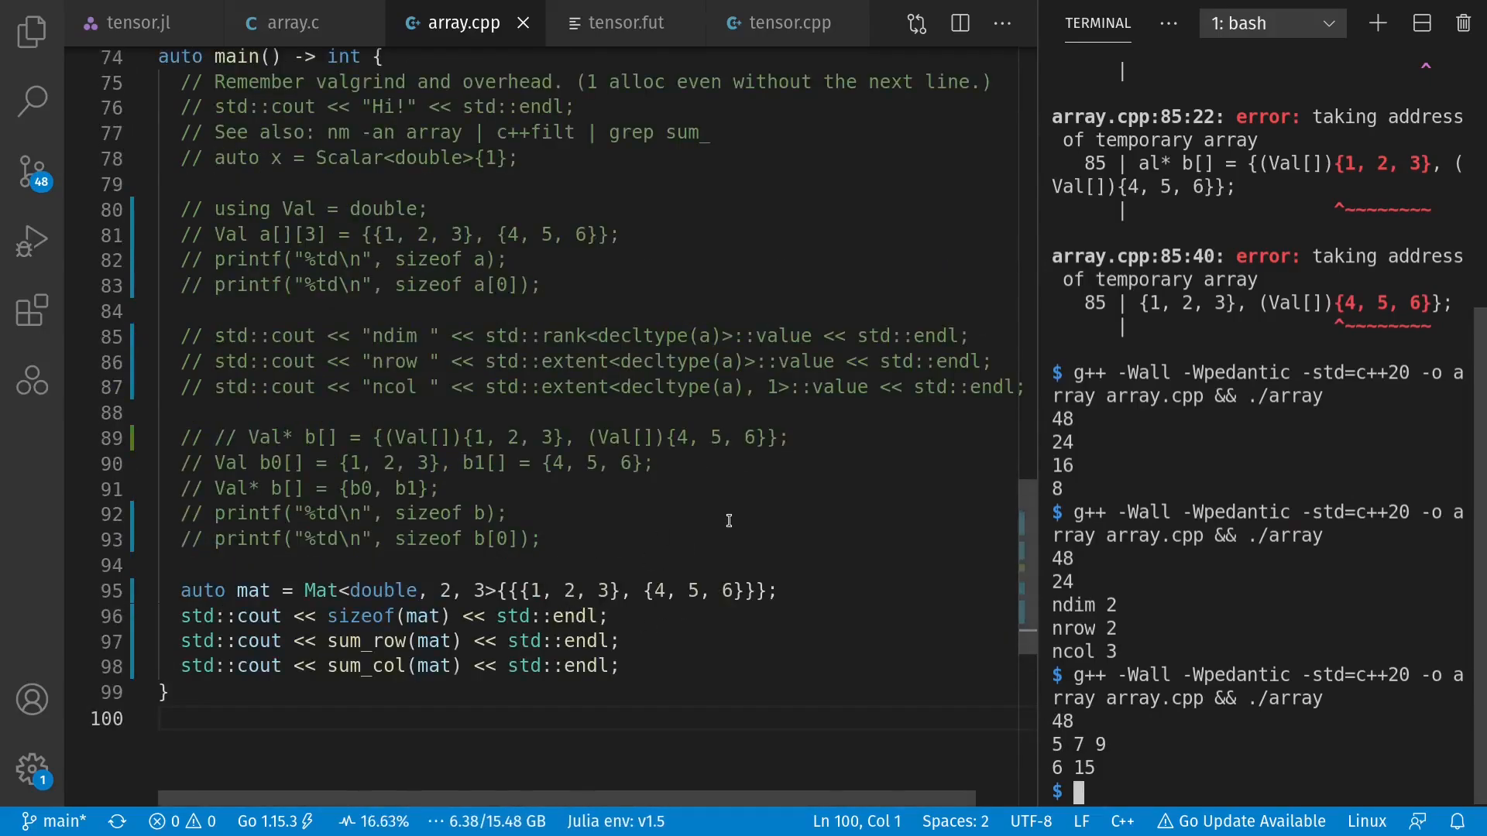
pyautogui.moveTo(977, 774)
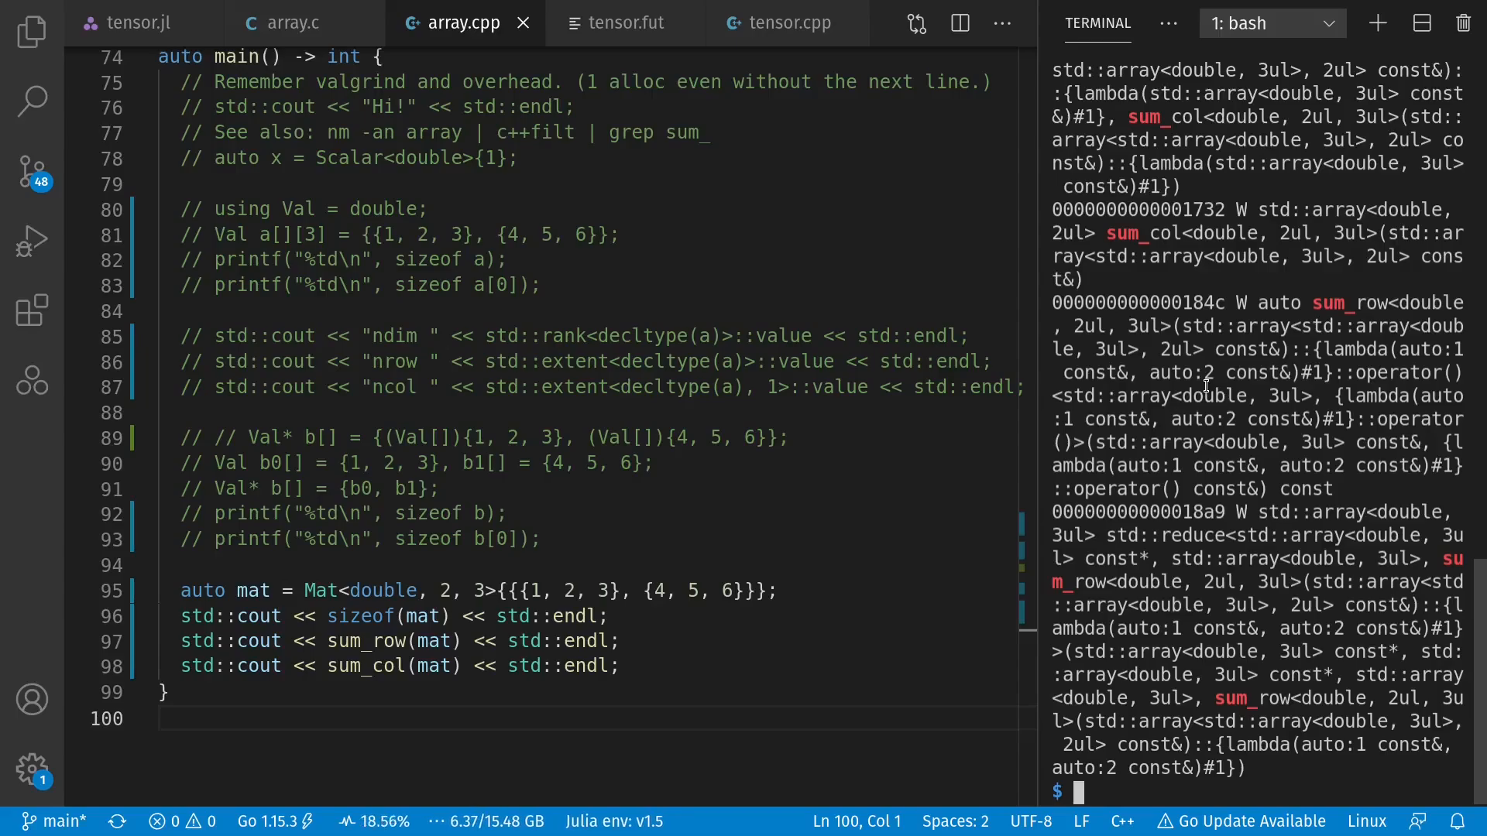
pyautogui.click(785, 23)
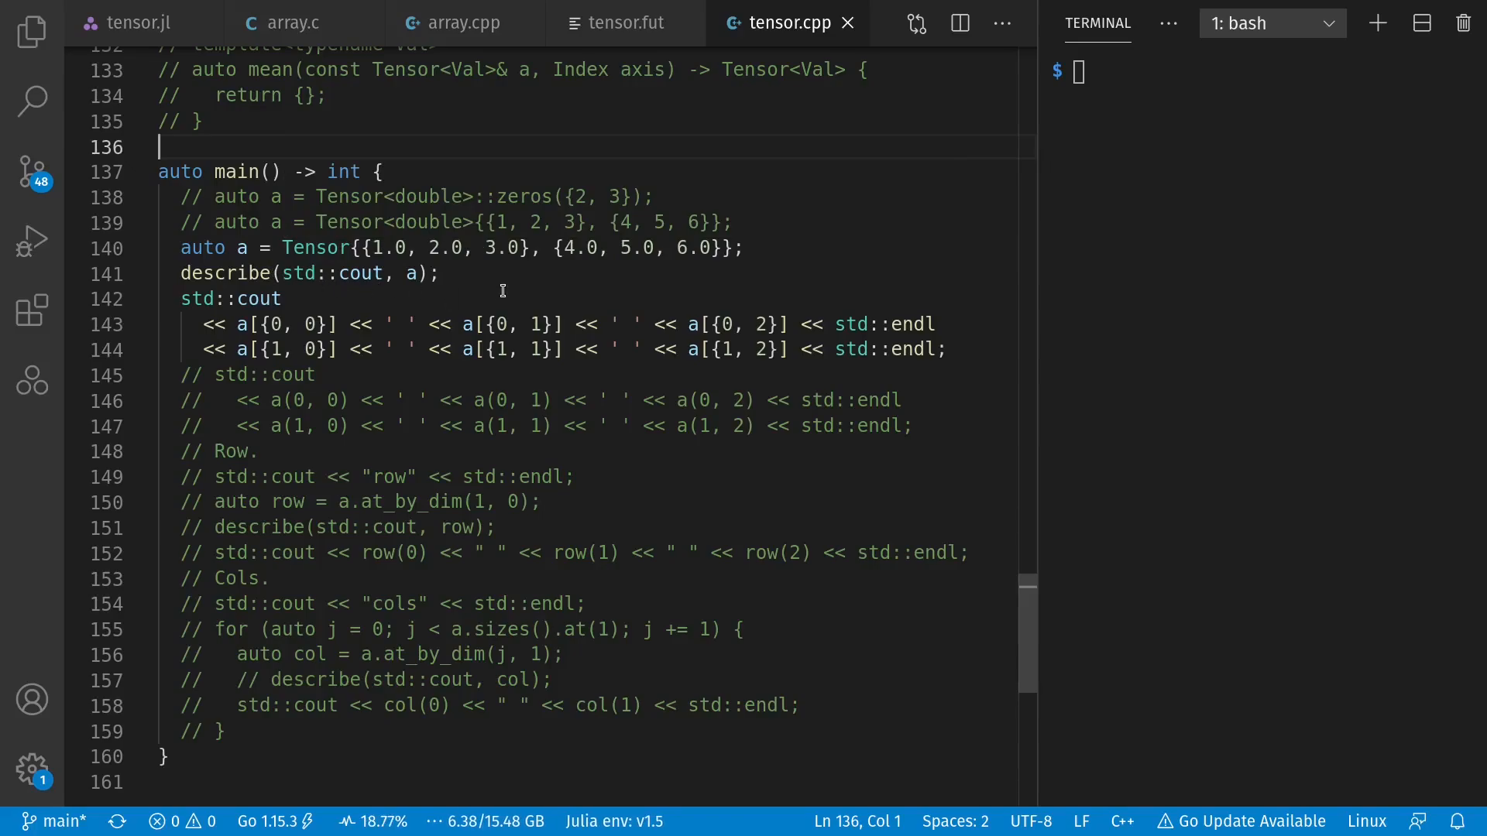
pyautogui.moveTo(450, 299)
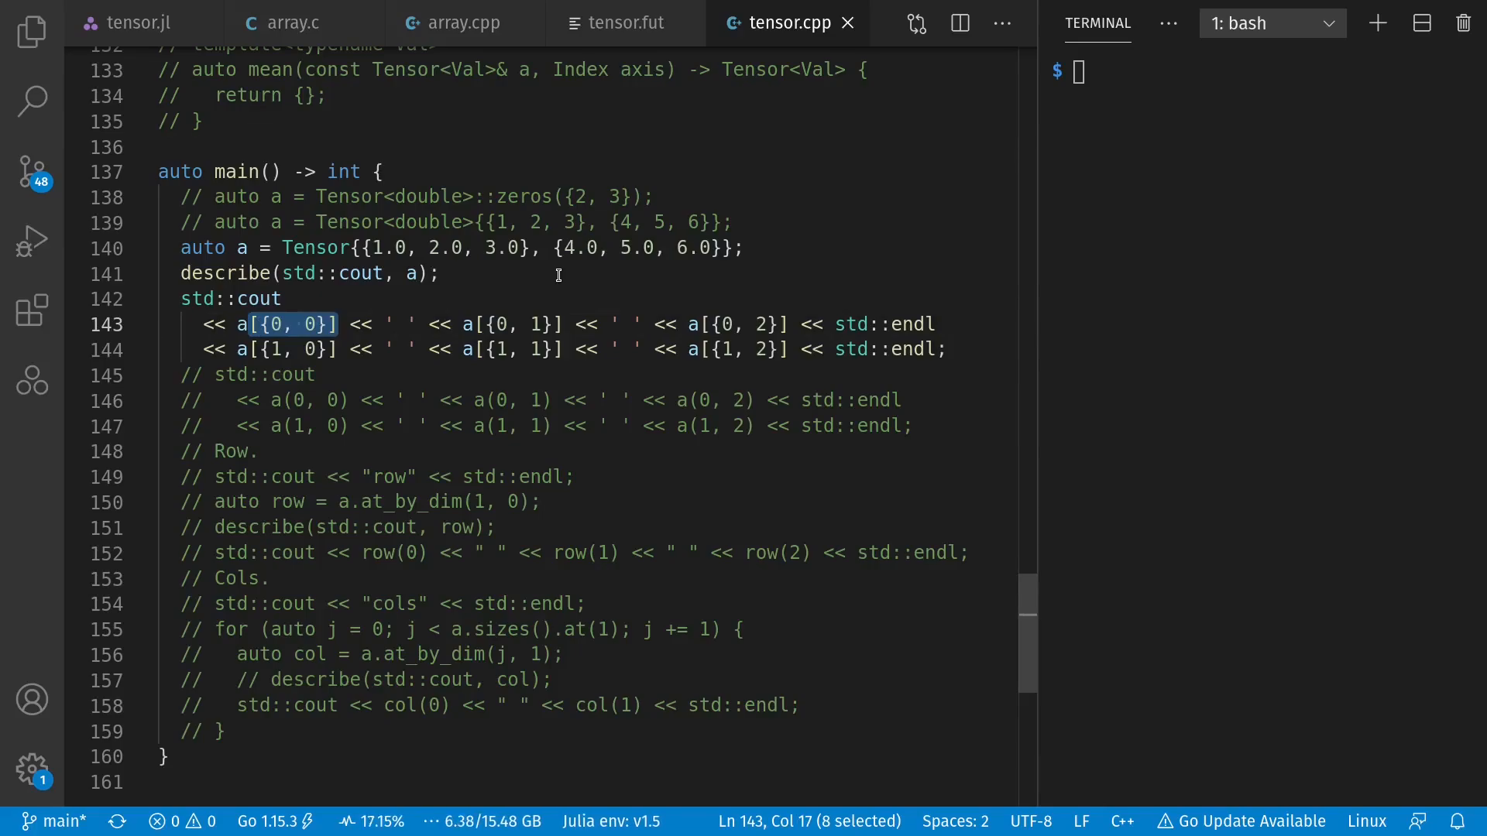
pyautogui.moveTo(482, 275)
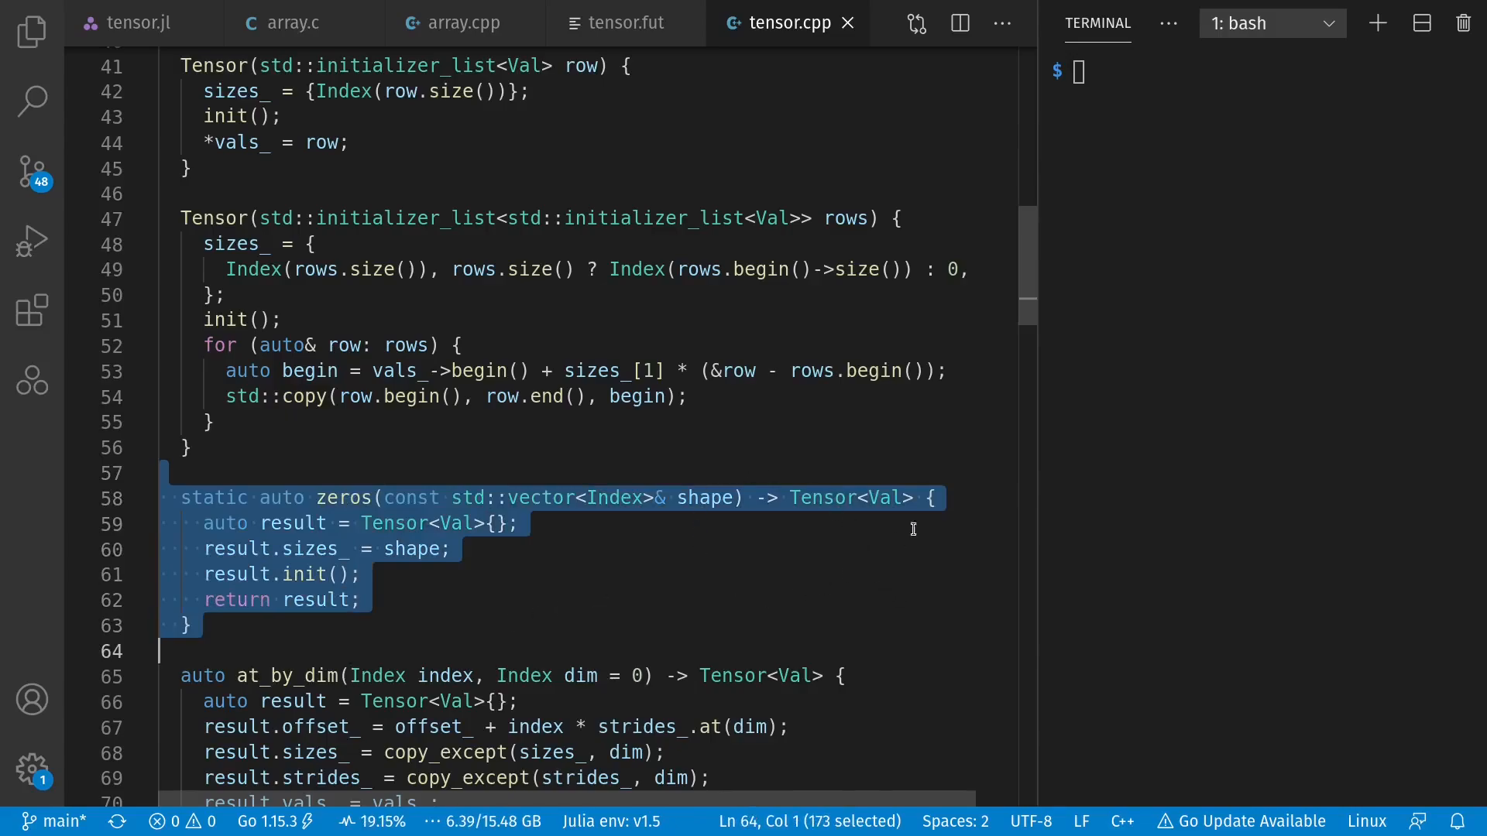
pyautogui.scroll(-3)
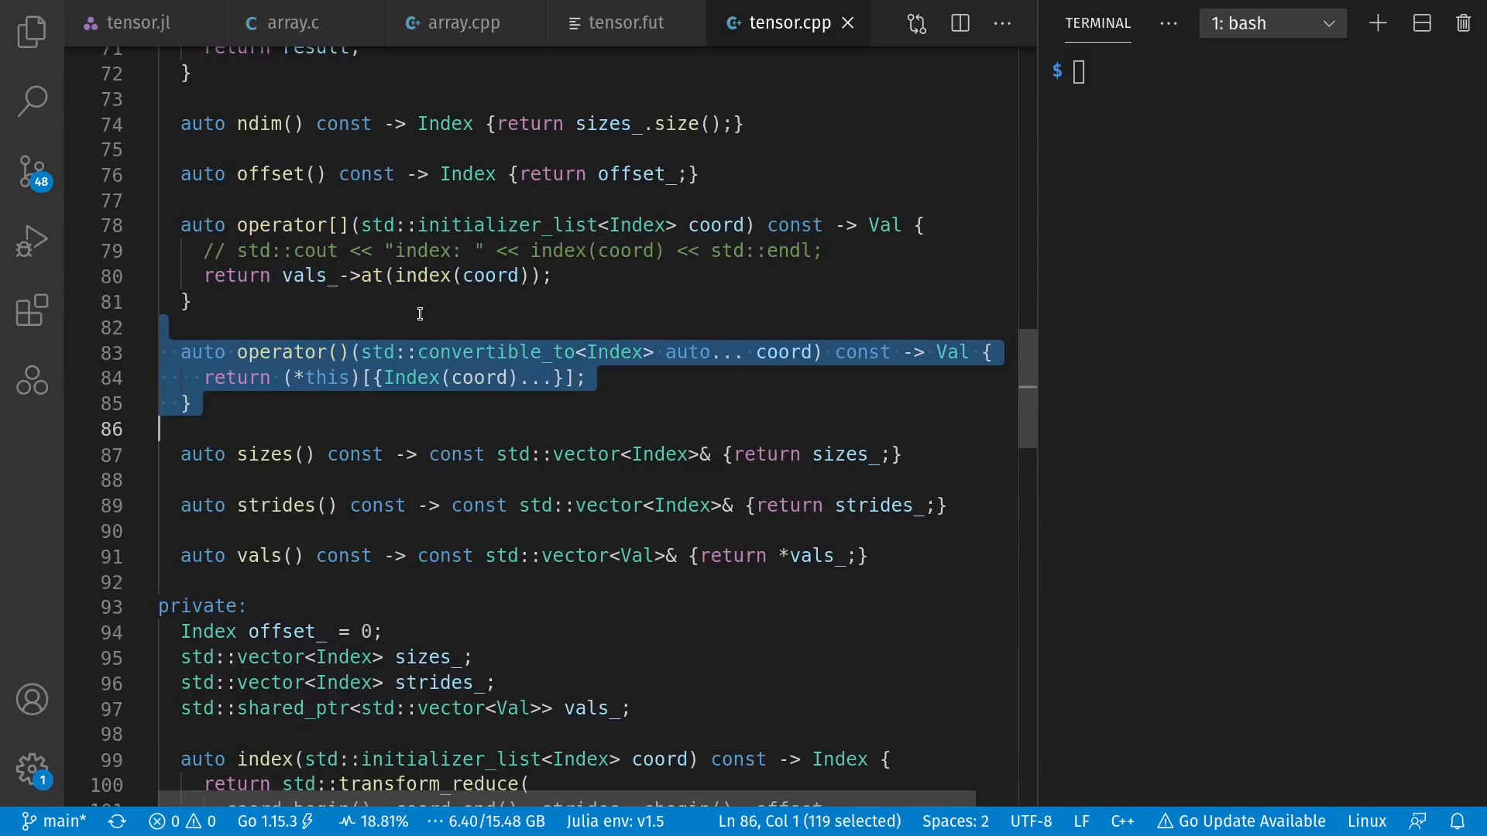
pyautogui.click(632, 327)
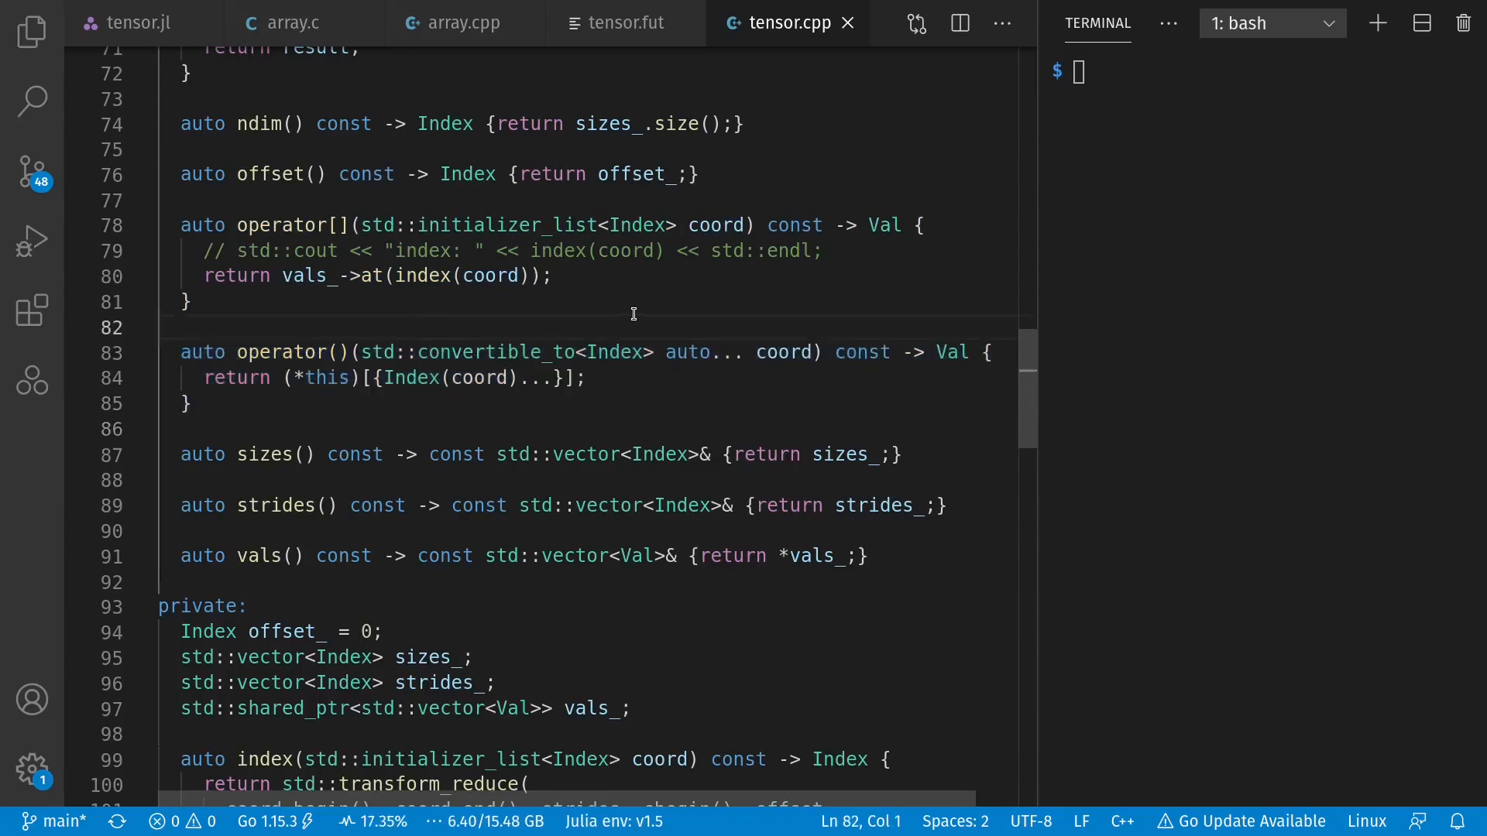
pyautogui.moveTo(616, 352)
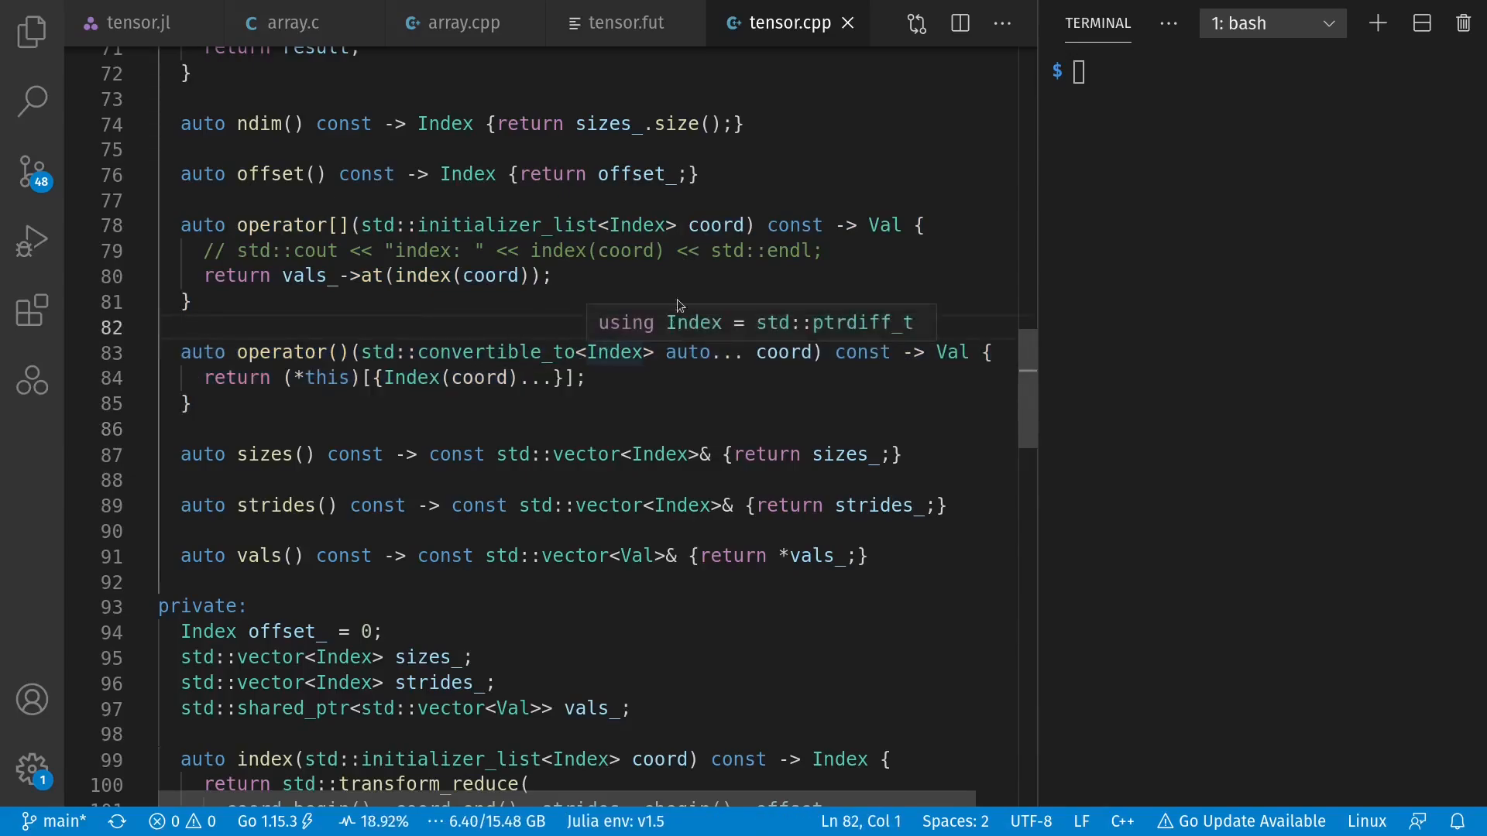
pyautogui.doubleClick(725, 351)
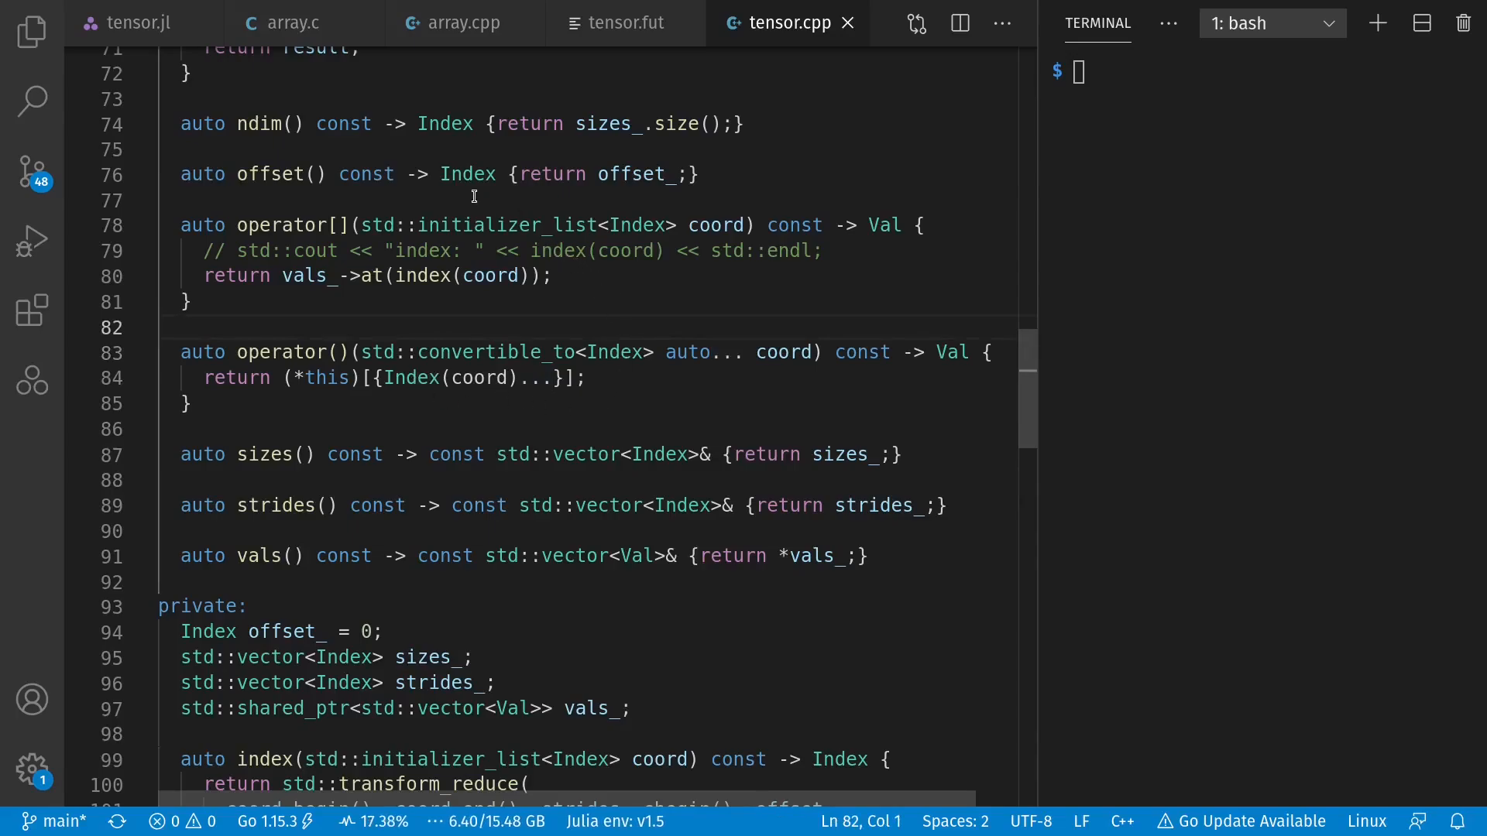
pyautogui.moveTo(398, 377); pyautogui.dragTo(559, 378)
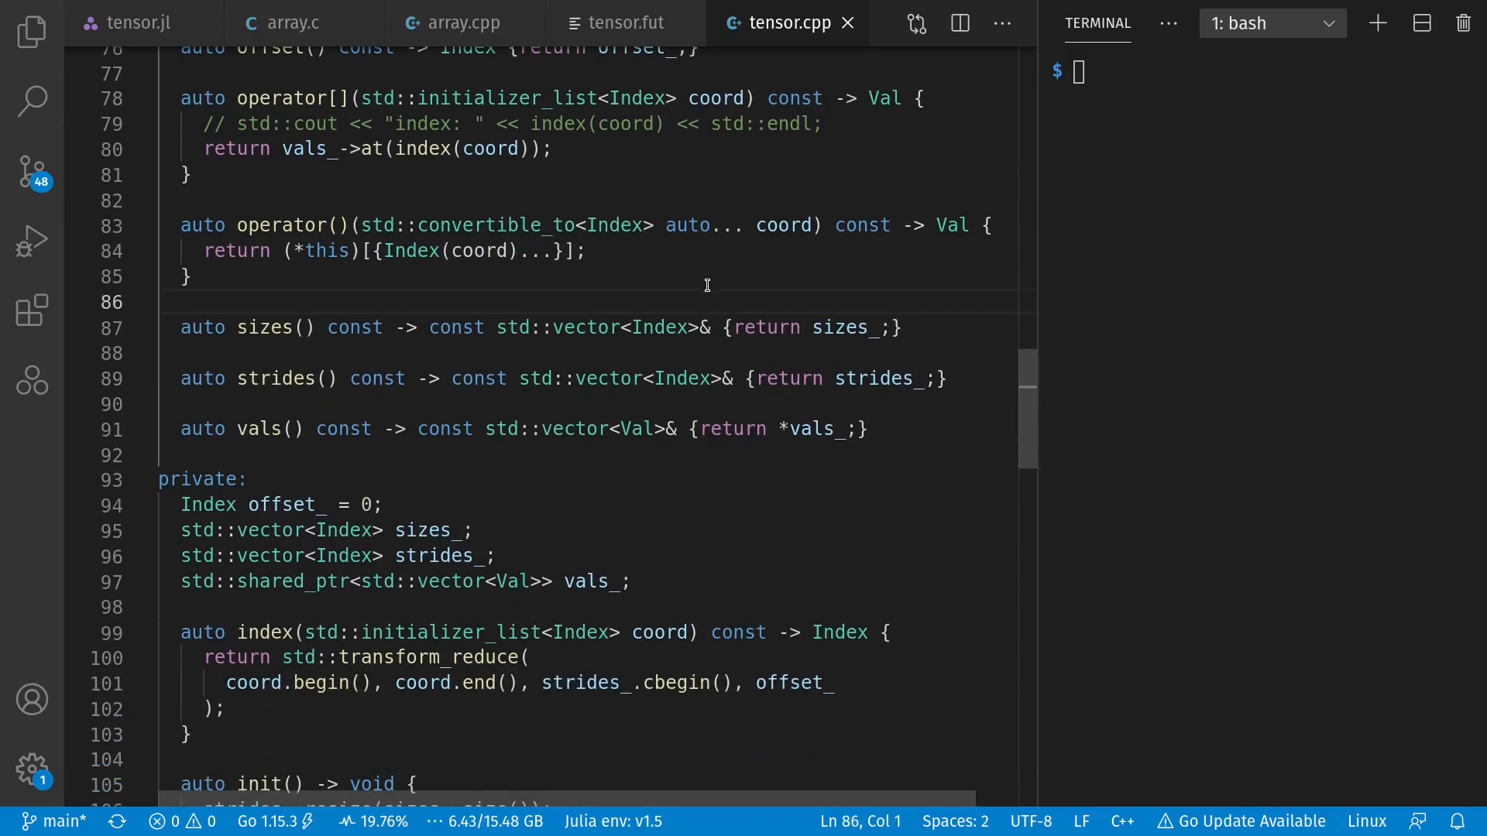
pyautogui.doubleClick(465, 581)
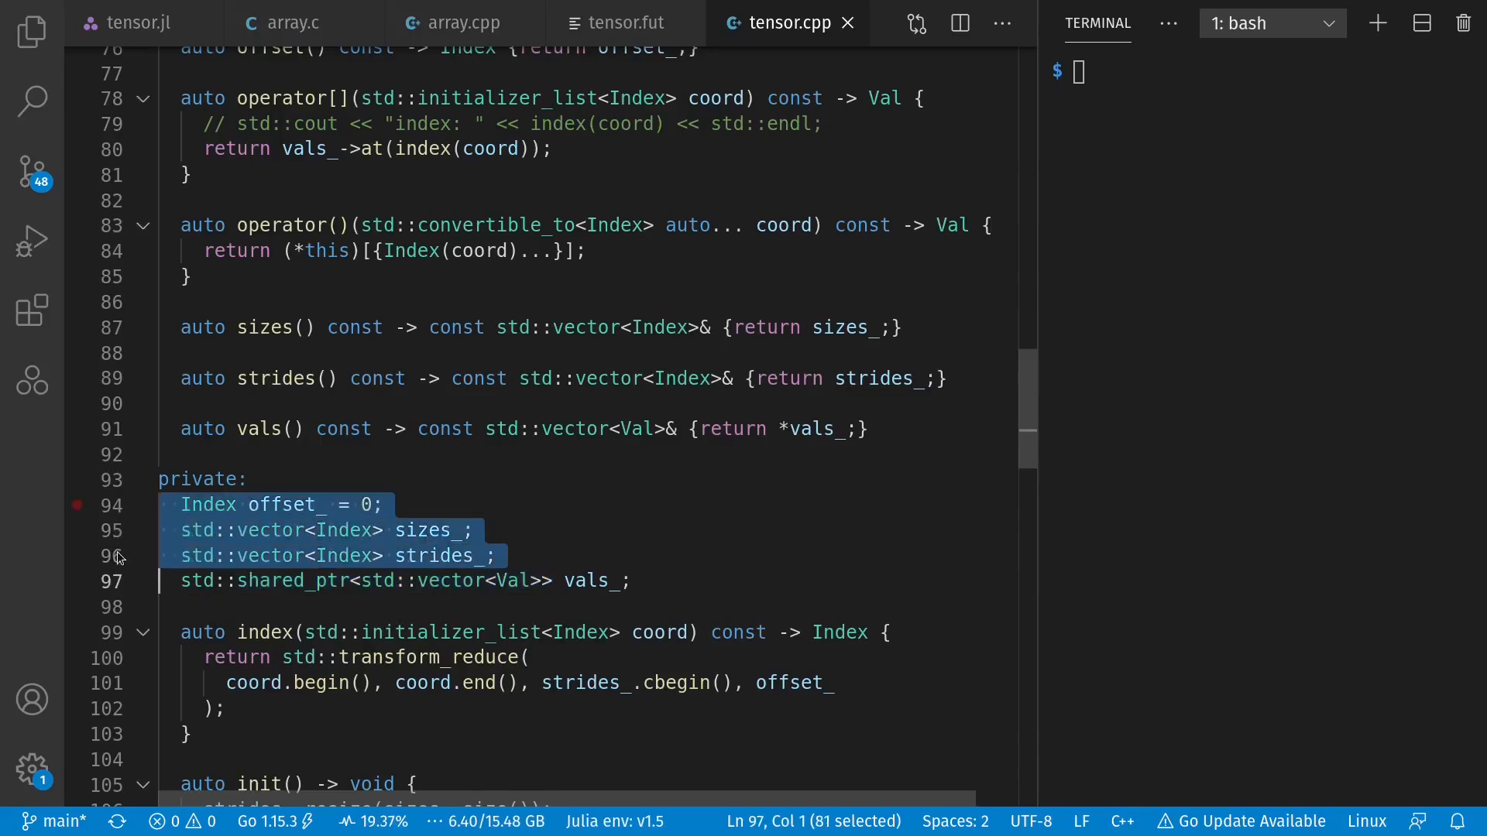
pyautogui.doubleClick(285, 504)
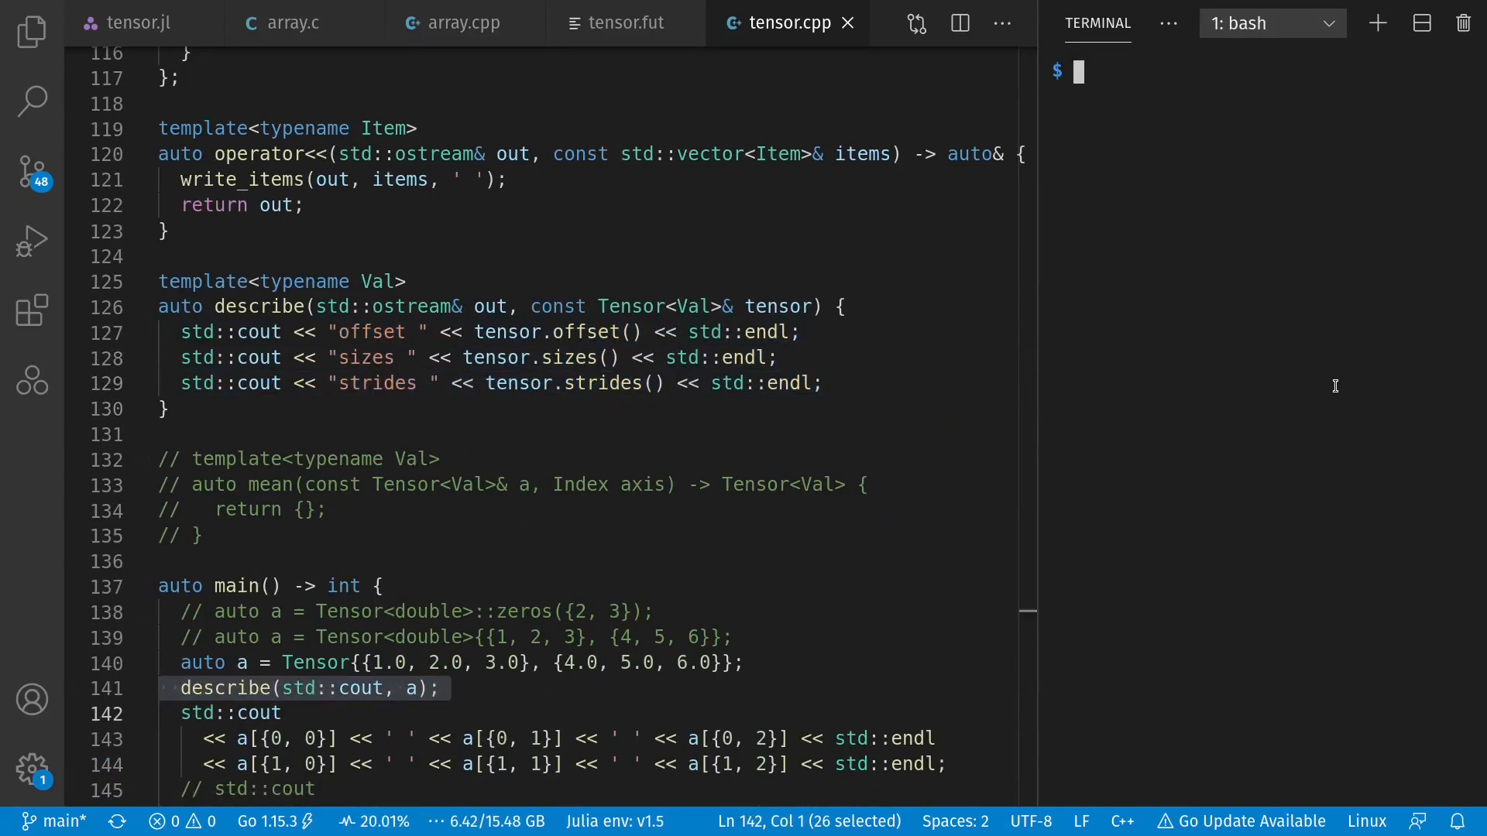
# - Compile and run tensor.cpp with g++ -std=c++20, printing offset, sizes, strides and values
pyautogui.press('ctrl+r')
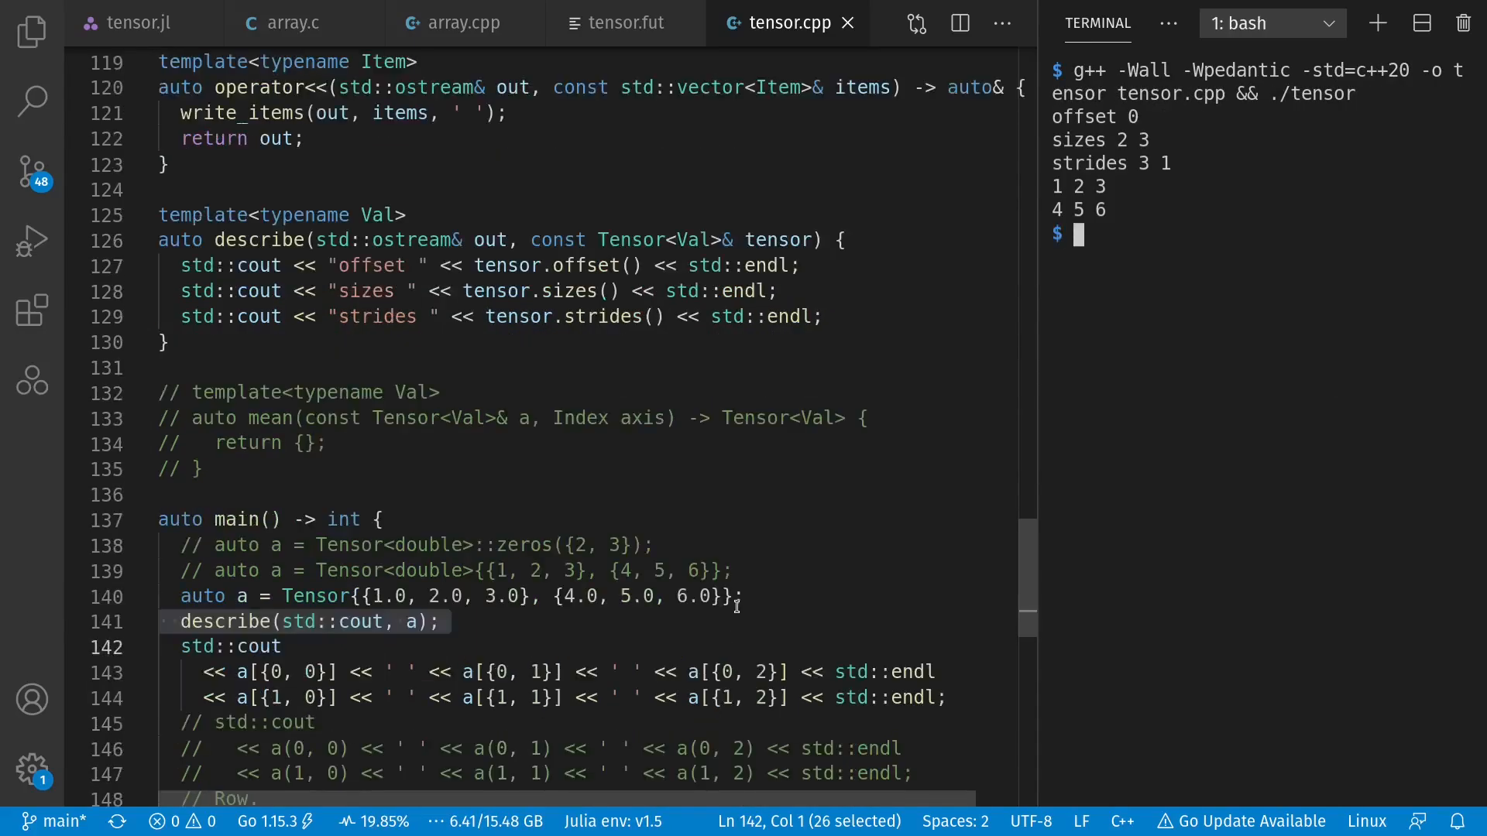
pyautogui.moveTo(1124, 141)
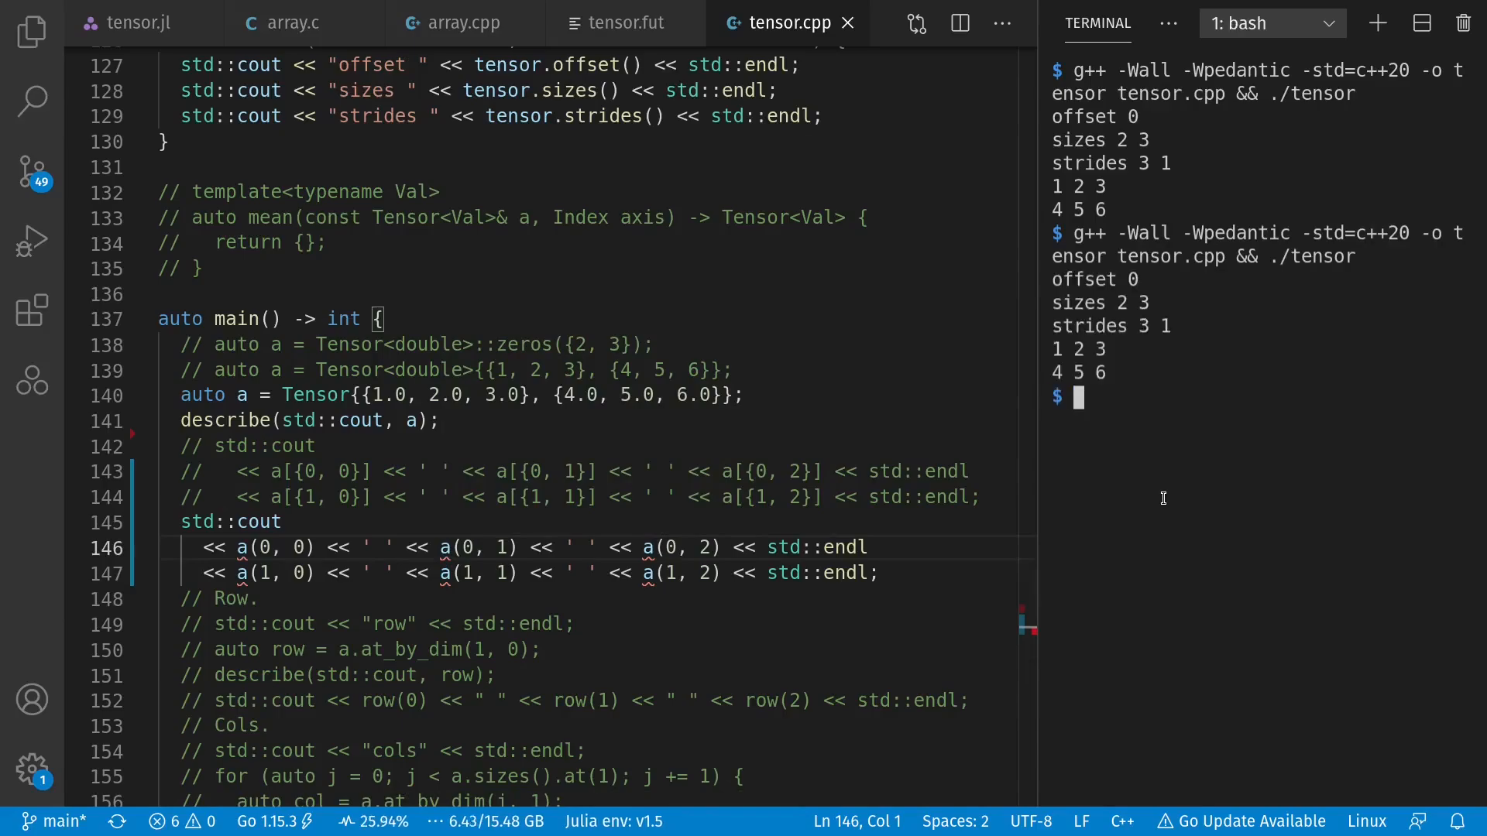
pyautogui.click(135, 22)
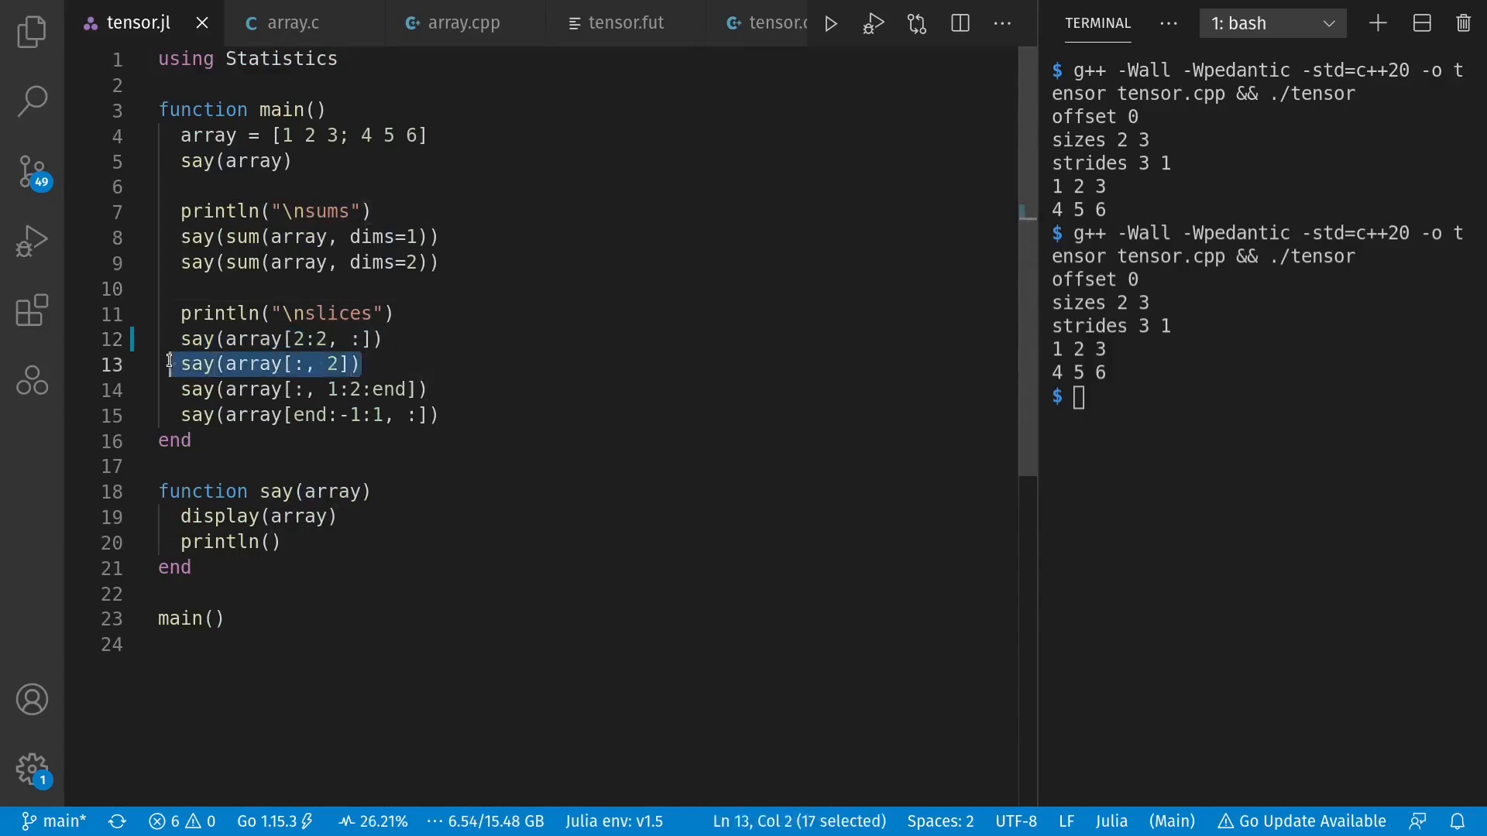
pyautogui.click(778, 23)
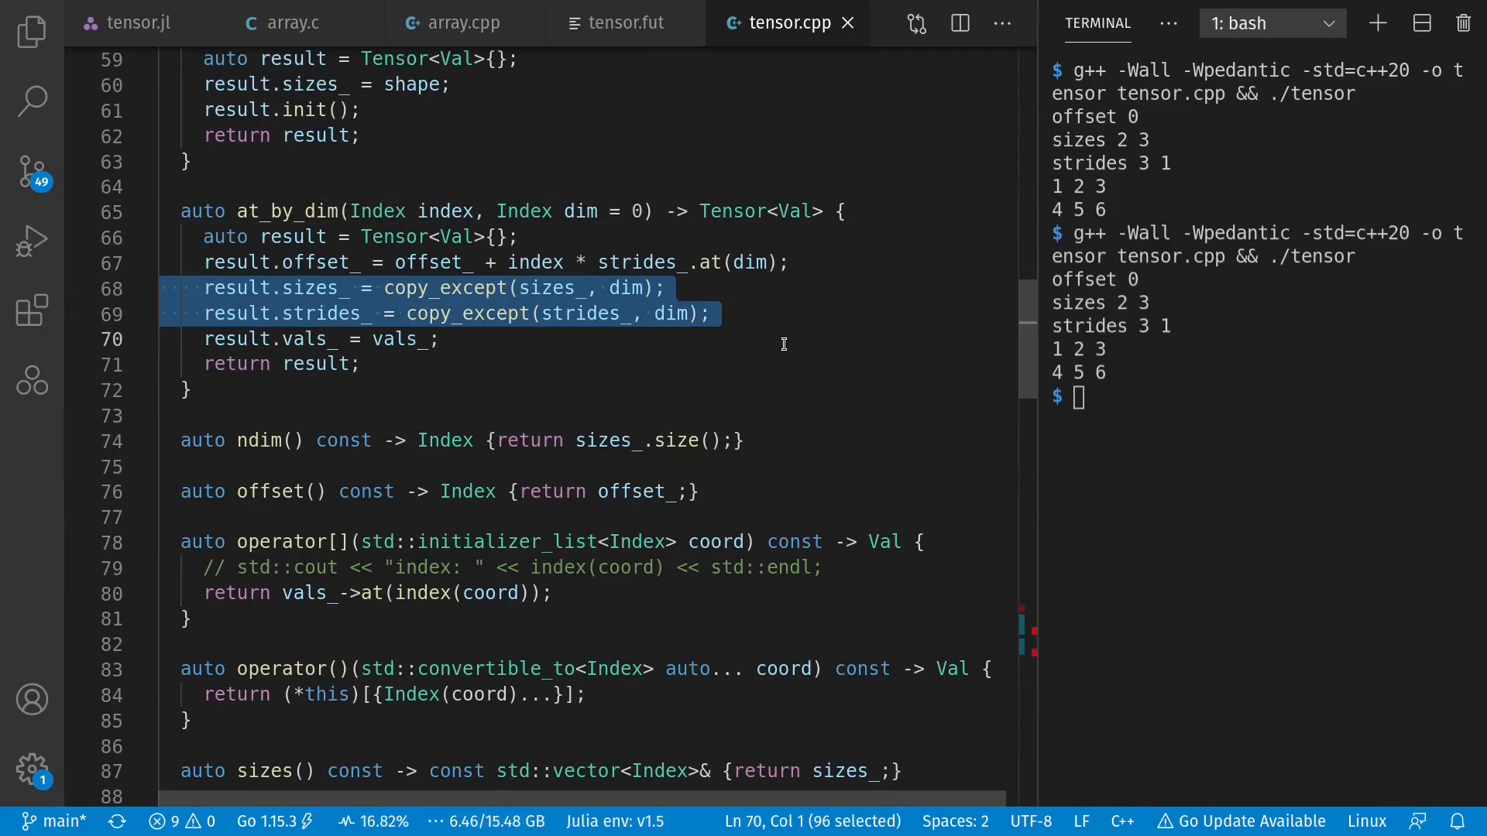
pyautogui.moveTo(700, 357)
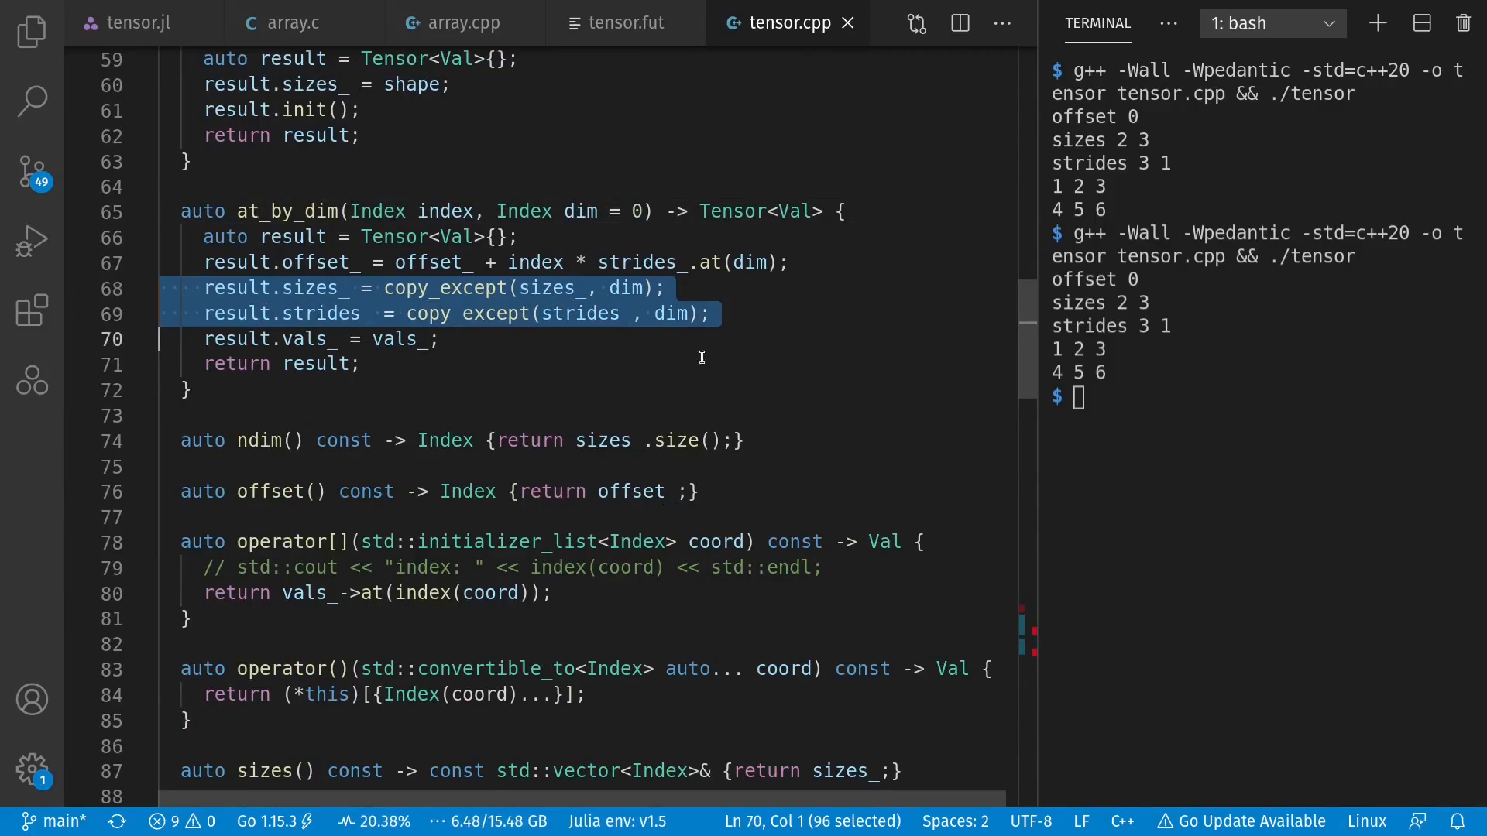
pyautogui.moveTo(752, 525)
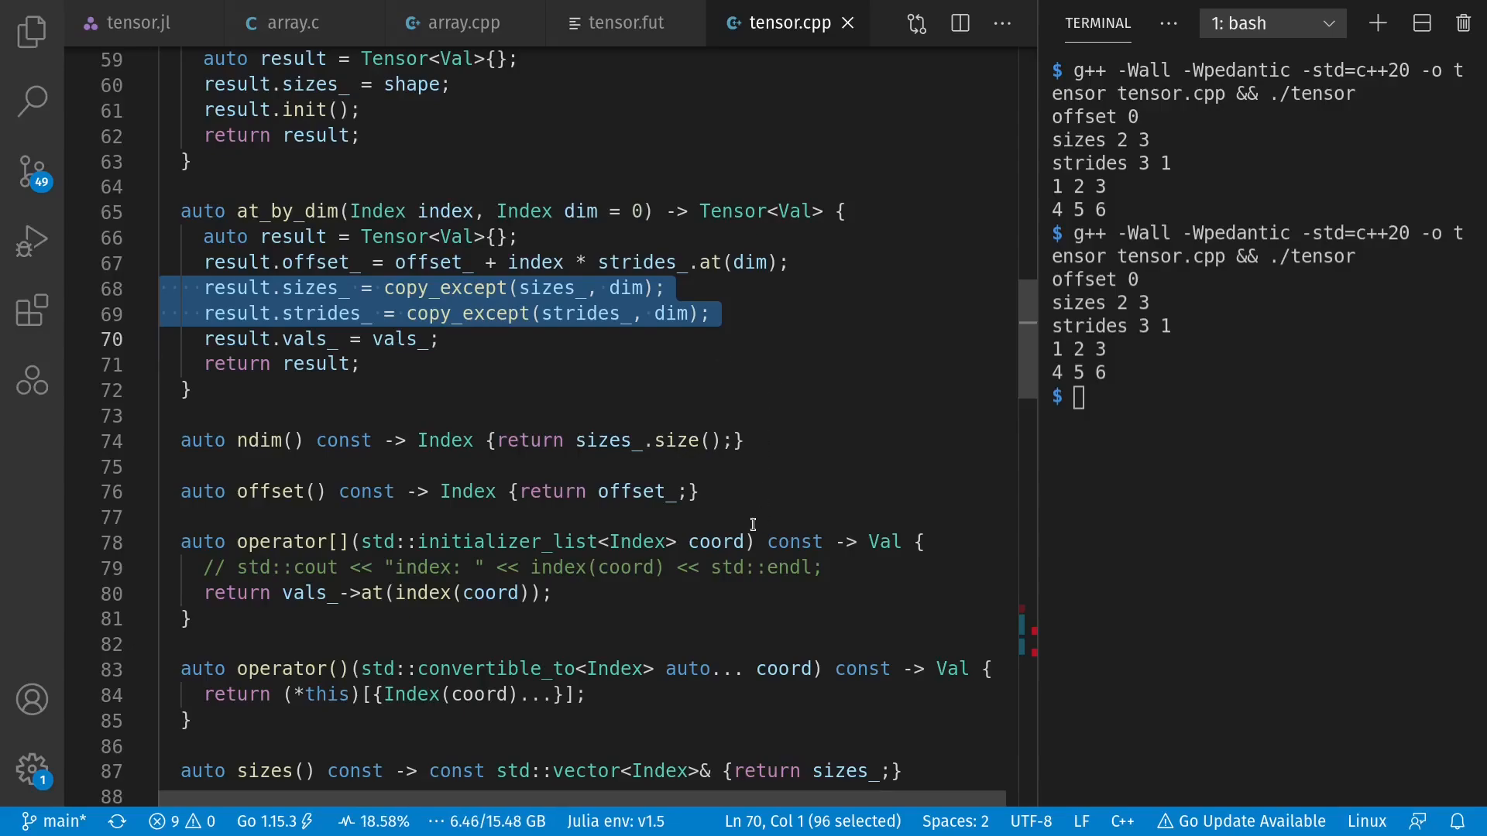
pyautogui.moveTo(661, 555)
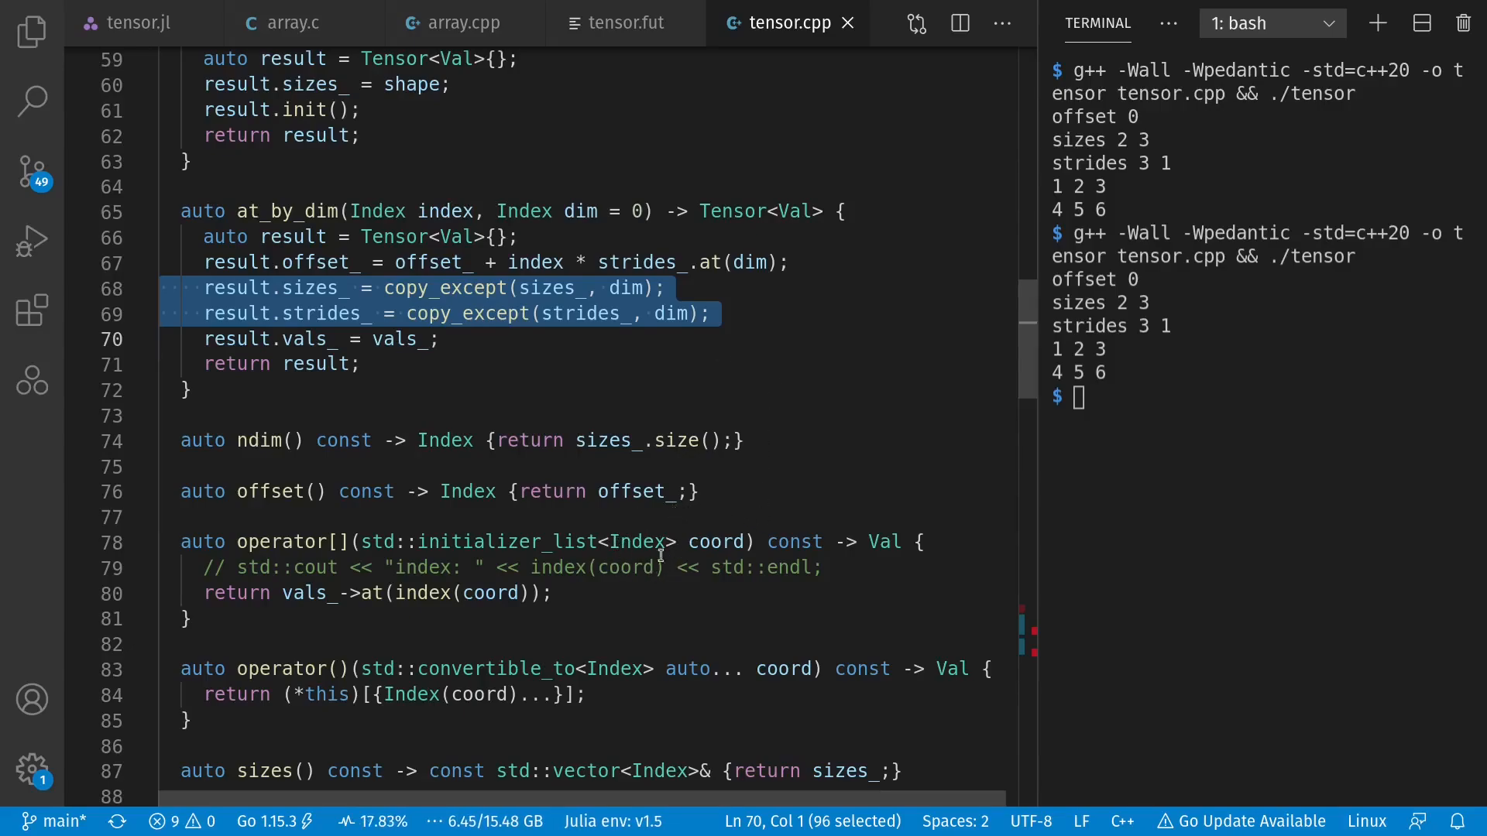
pyautogui.moveTo(820, 469)
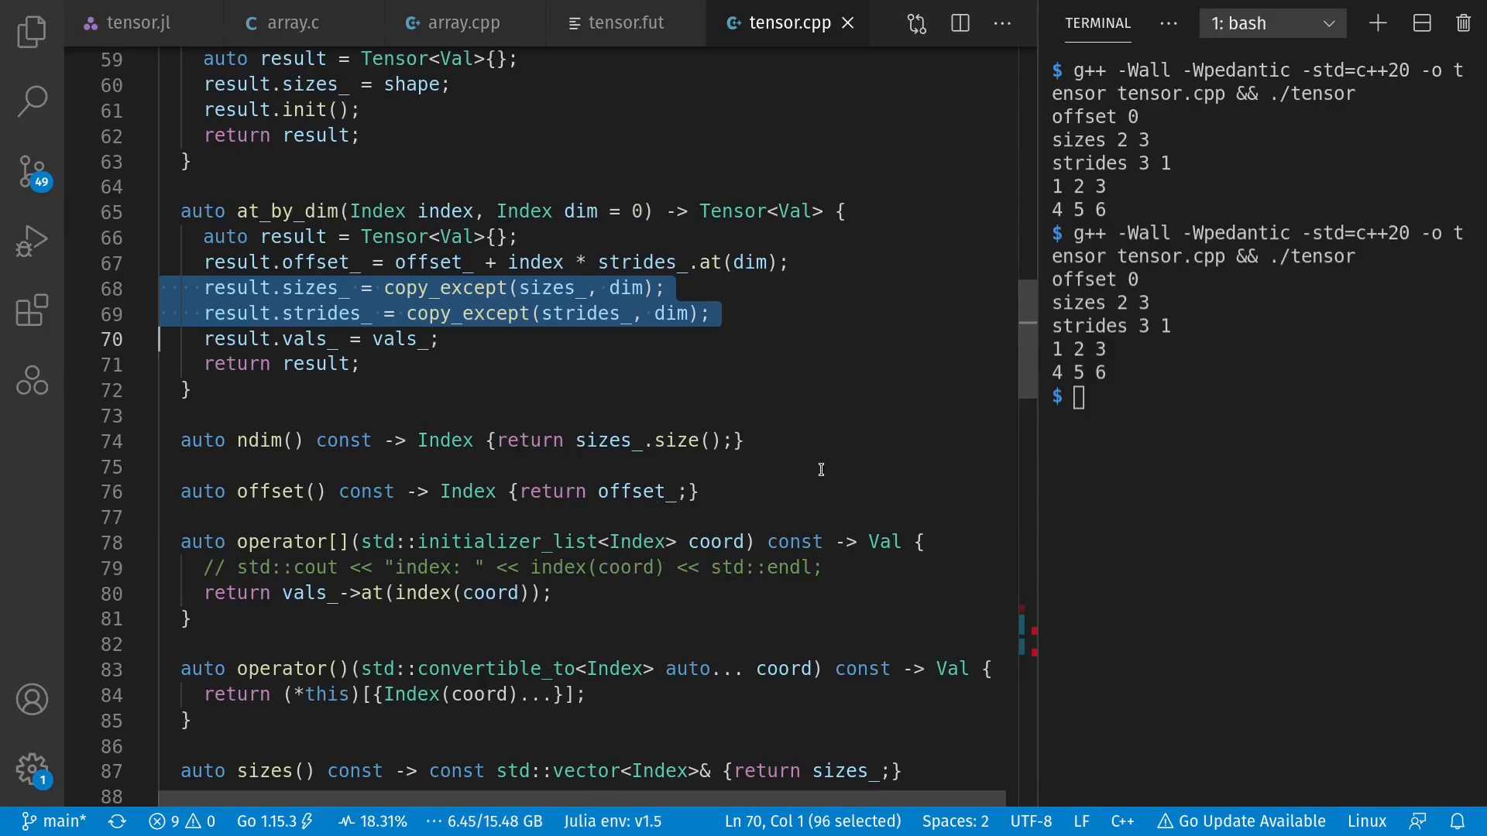
# - Scroll down to the Row block in main() before enabling it
pyautogui.scroll(-3)
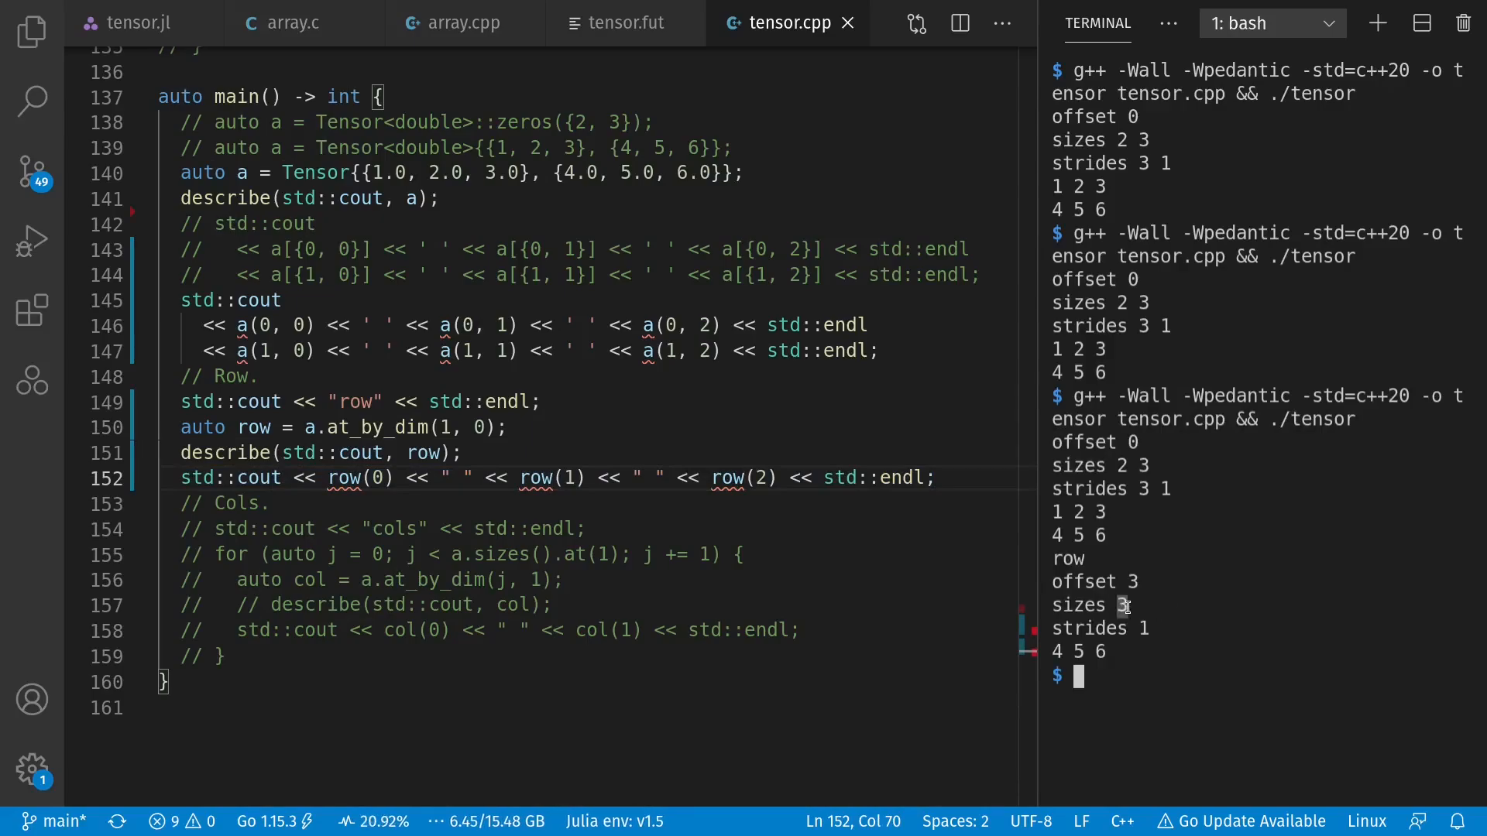
pyautogui.moveTo(1178, 604)
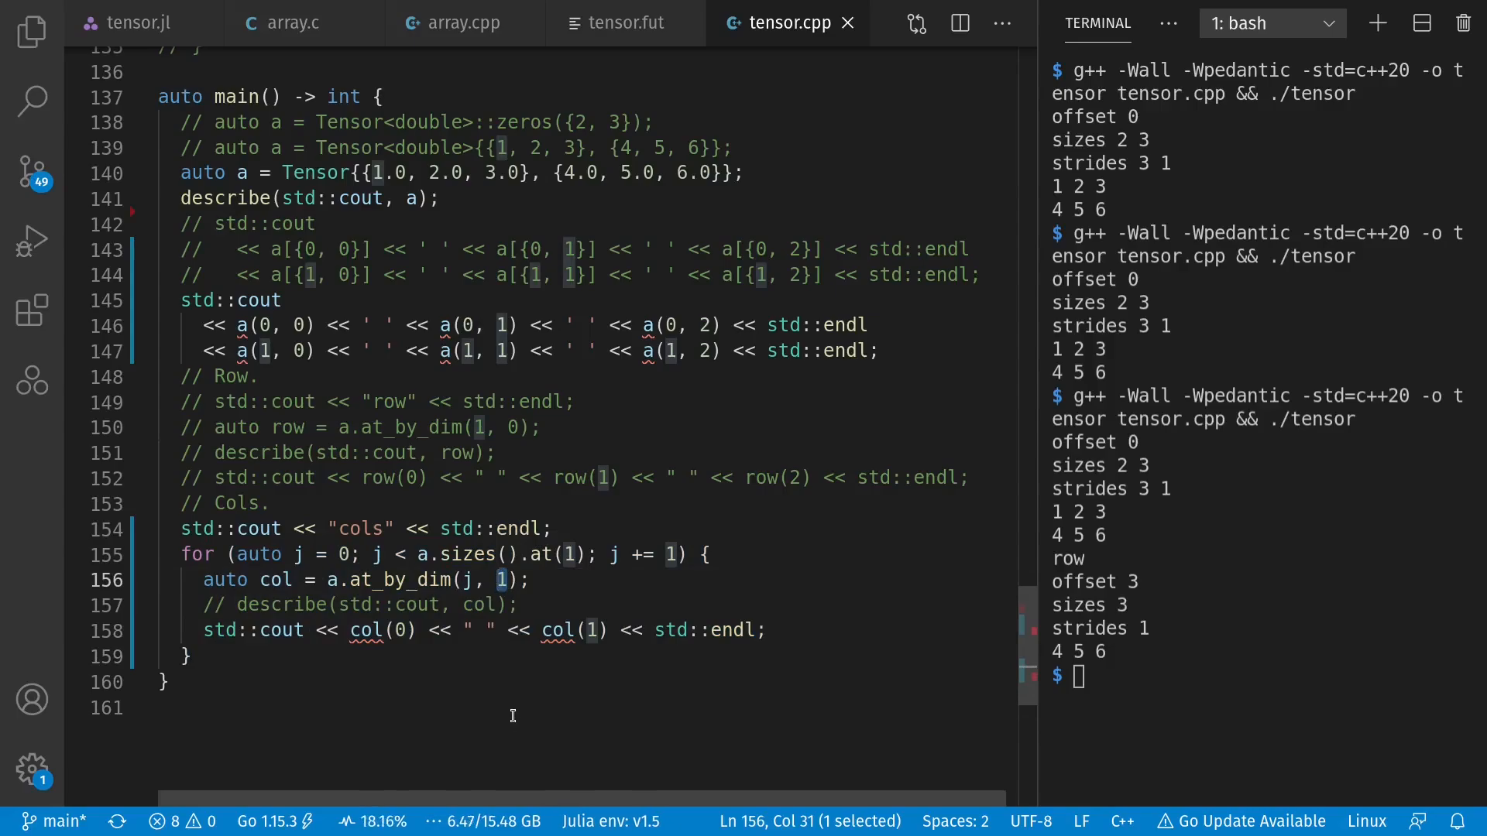
# - Select auto in the Cols loop and place the cursor to enable the column-view code
pyautogui.doubleClick(236, 555)
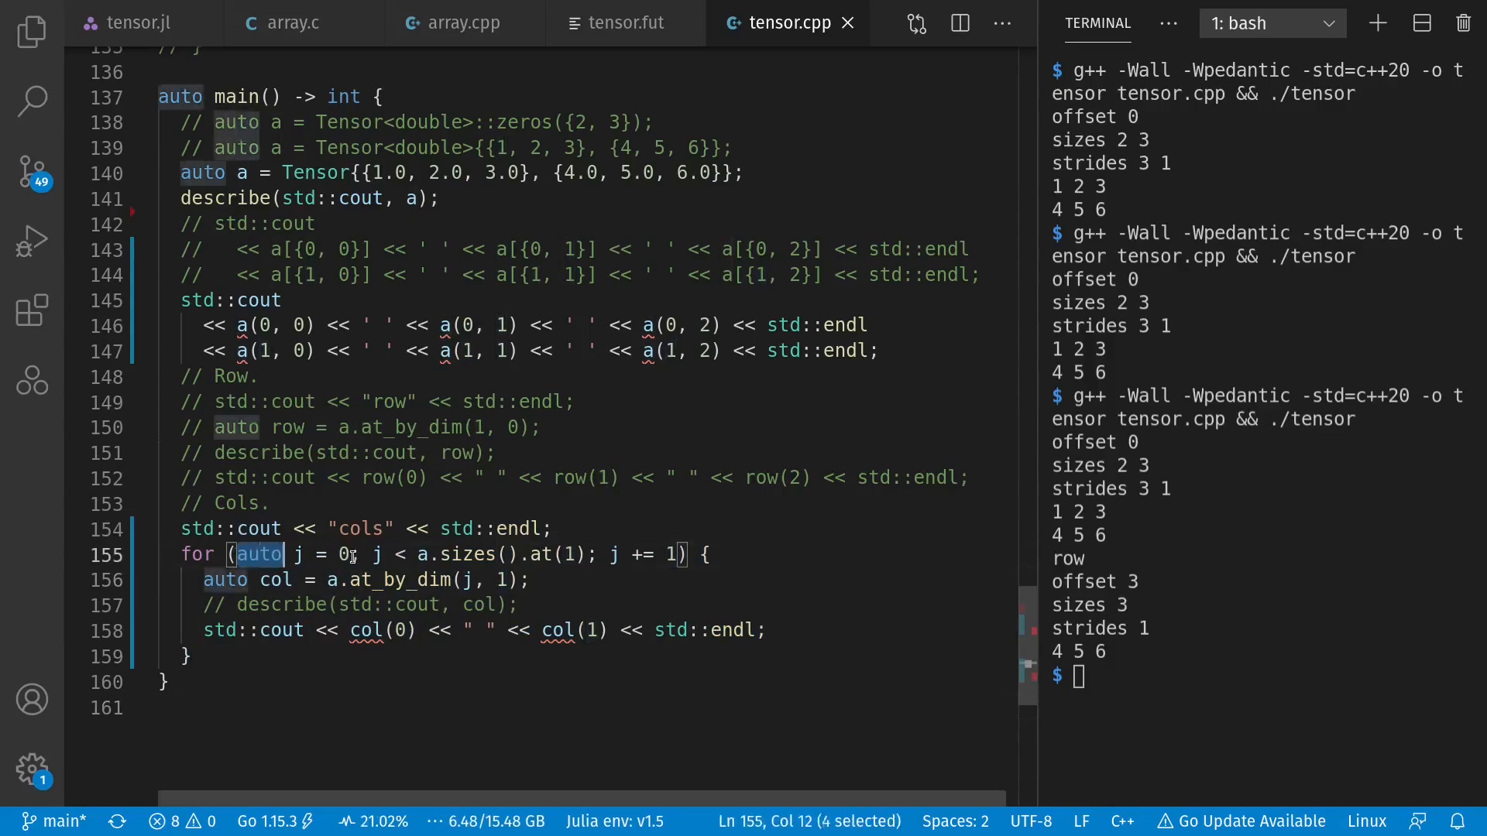
pyautogui.click(350, 631)
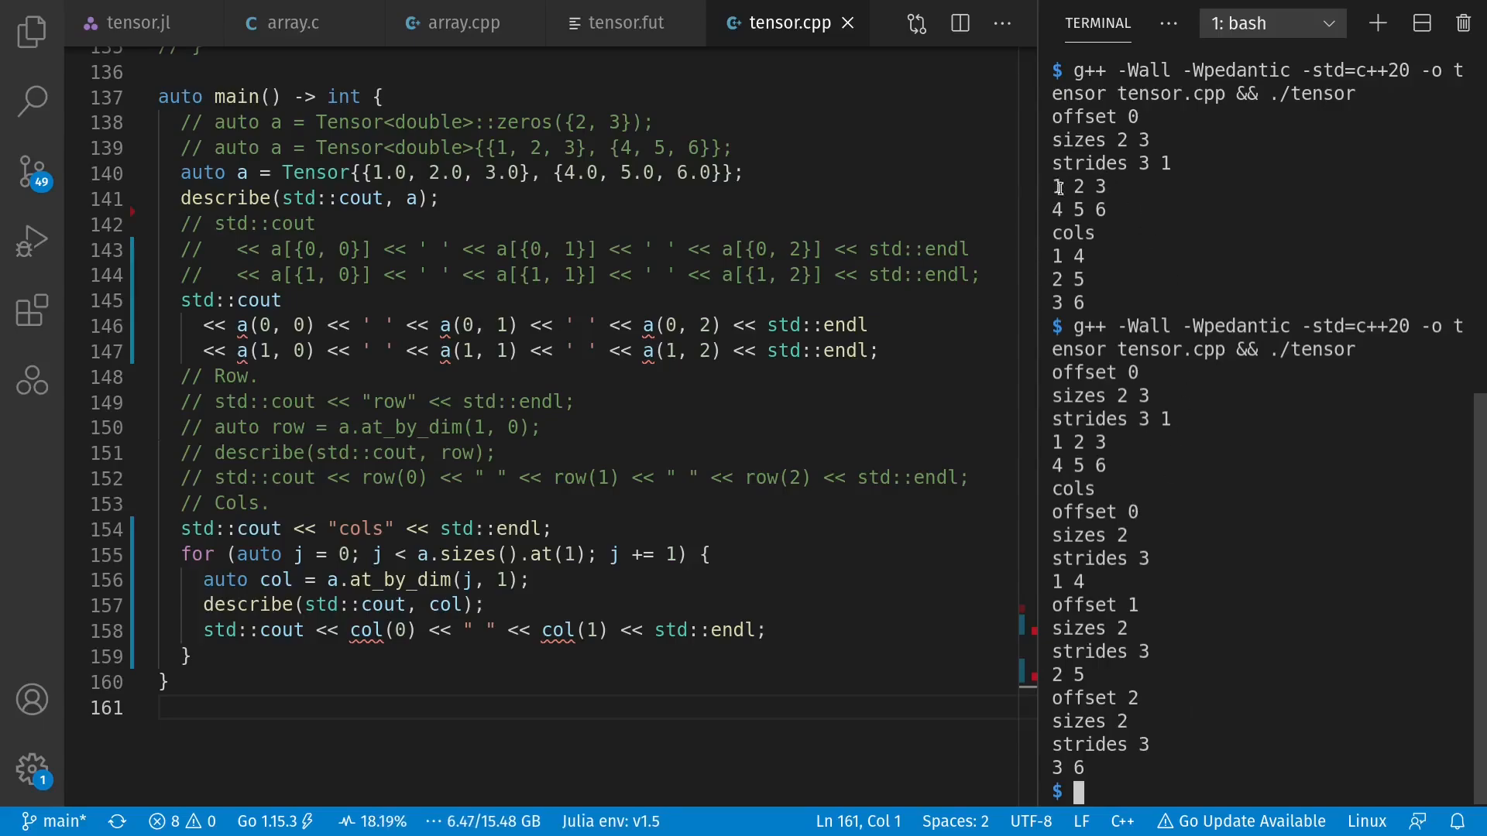
pyautogui.moveTo(1147, 613)
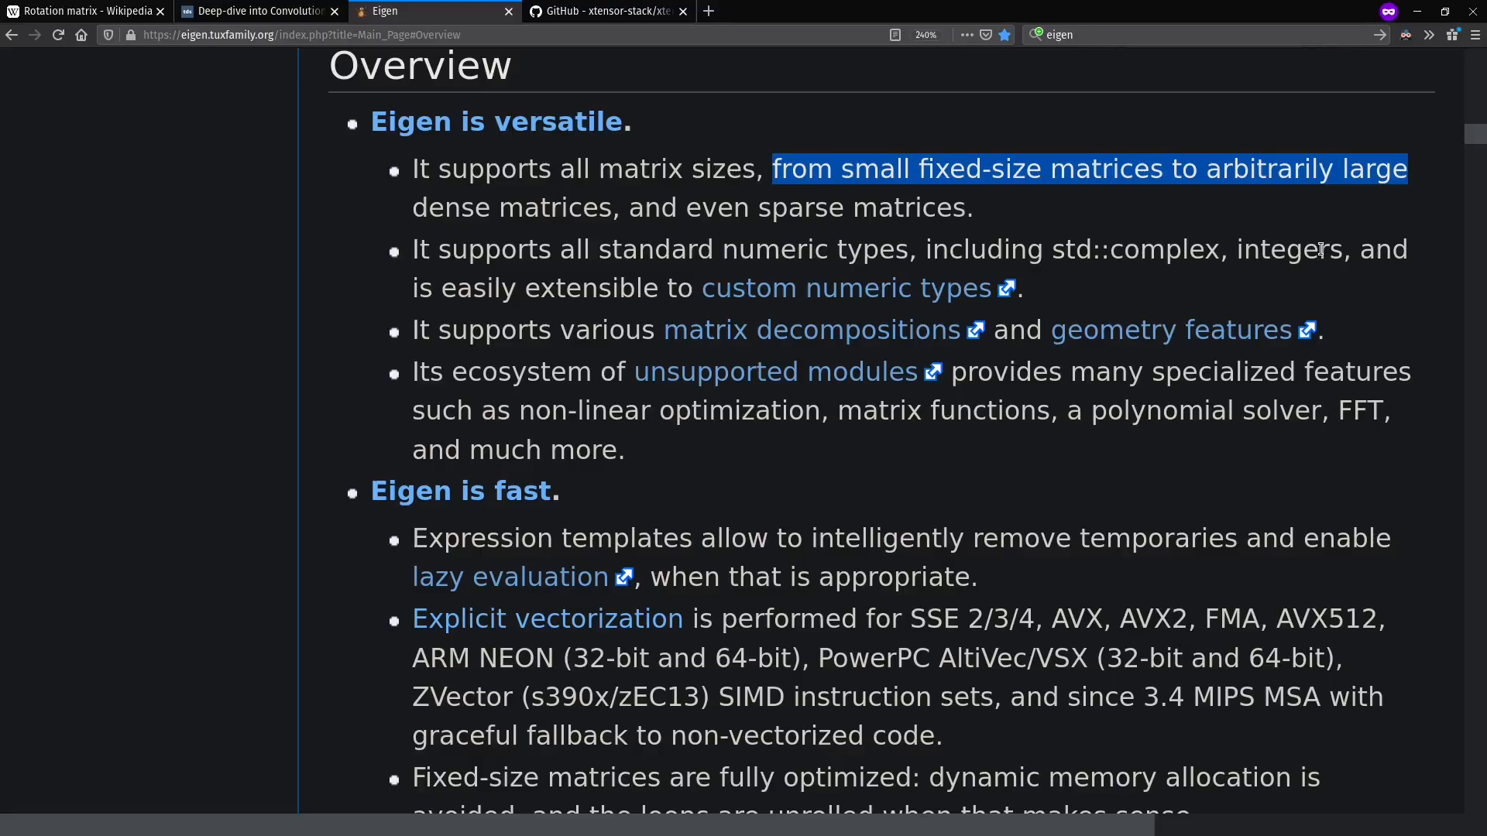
pyautogui.moveTo(1159, 161)
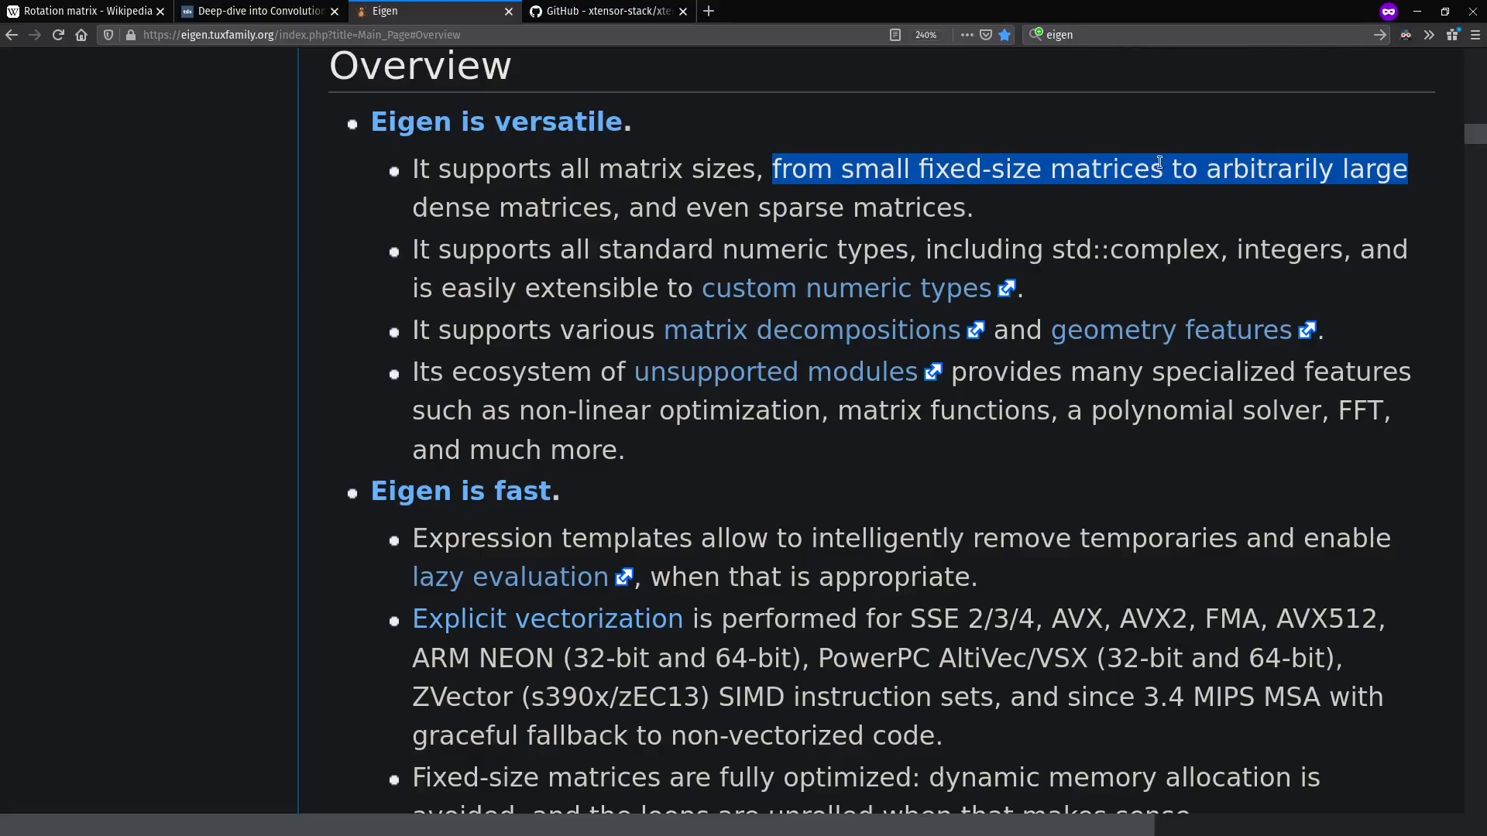
pyautogui.moveTo(1100, 138)
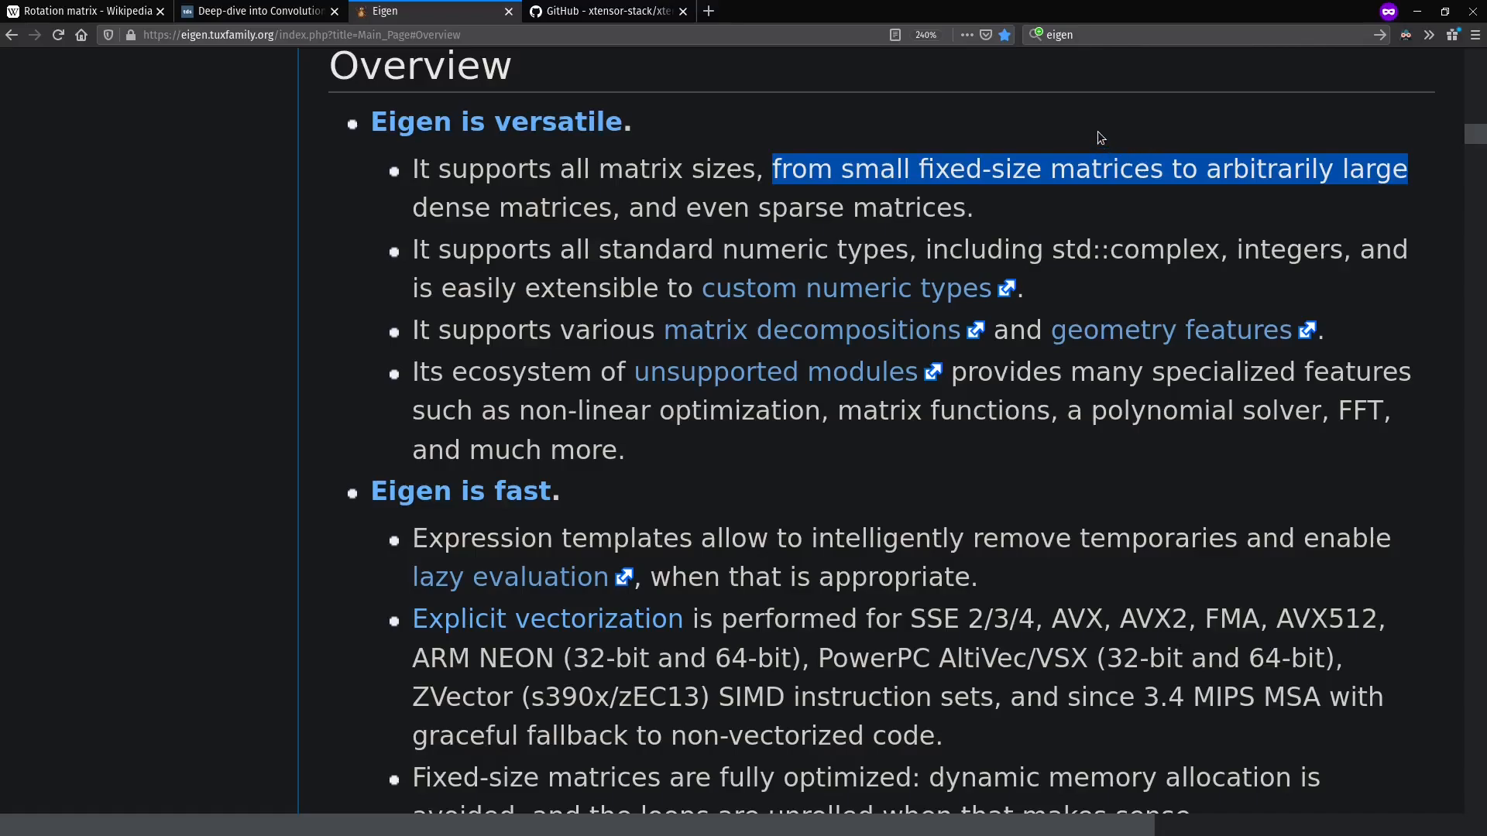
pyautogui.moveTo(1100, 138)
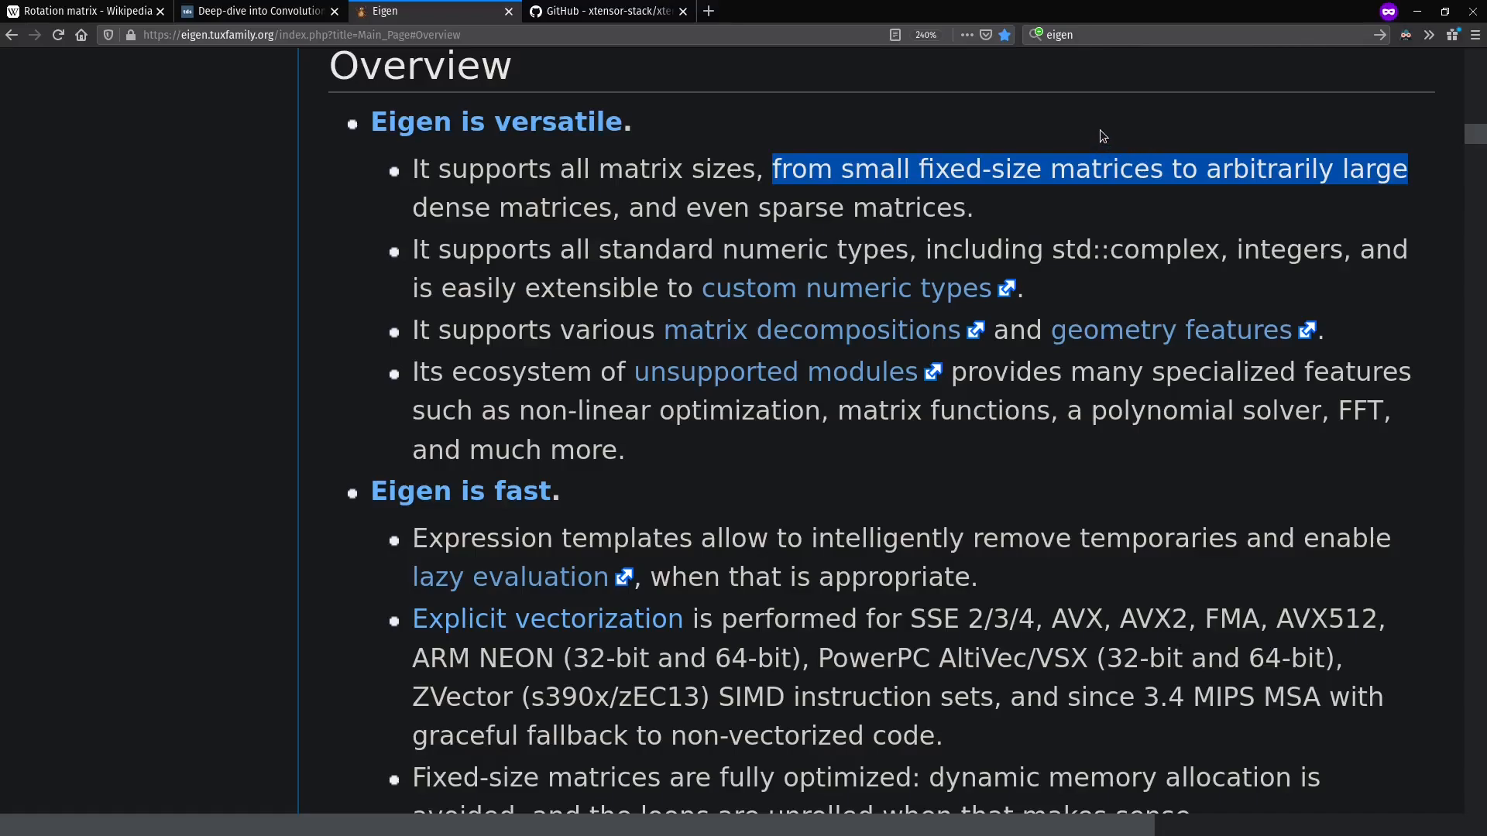
pyautogui.moveTo(1090, 133)
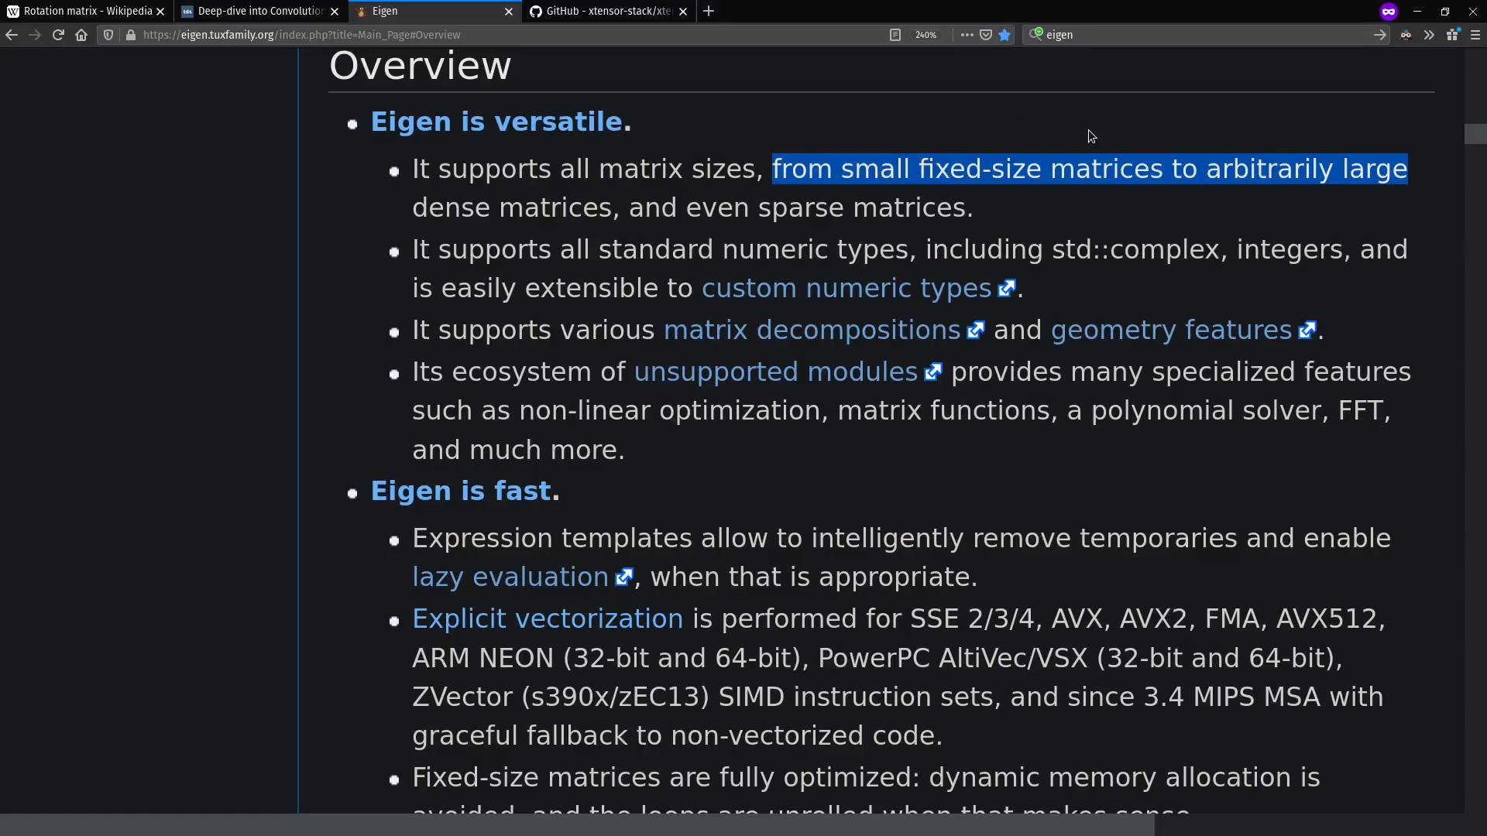
pyautogui.moveTo(1317, 111)
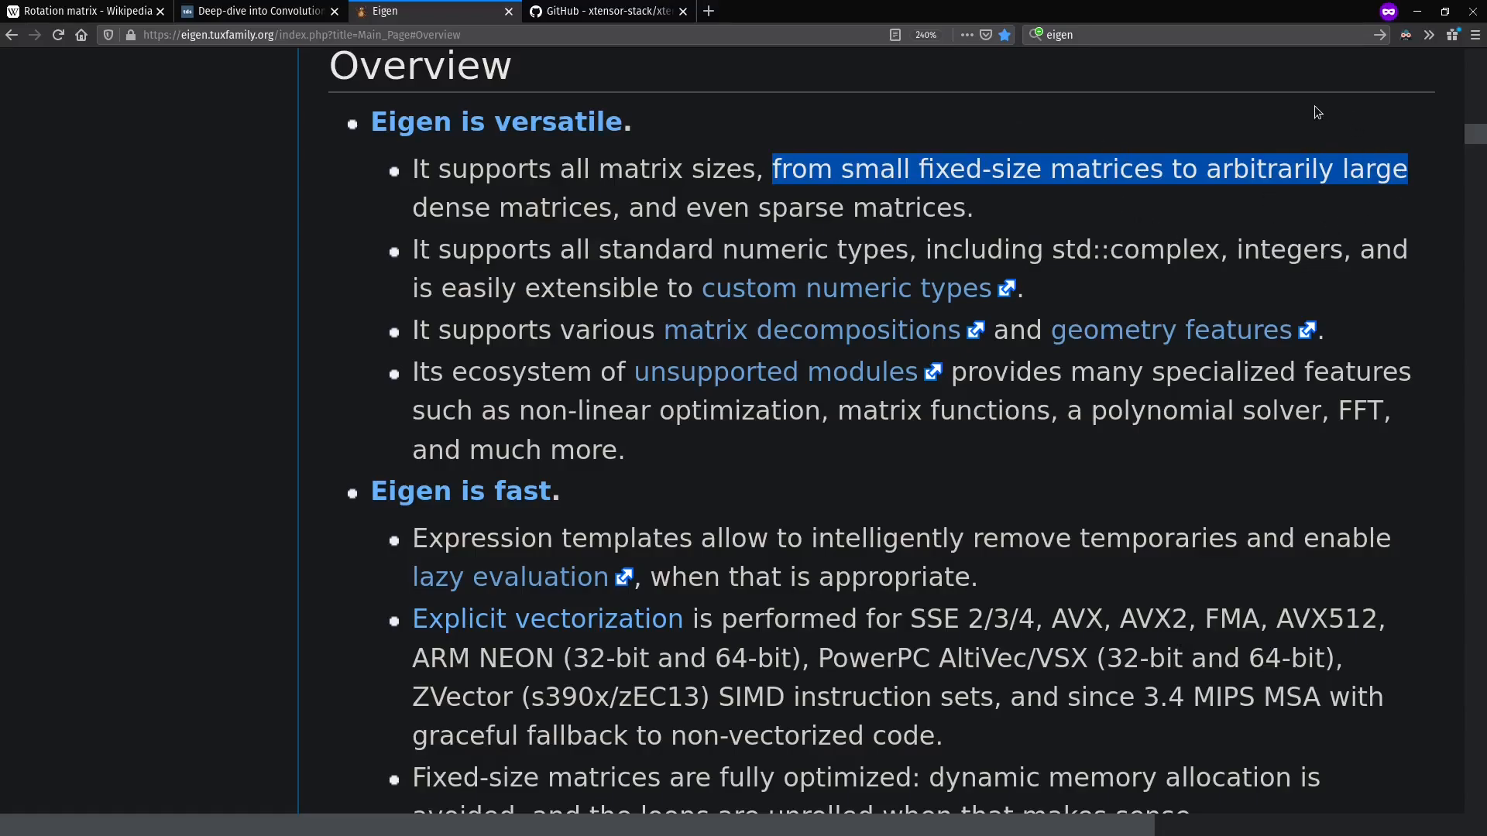
# - Switch from the Eigen overview to the xtensor-stack/xtensor GitHub page
pyautogui.click(603, 10)
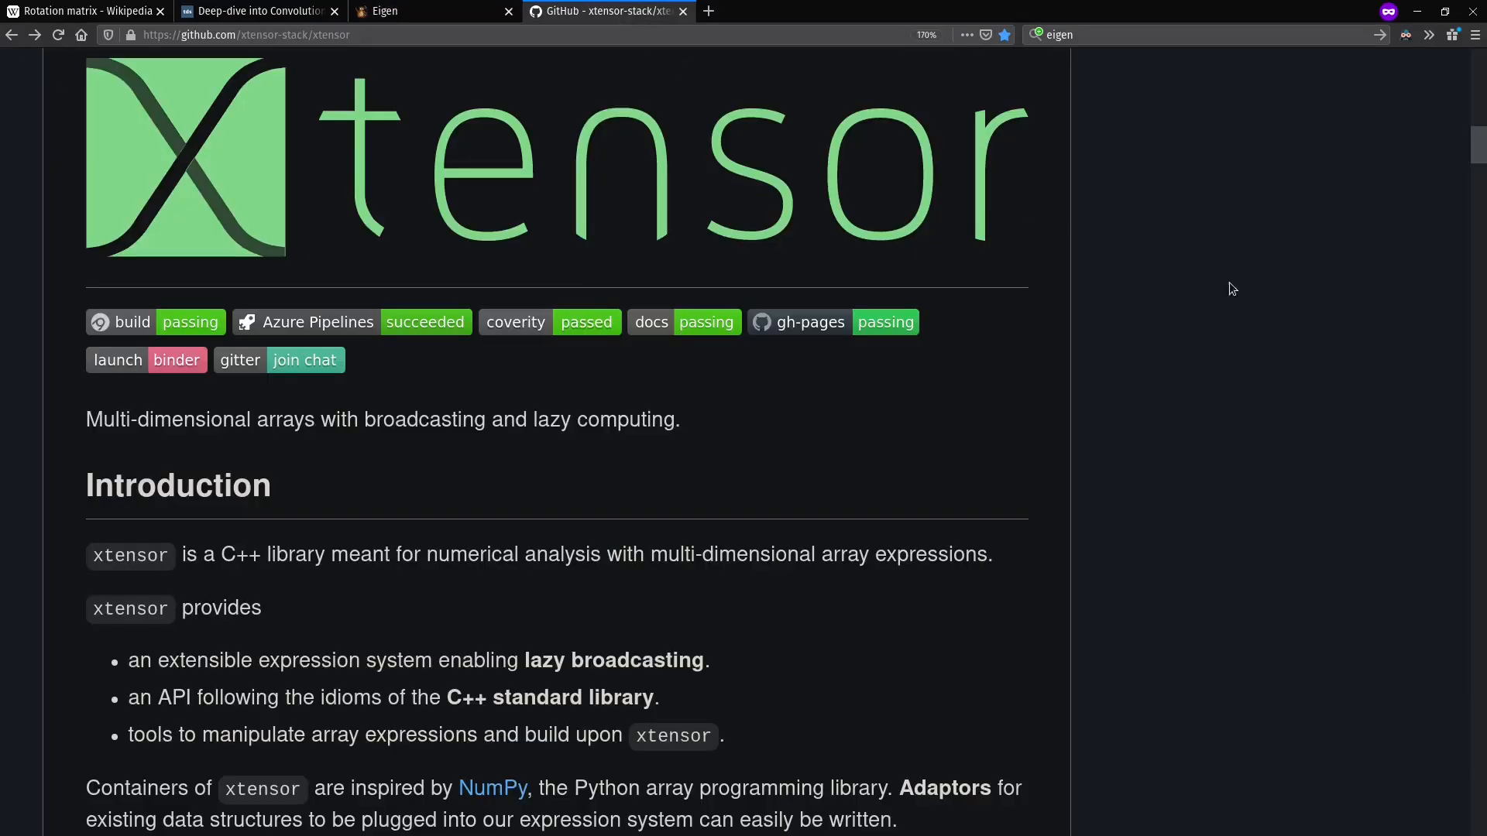
pyautogui.moveTo(1240, 292)
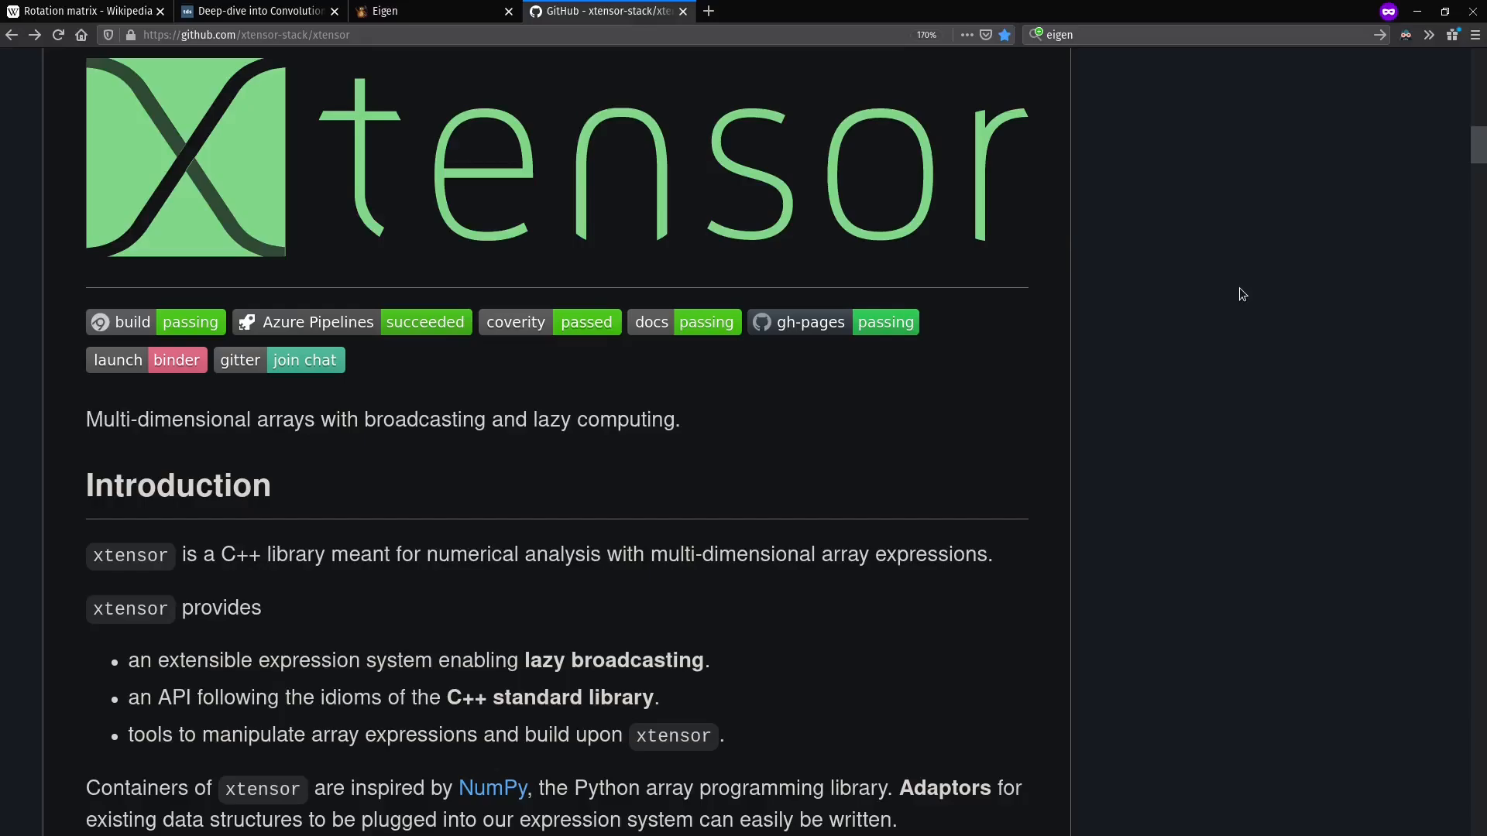
pyautogui.moveTo(1149, 463)
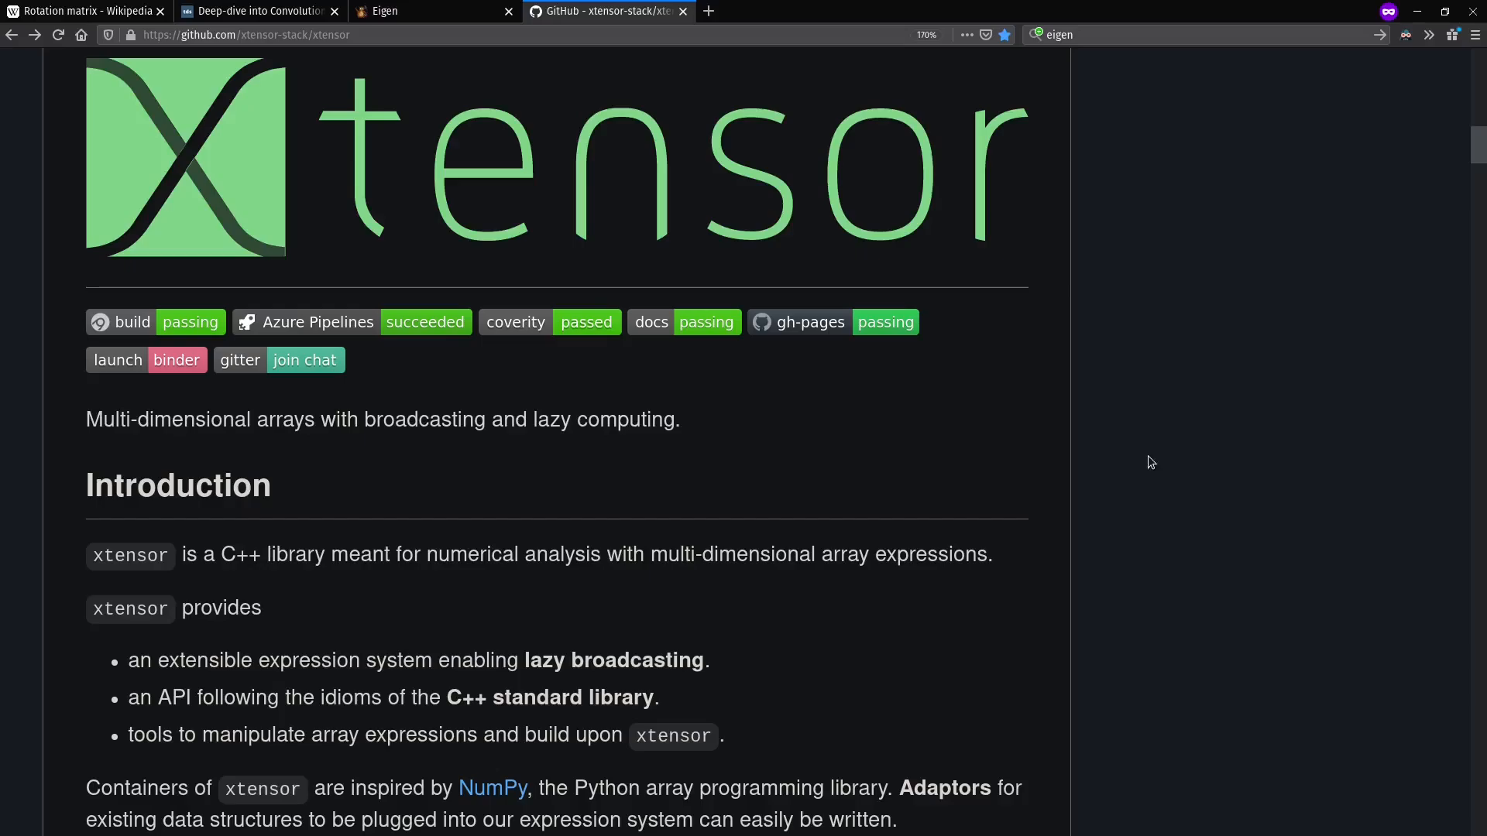